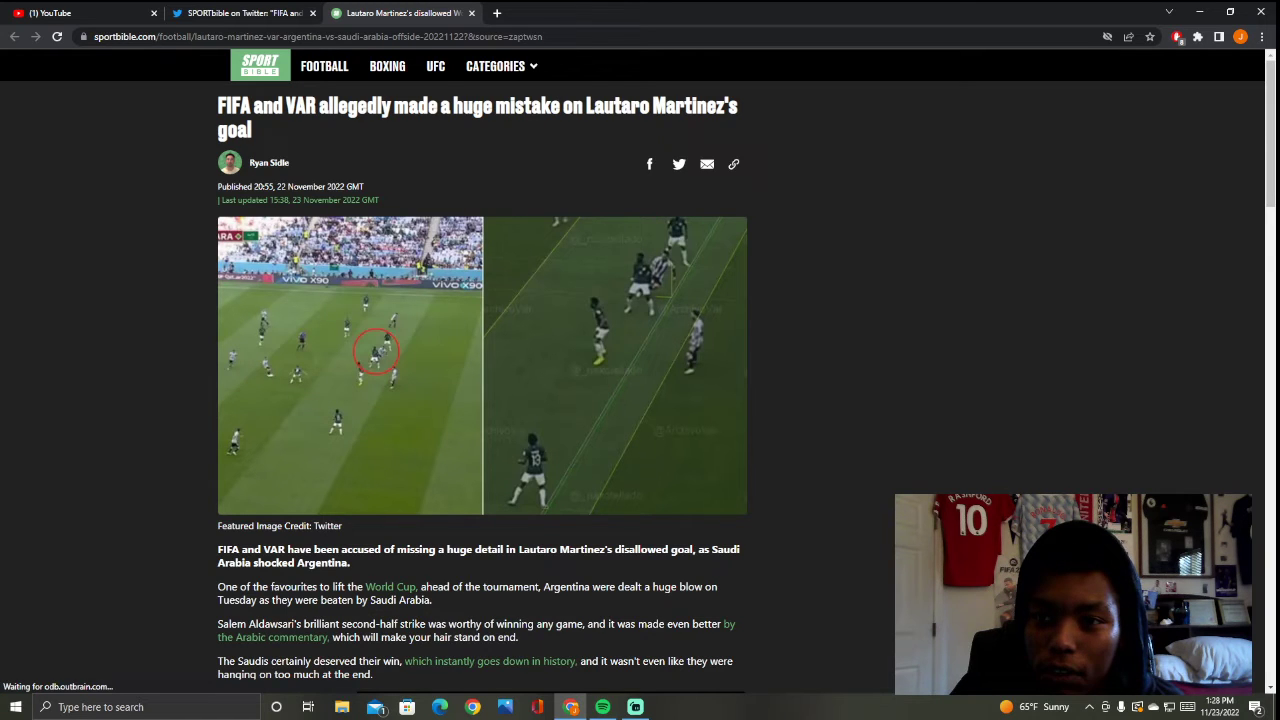
pyautogui.moveTo(624, 294)
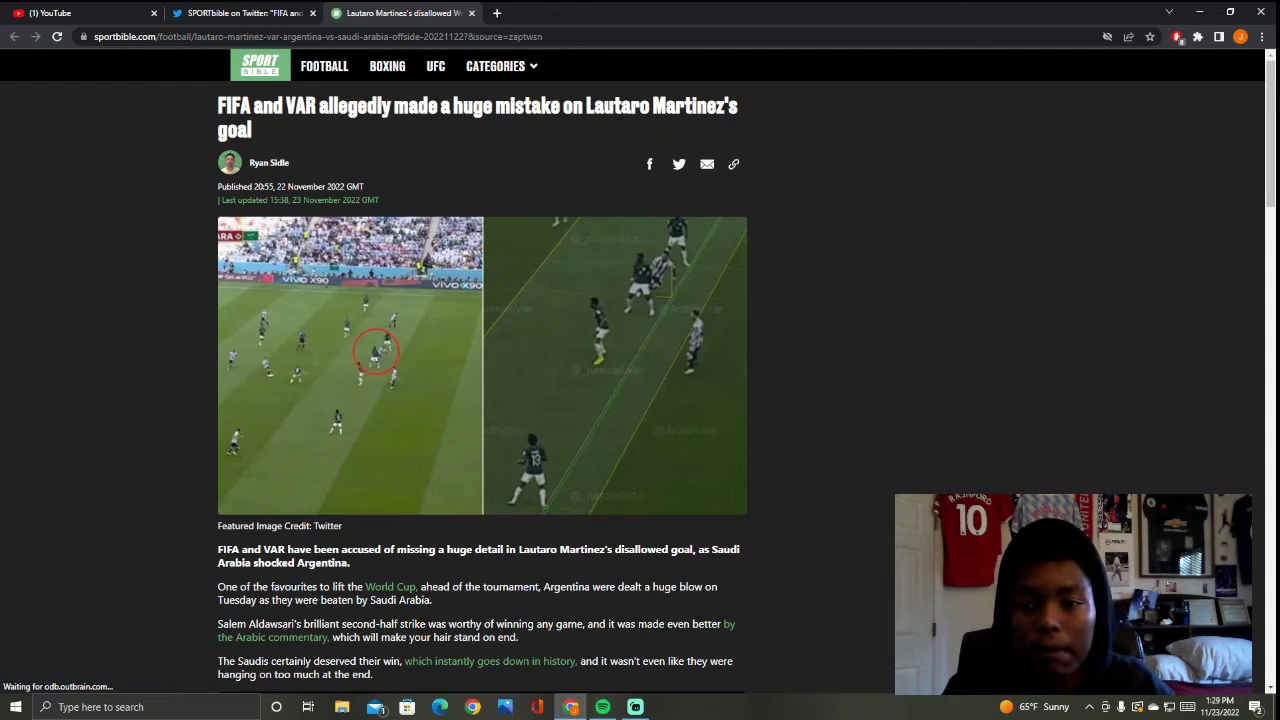
pyautogui.moveTo(808, 472)
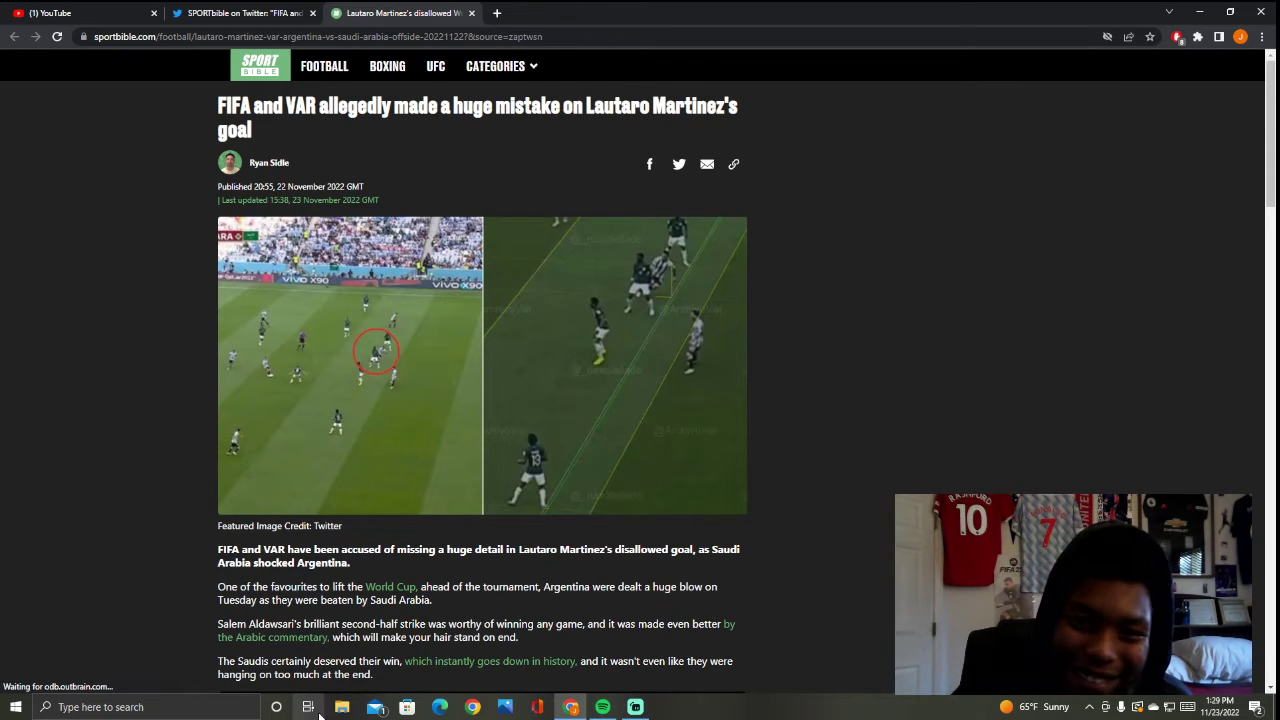
pyautogui.moveTo(356, 524)
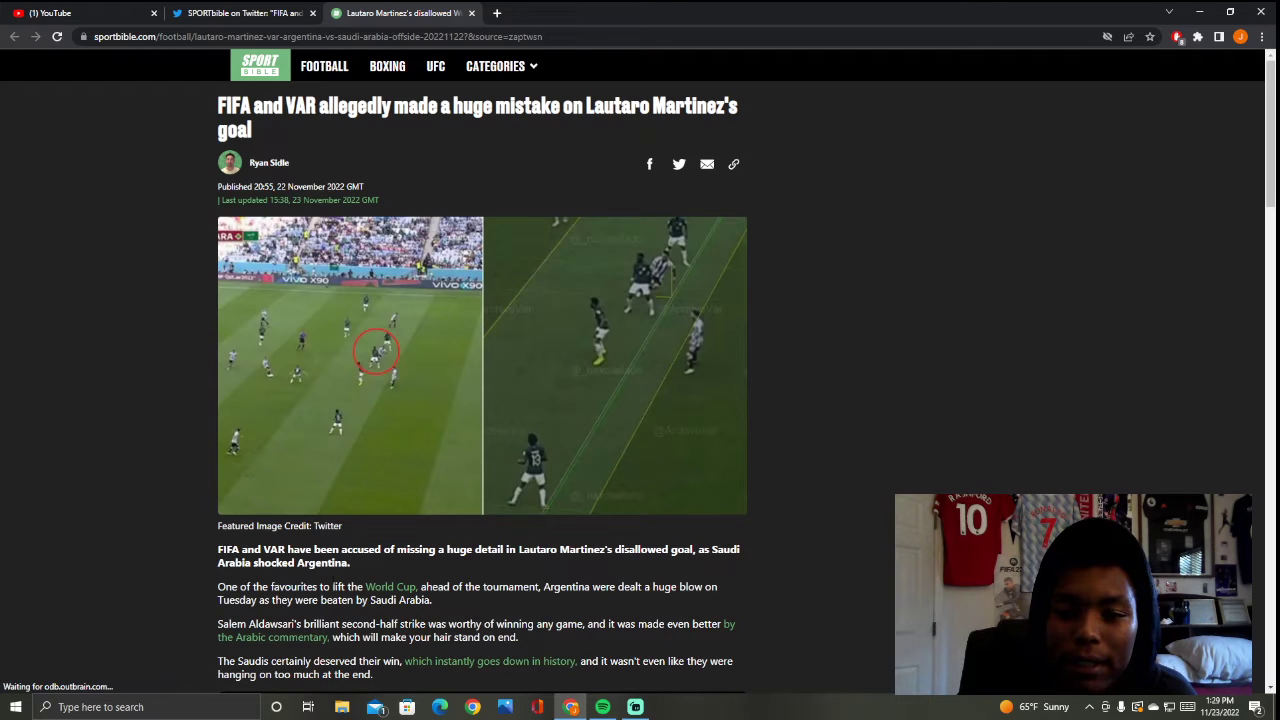
# Step: Read down through the Martinez offside article past its embedded tweets
pyautogui.scroll(-3)
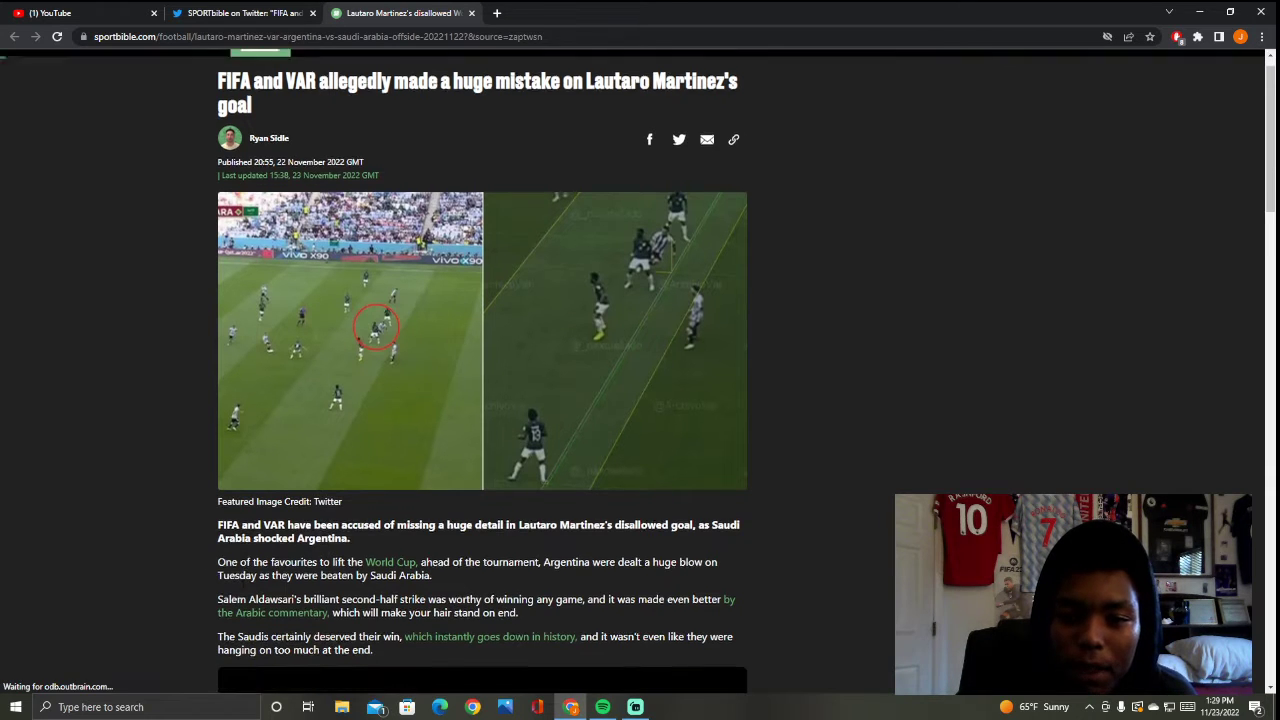
pyautogui.scroll(-3)
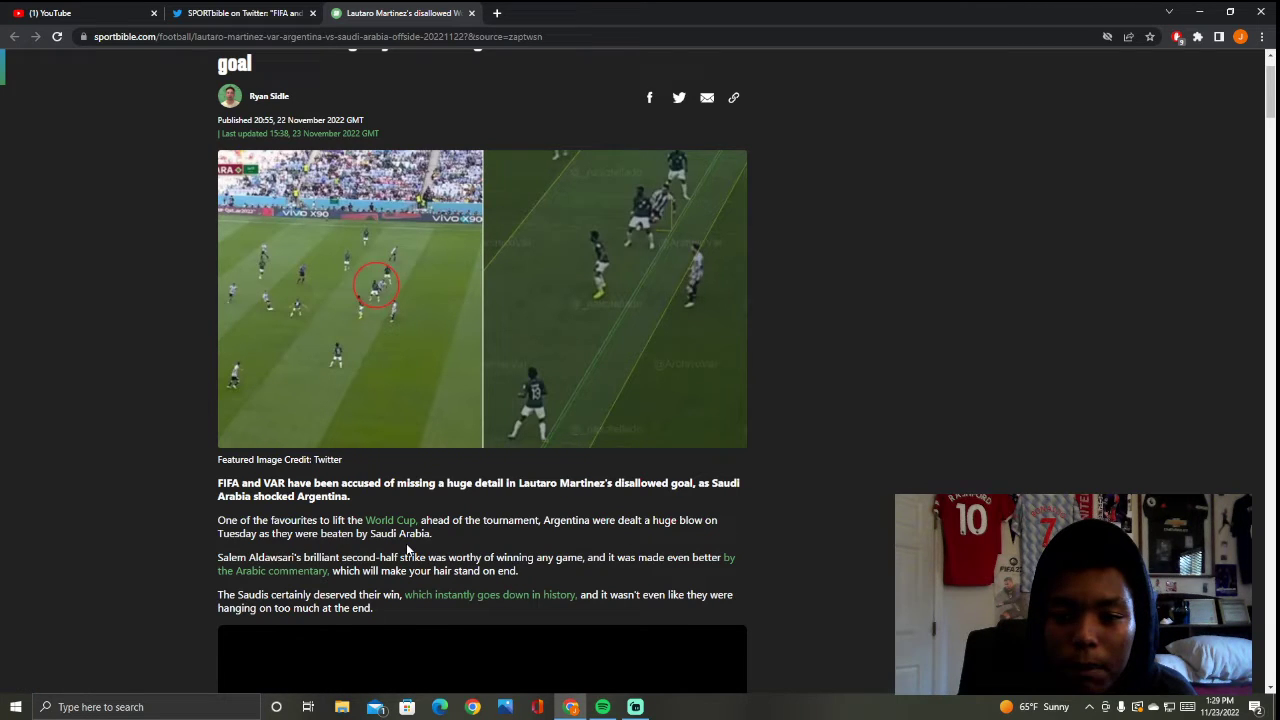
pyautogui.scroll(-3)
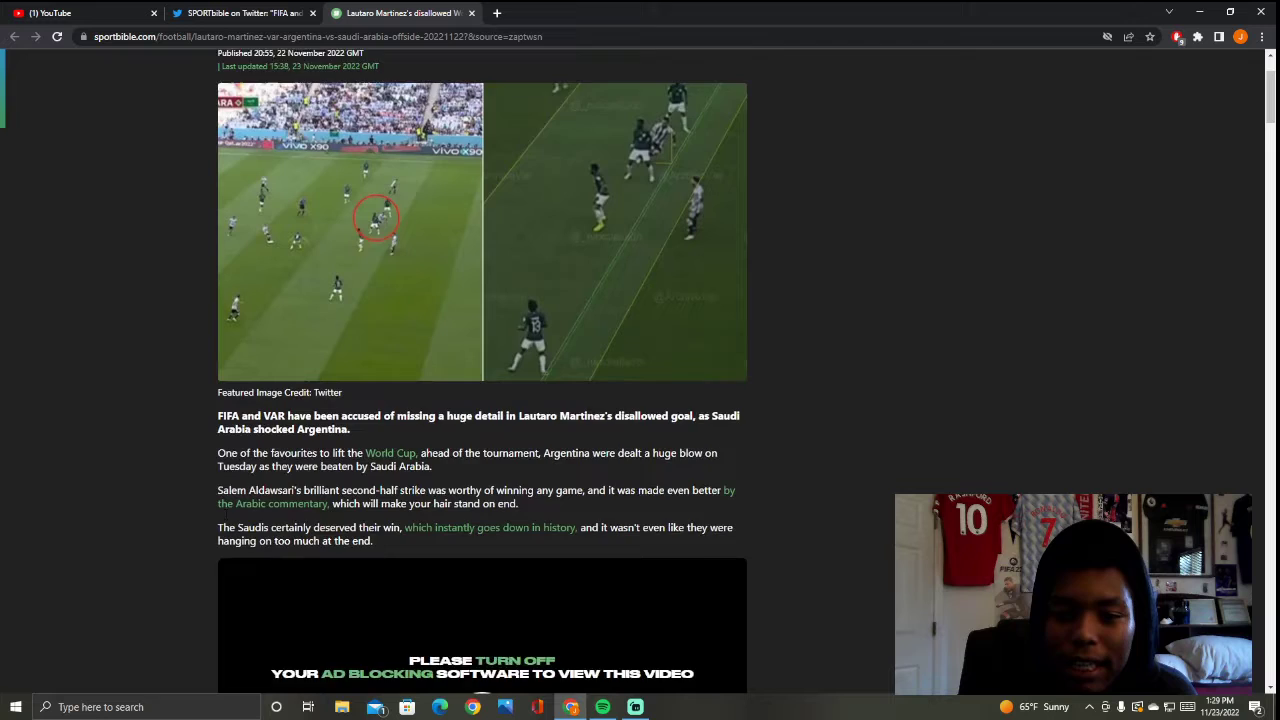
pyautogui.scroll(-3)
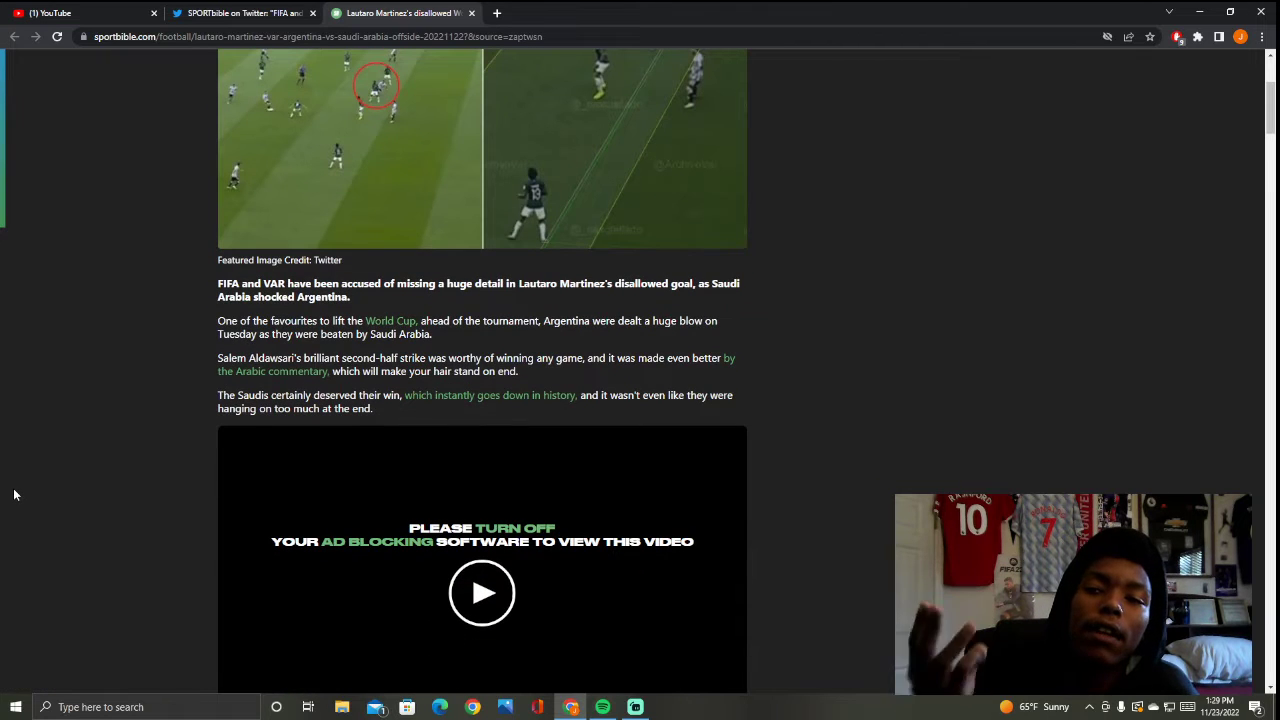
pyautogui.scroll(3)
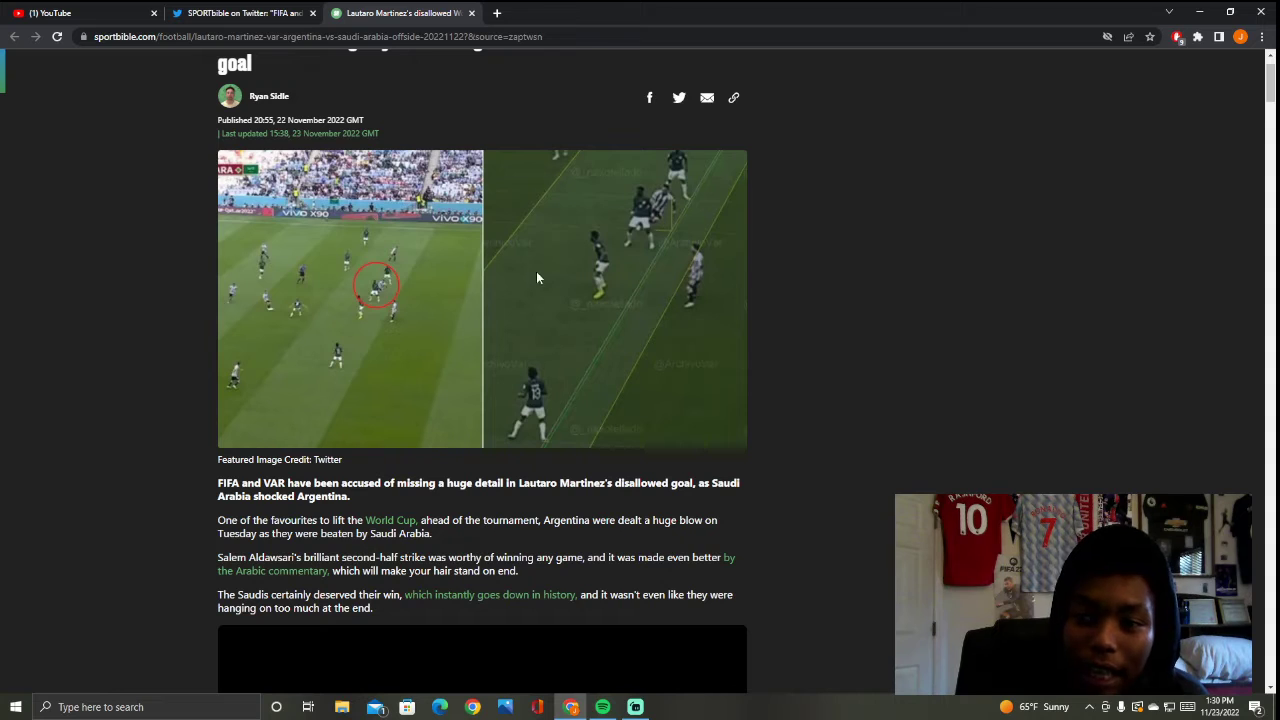
pyautogui.moveTo(632, 242)
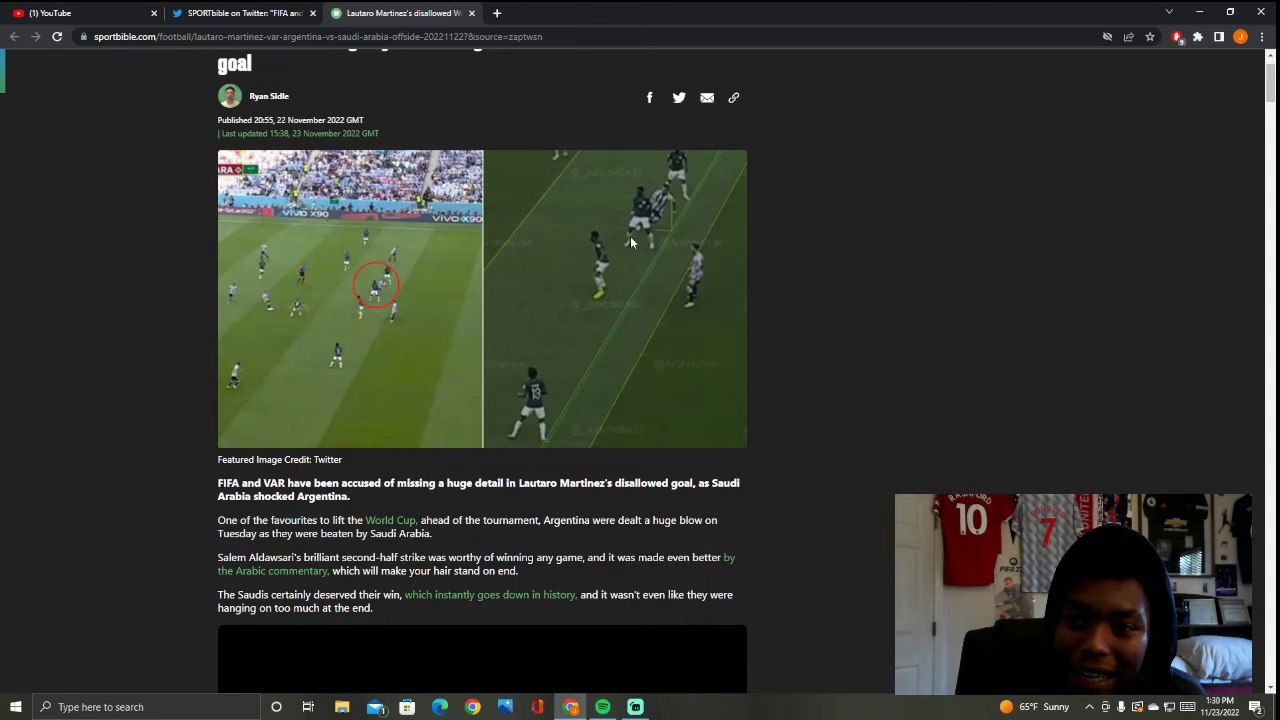
pyautogui.moveTo(654, 204)
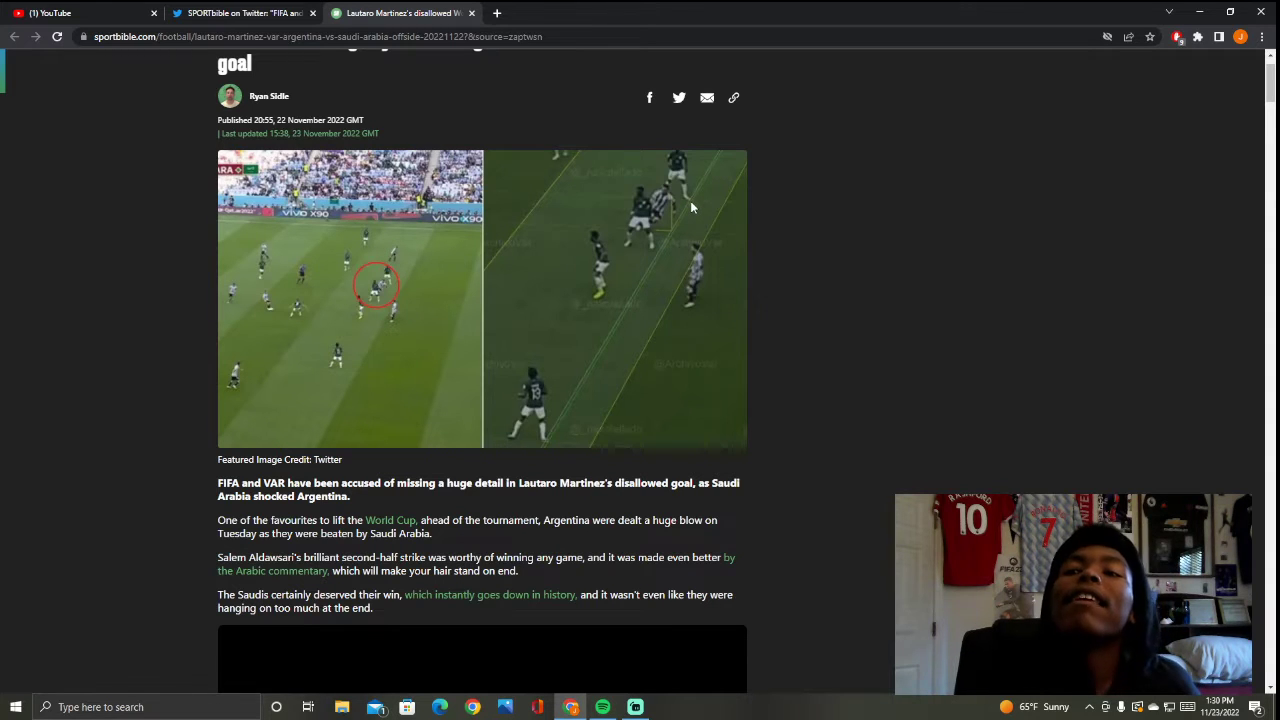
pyautogui.moveTo(688, 200)
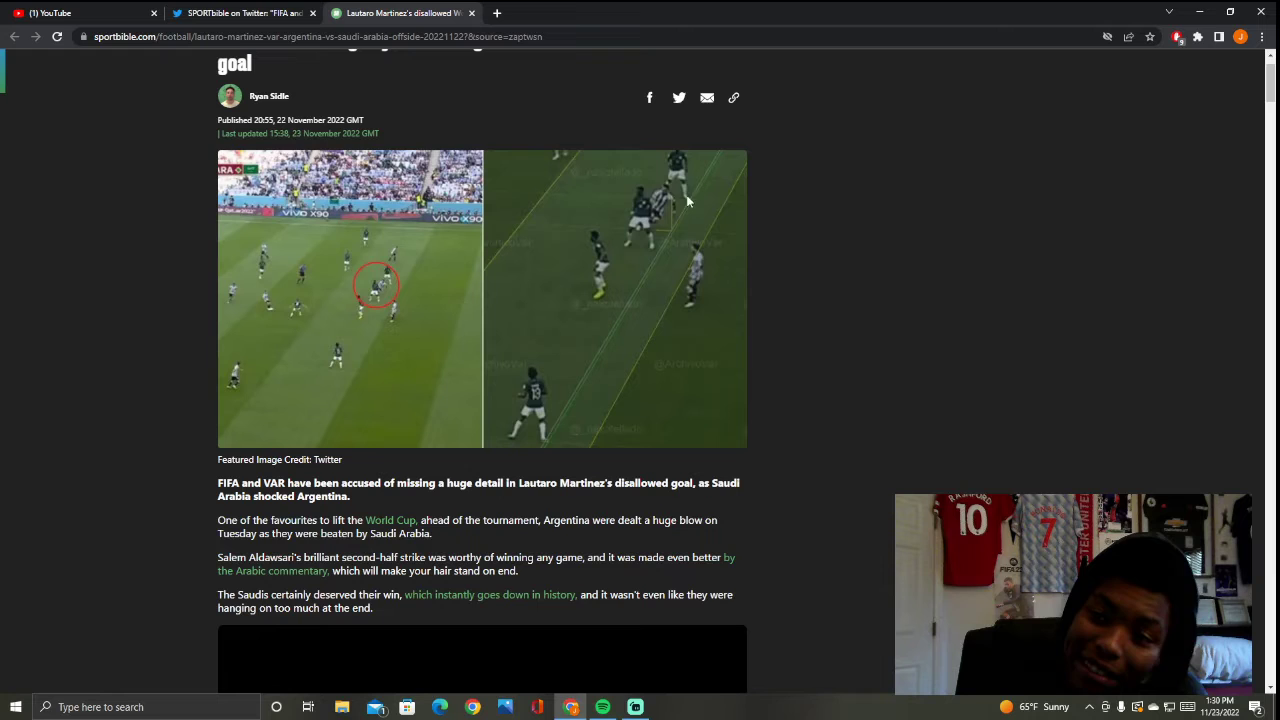
pyautogui.moveTo(712, 192)
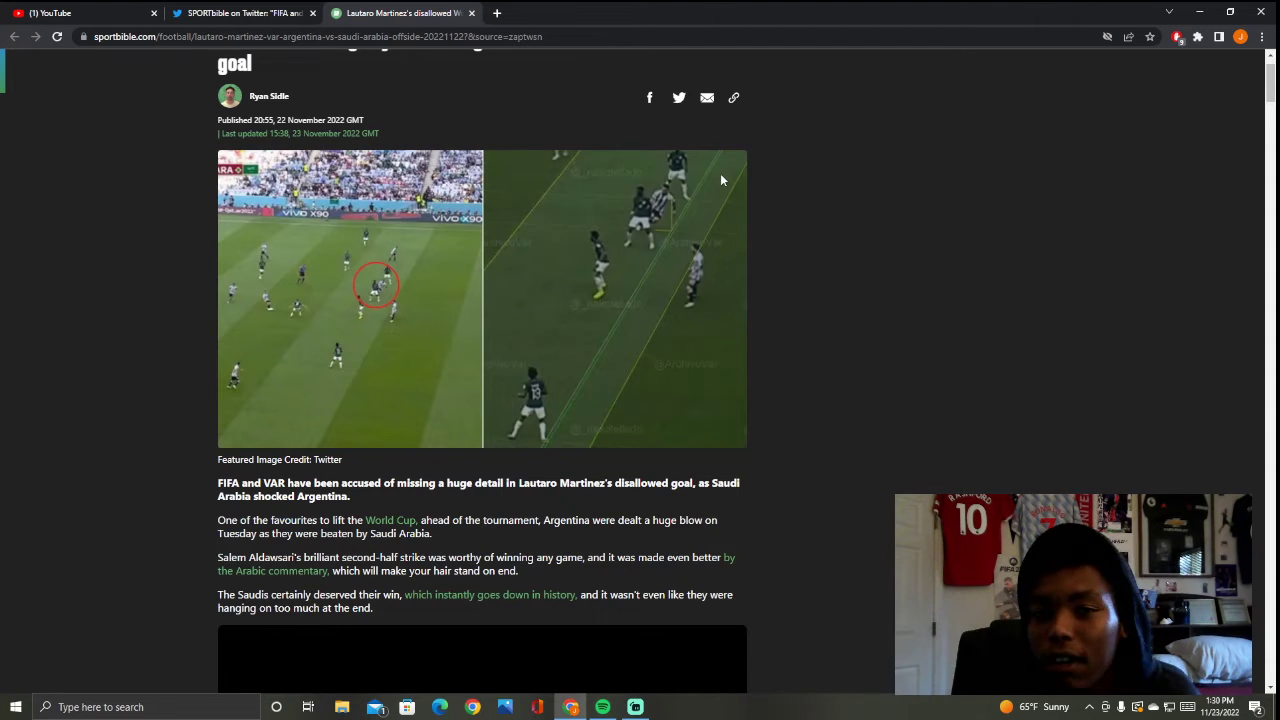
# Step: Finish the Martinez article and reach the story on the $160,000 Argentina bet loss
pyautogui.scroll(-3)
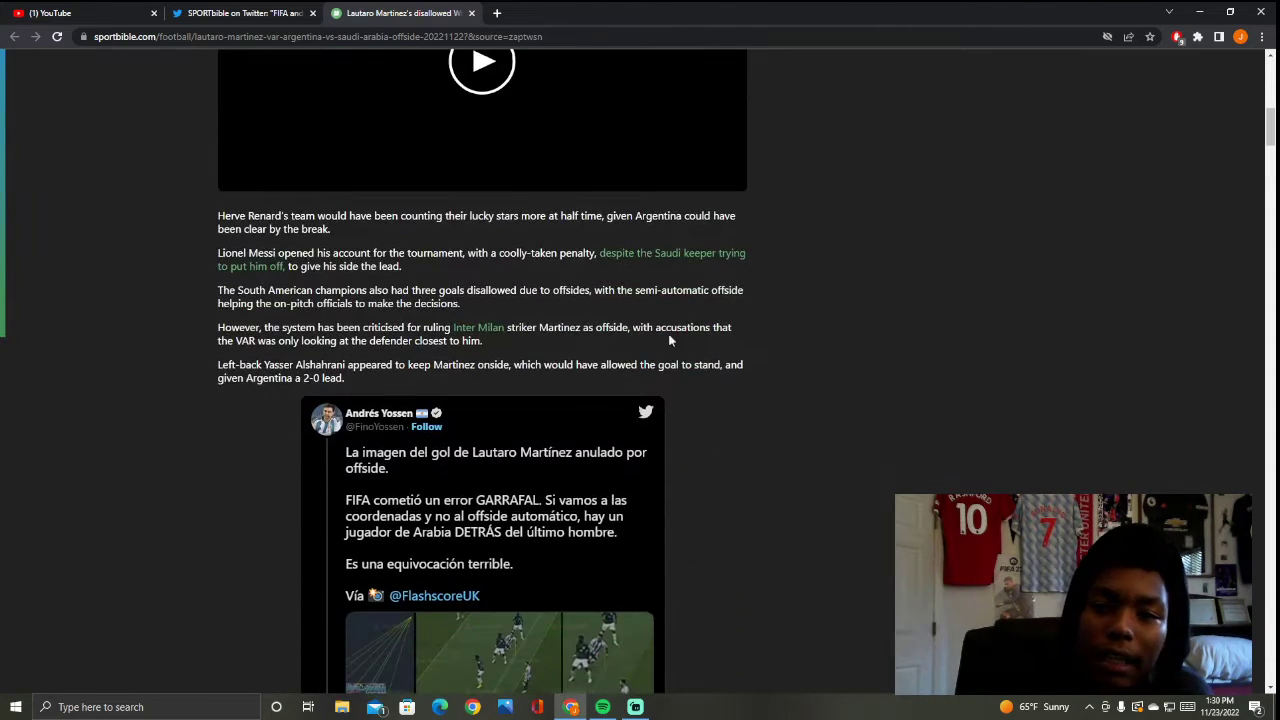
pyautogui.scroll(-3)
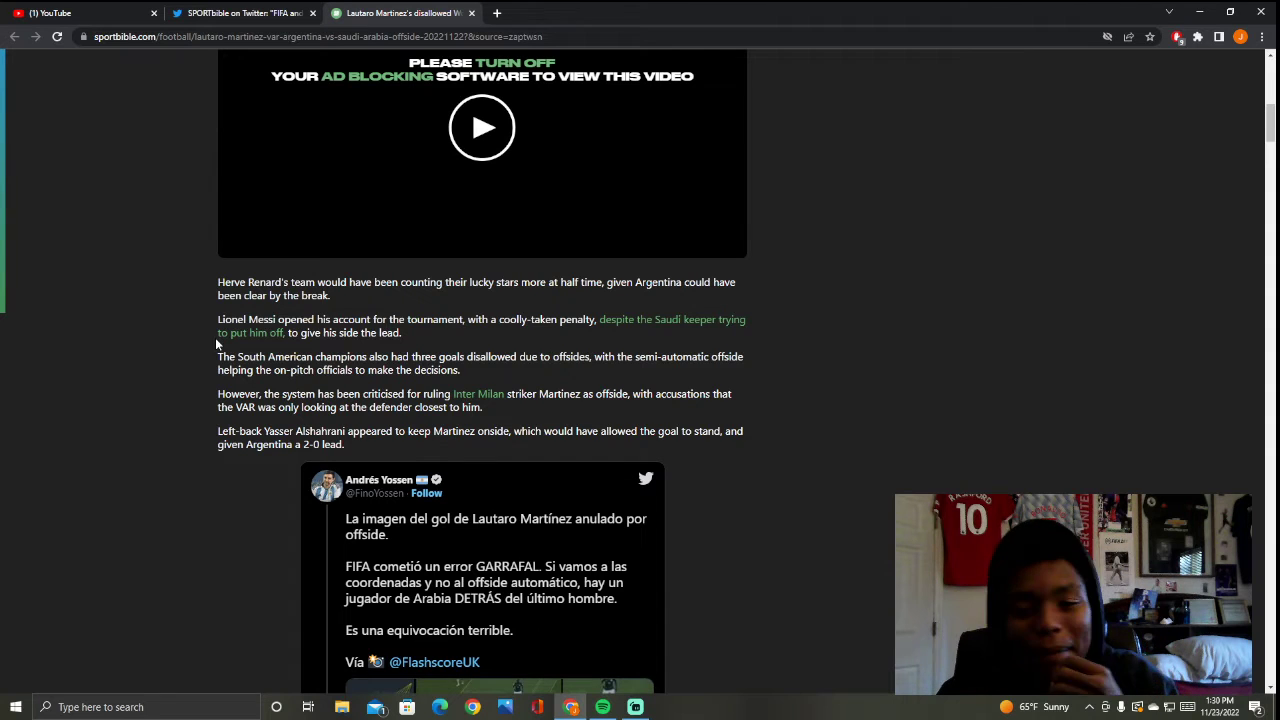
pyautogui.moveTo(482, 510)
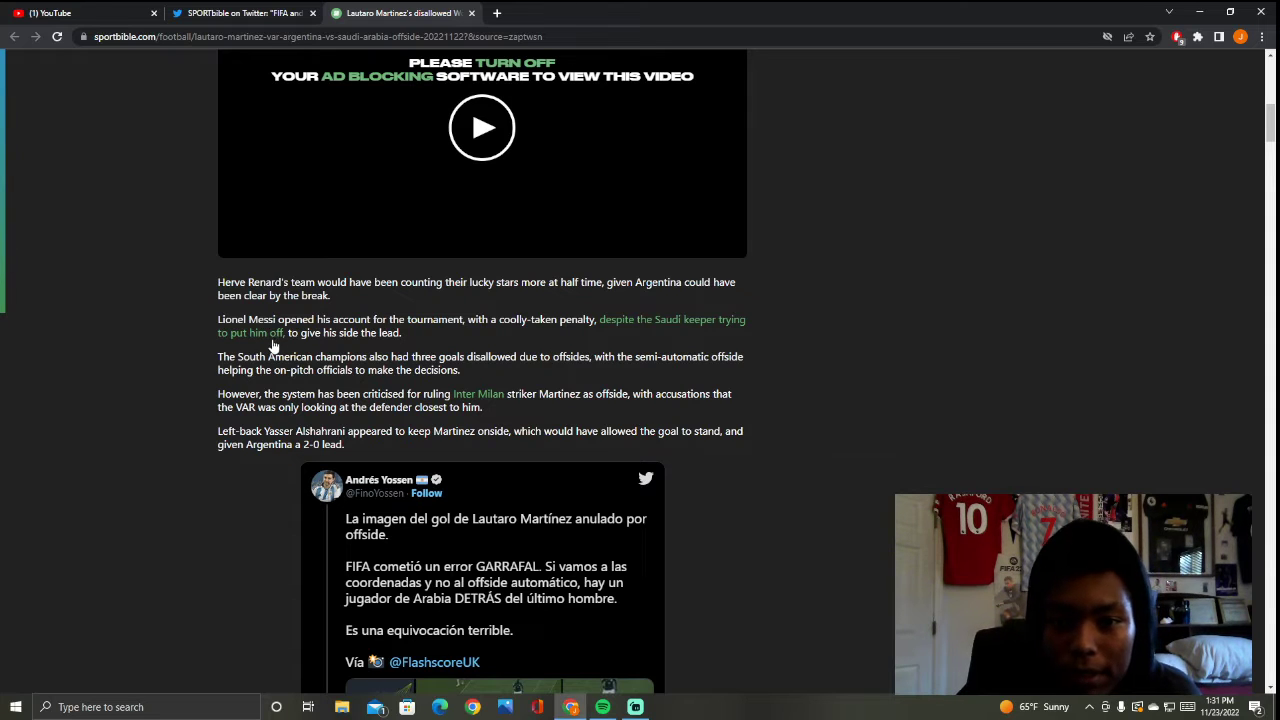
pyautogui.moveTo(440, 336)
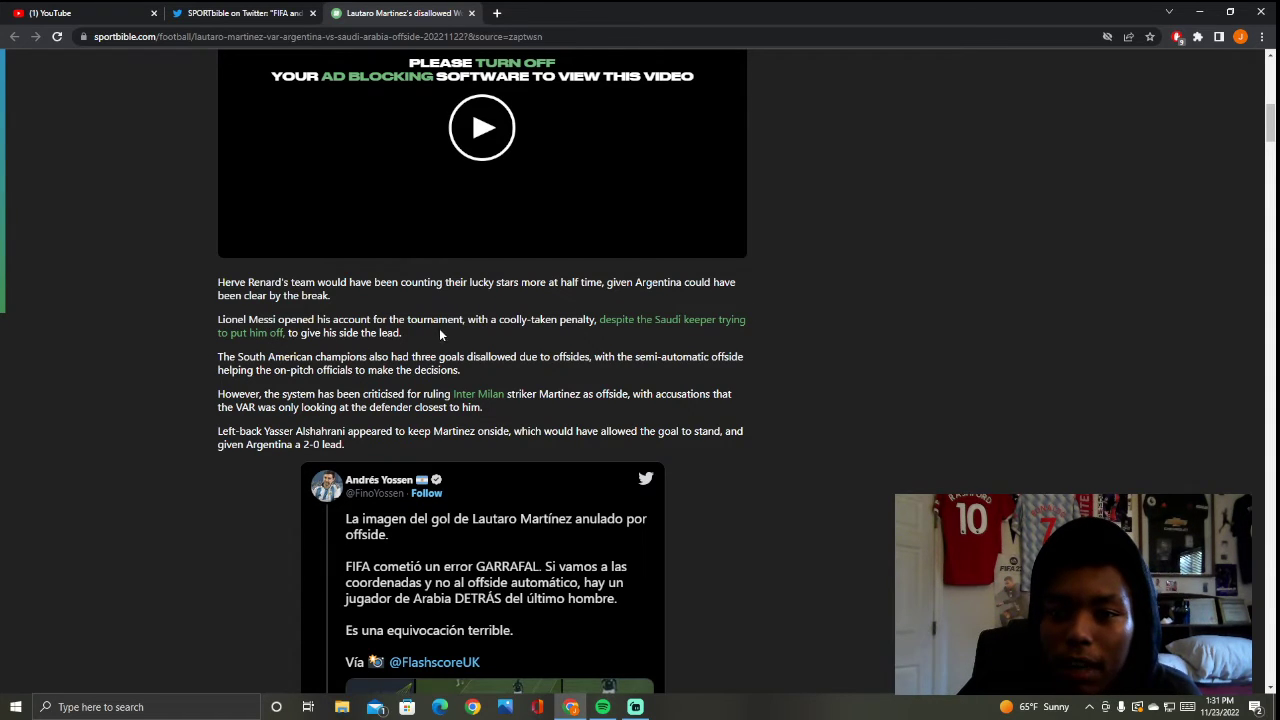
pyautogui.scroll(-3)
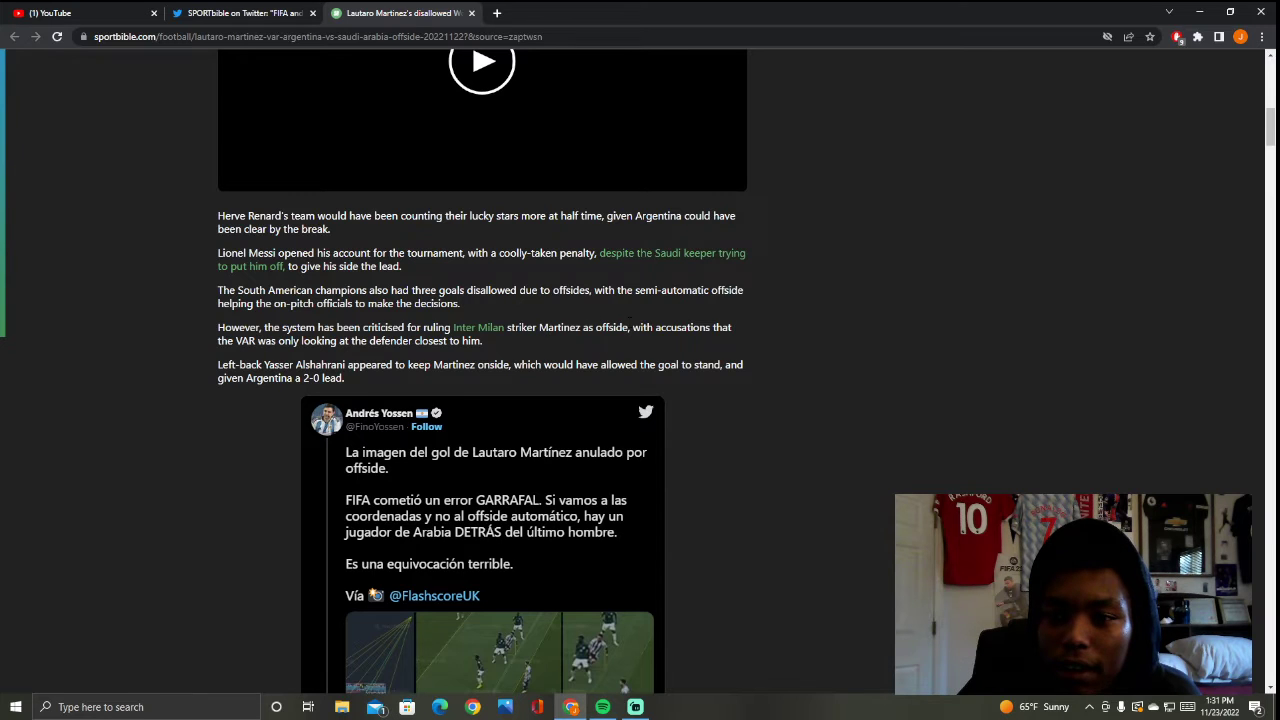
pyautogui.moveTo(264, 352)
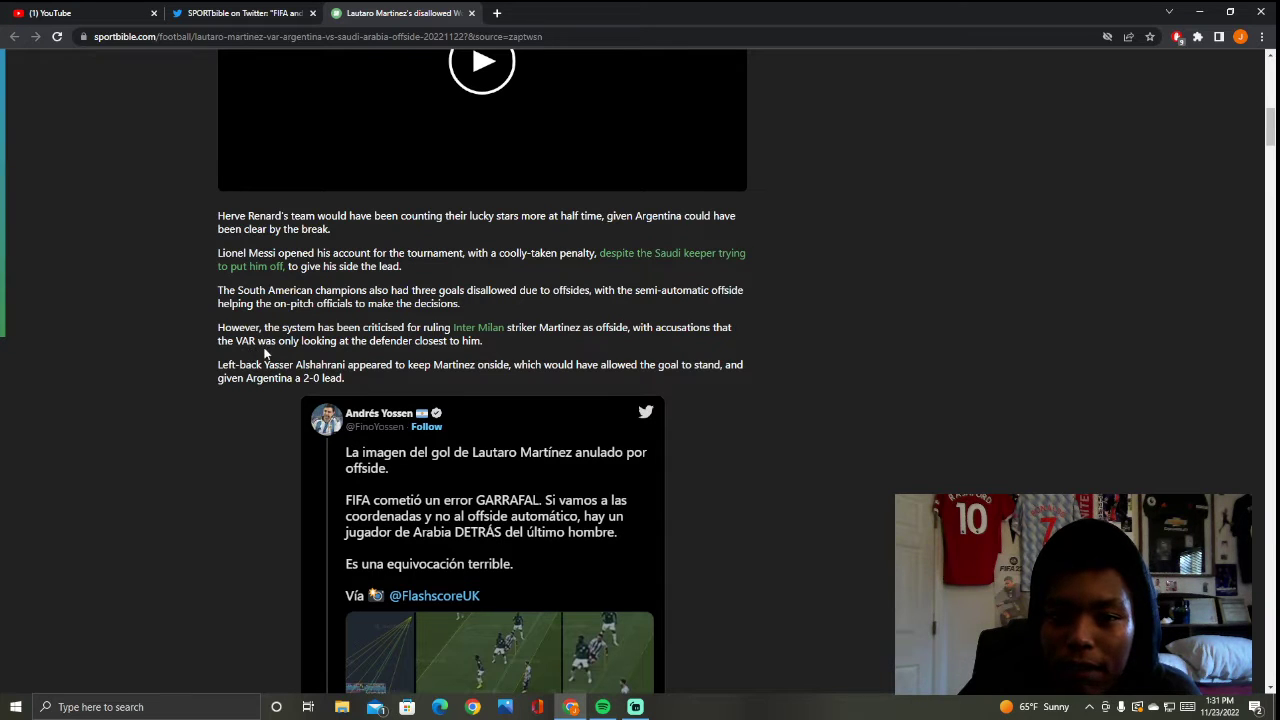
pyautogui.moveTo(416, 358)
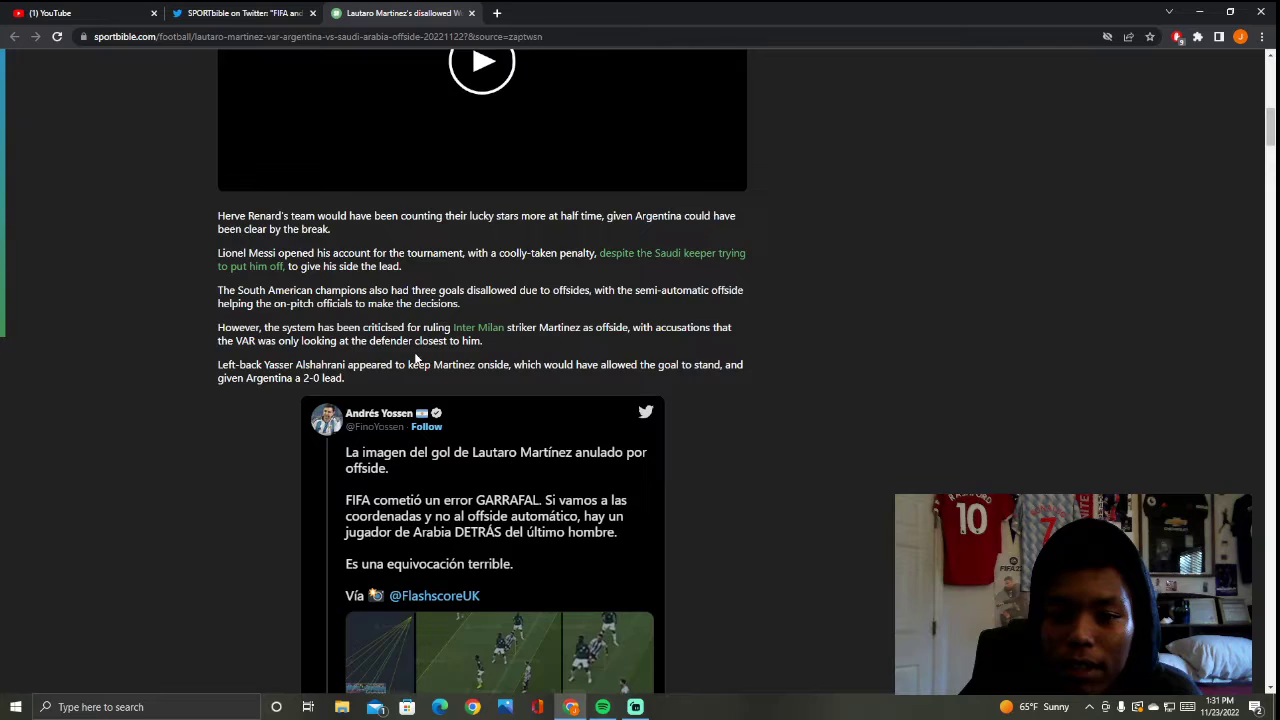
pyautogui.scroll(-3)
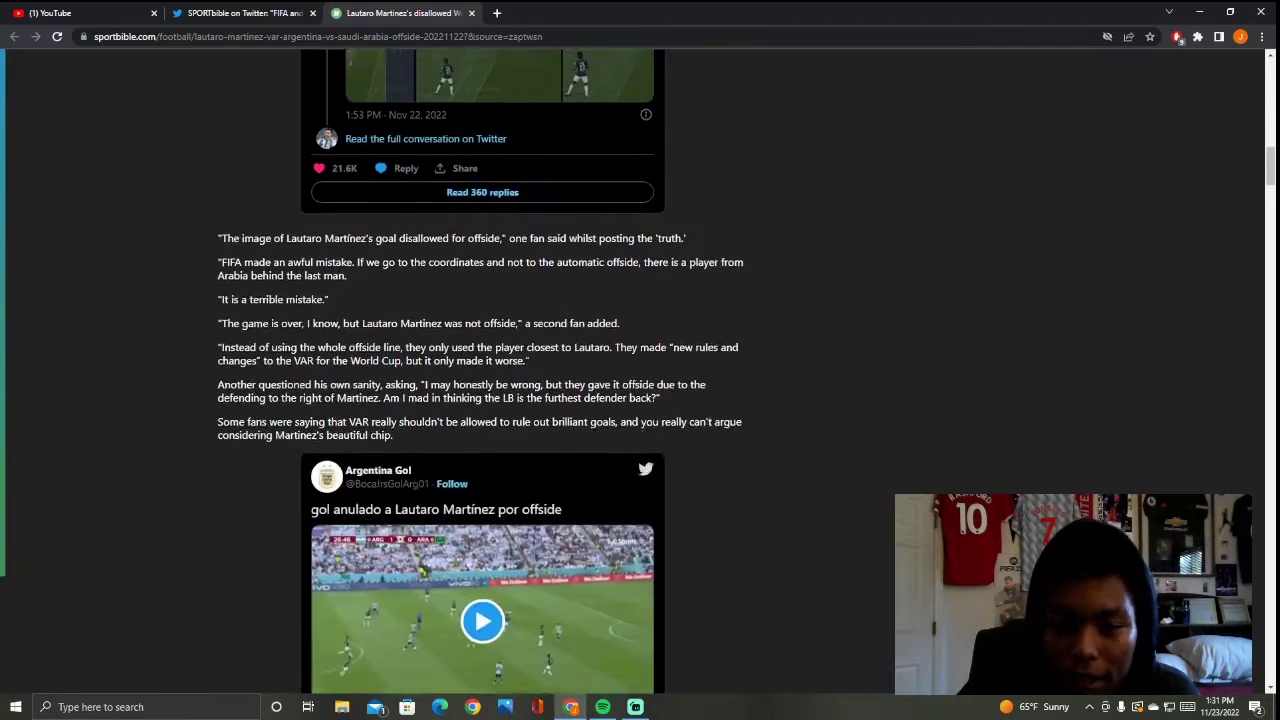
pyautogui.scroll(3)
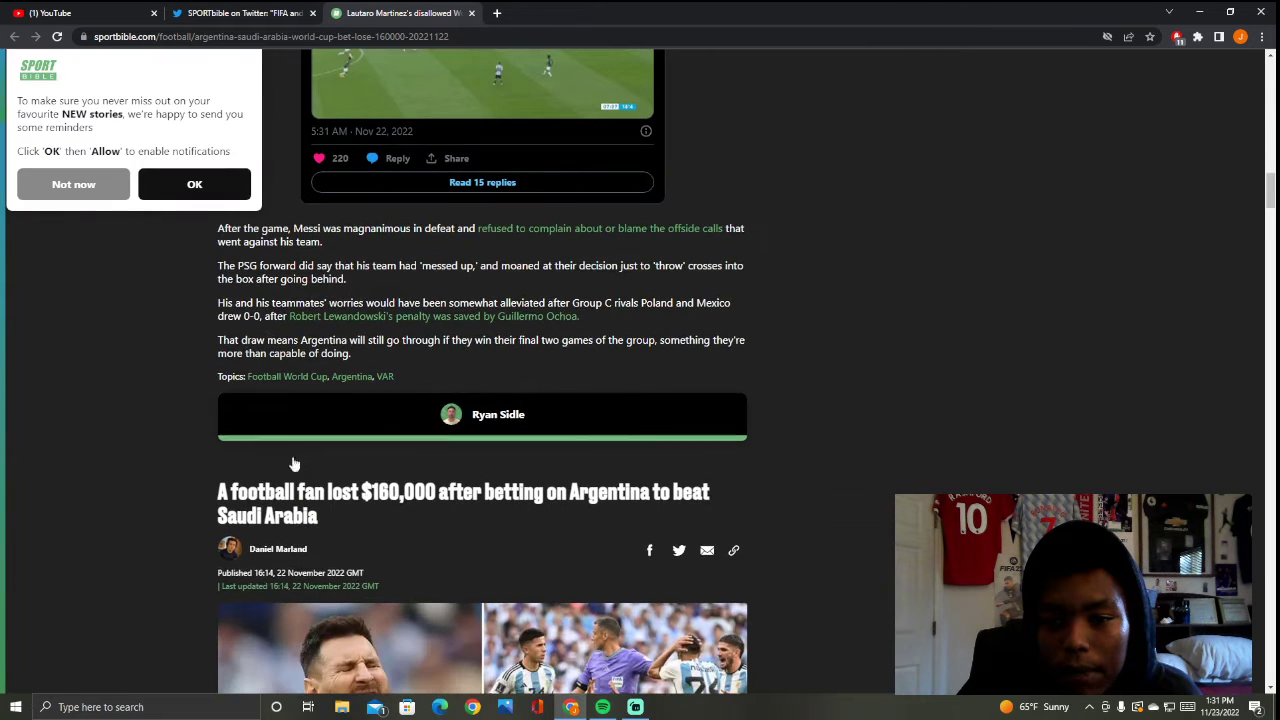
# Step: Read the $160,000 bet-loss story past its video to the $1.13 odds
pyautogui.scroll(-3)
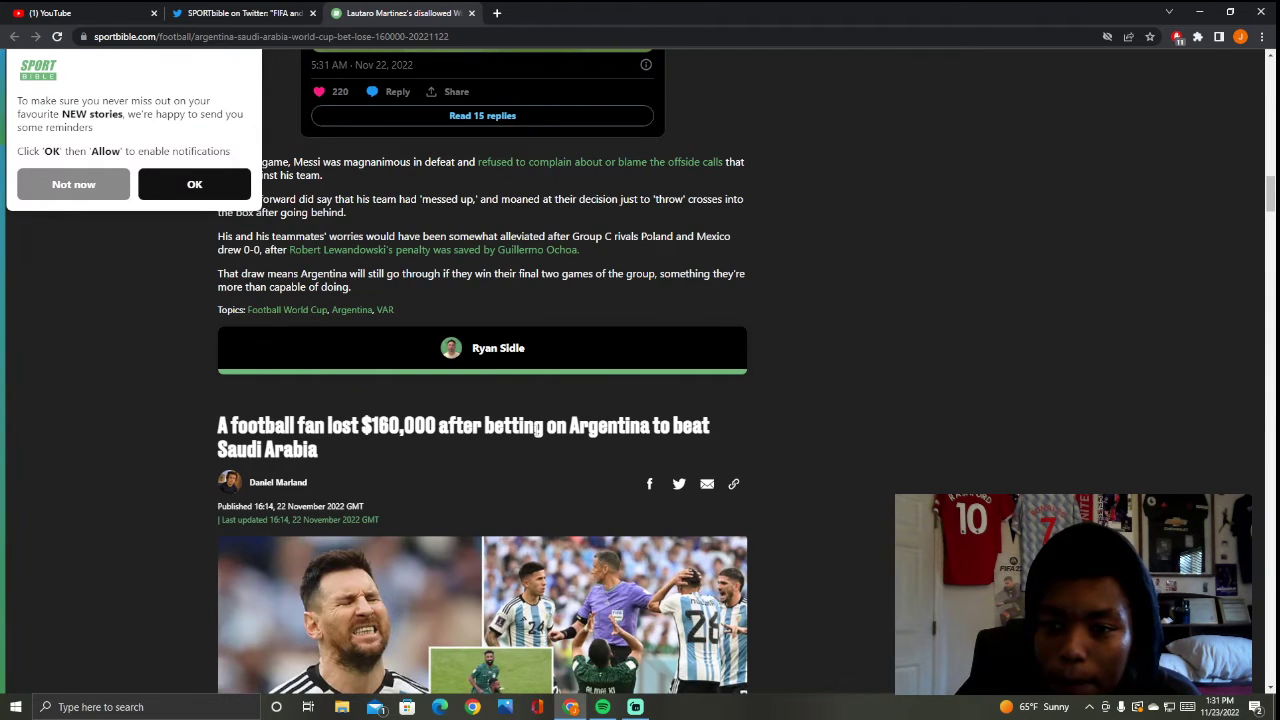
pyautogui.scroll(-3)
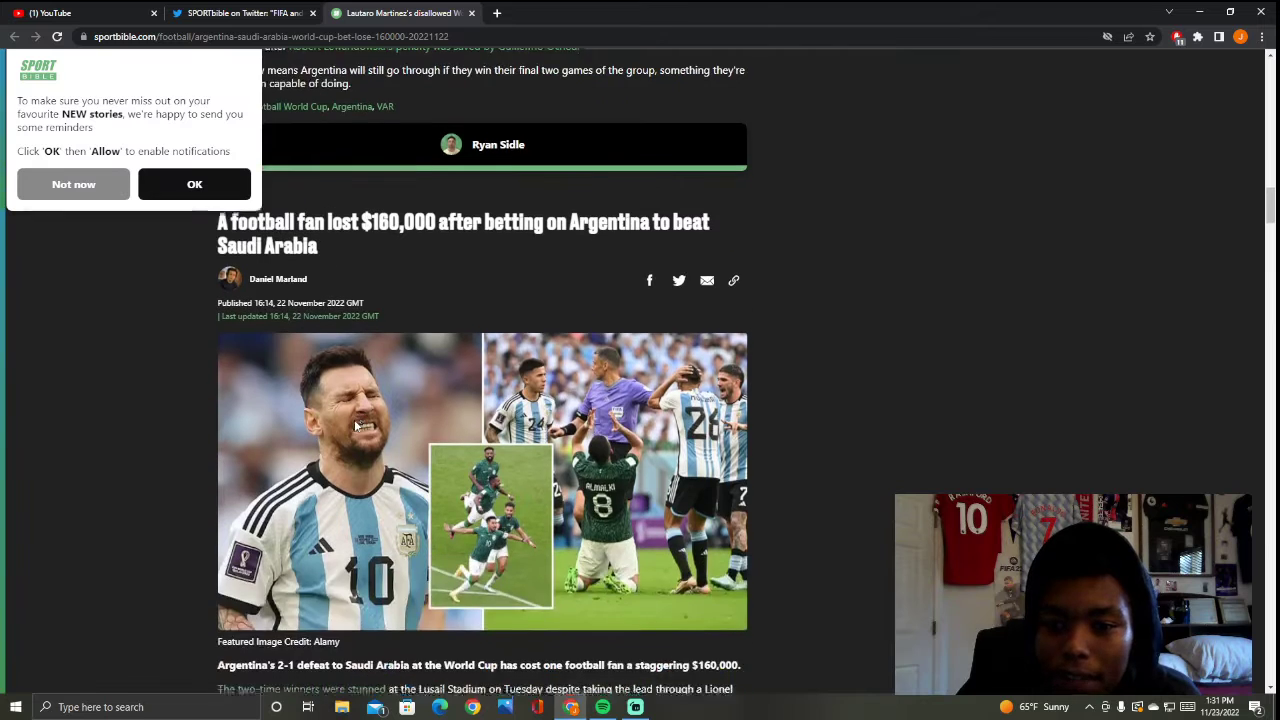
pyautogui.scroll(-3)
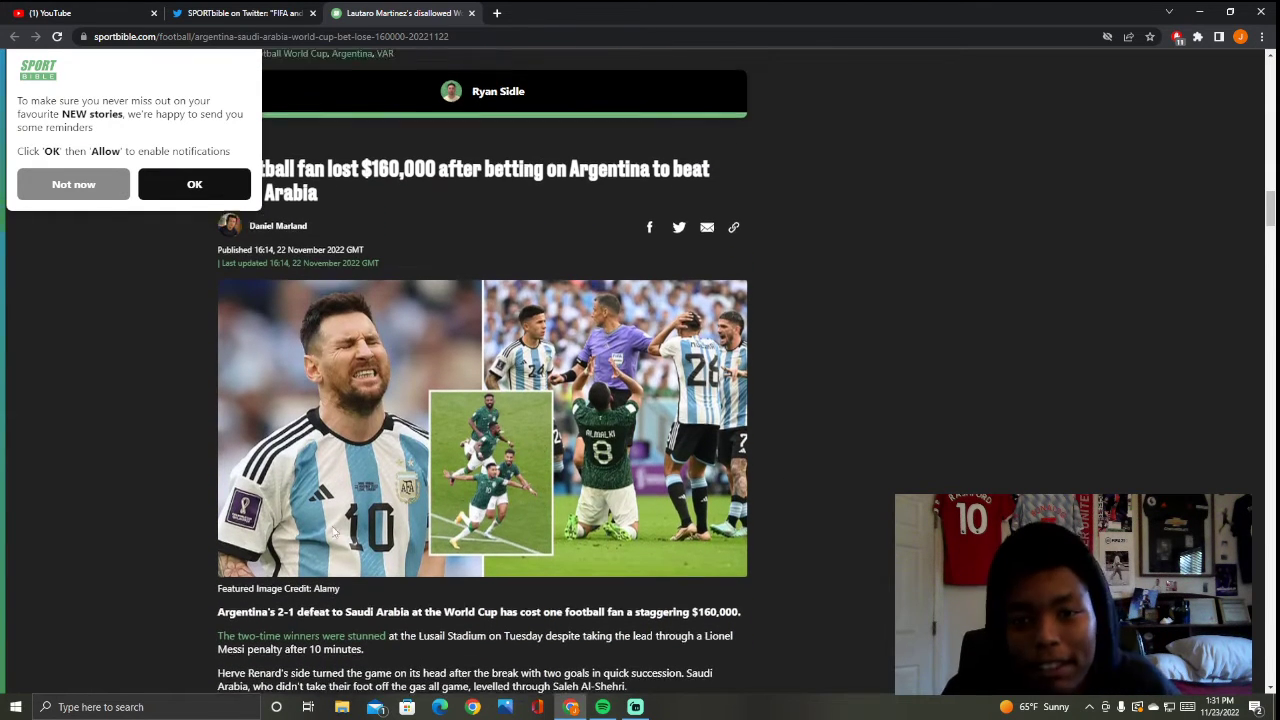
pyautogui.scroll(3)
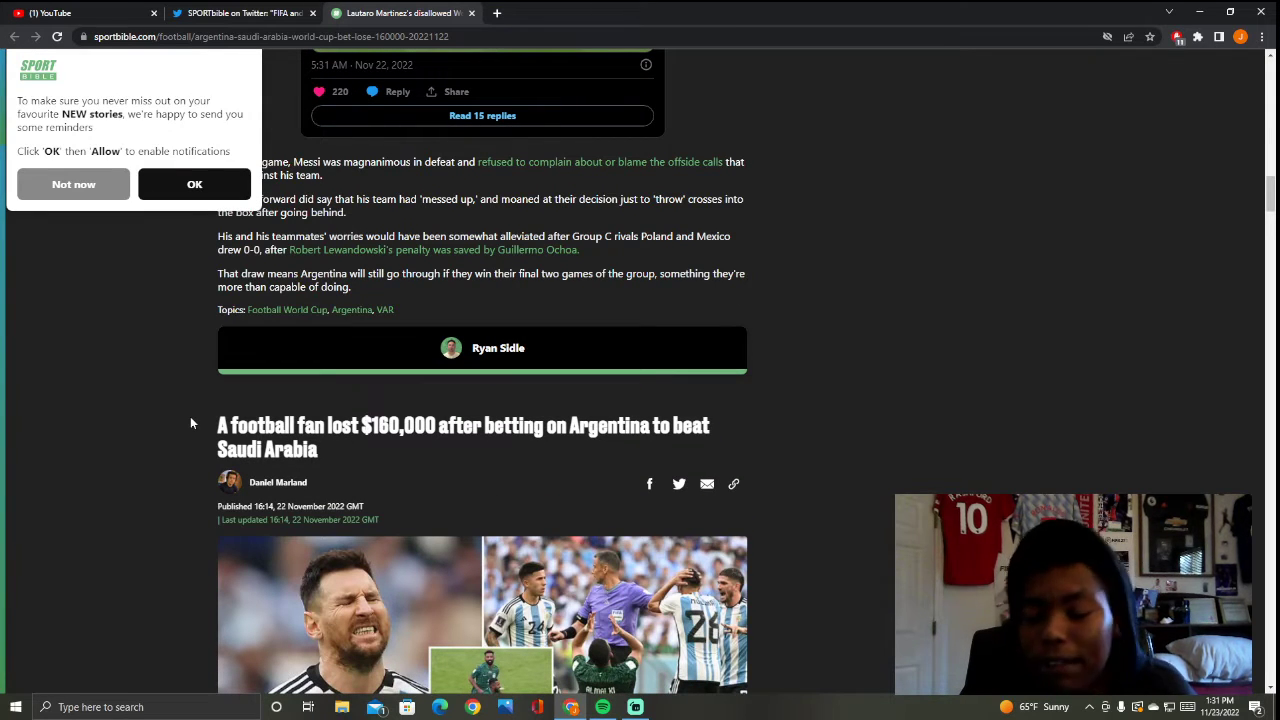
pyautogui.moveTo(360, 414)
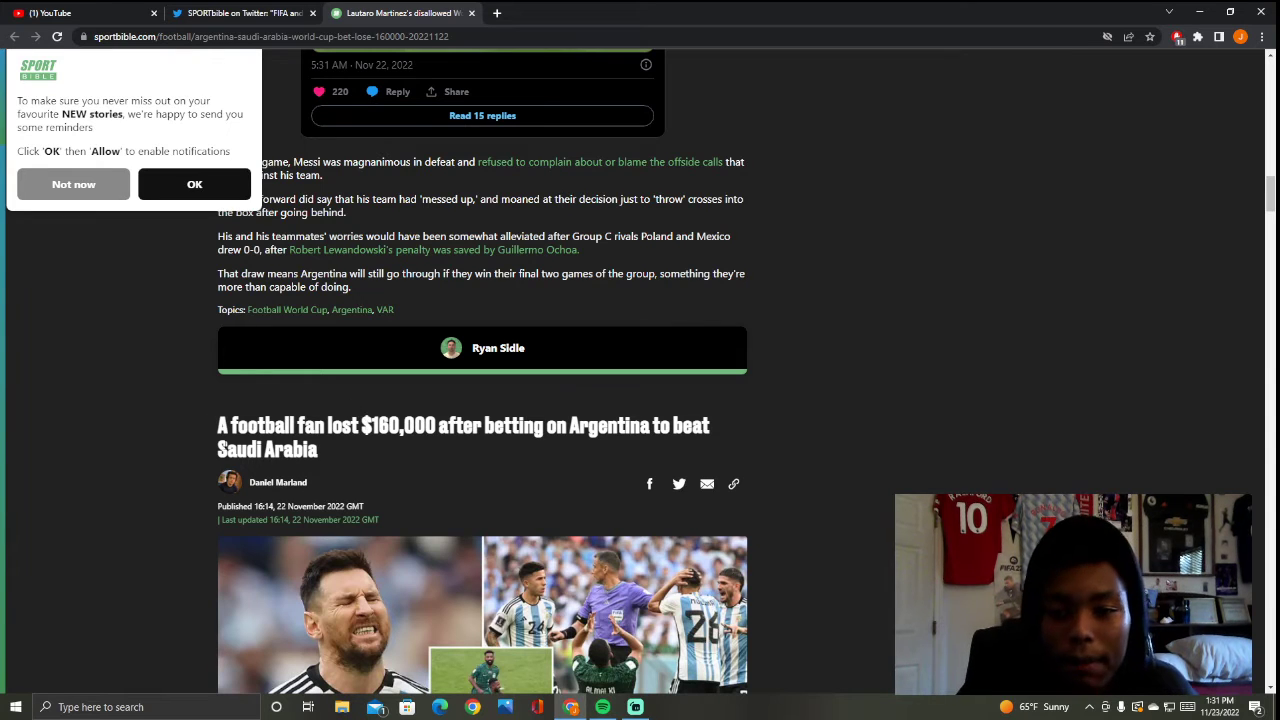
pyautogui.moveTo(140, 510)
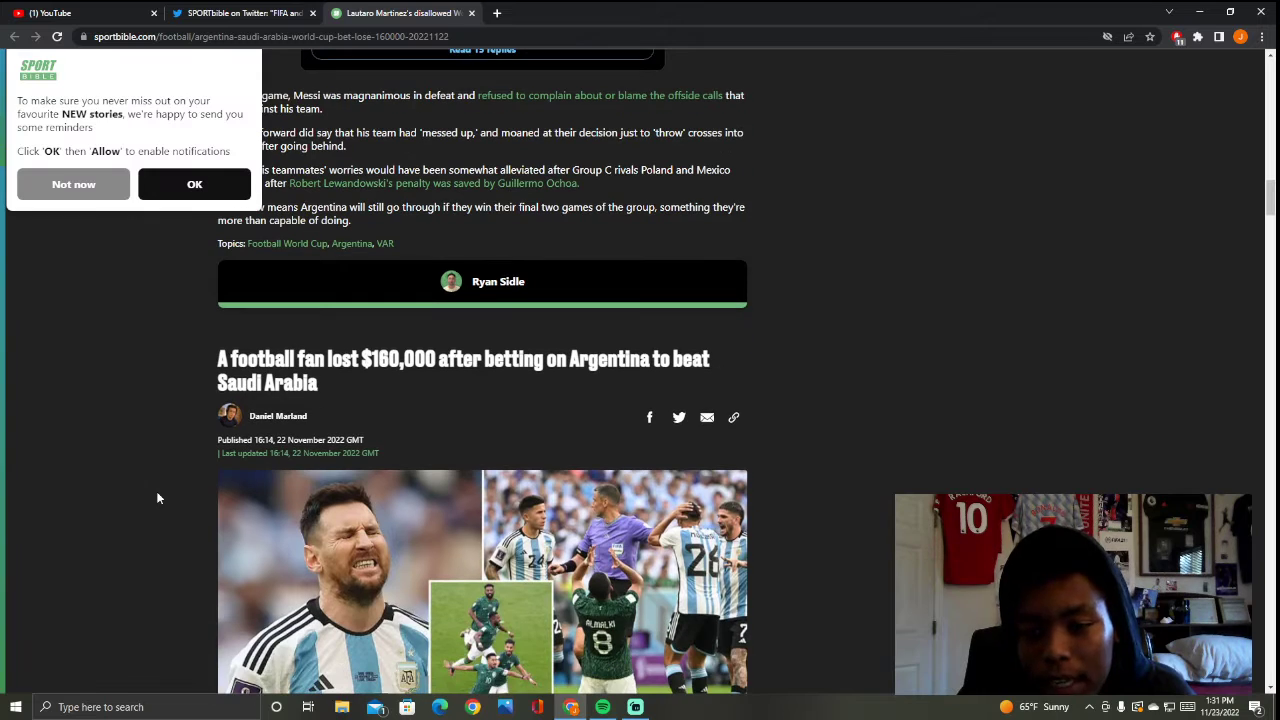
pyautogui.moveTo(144, 474)
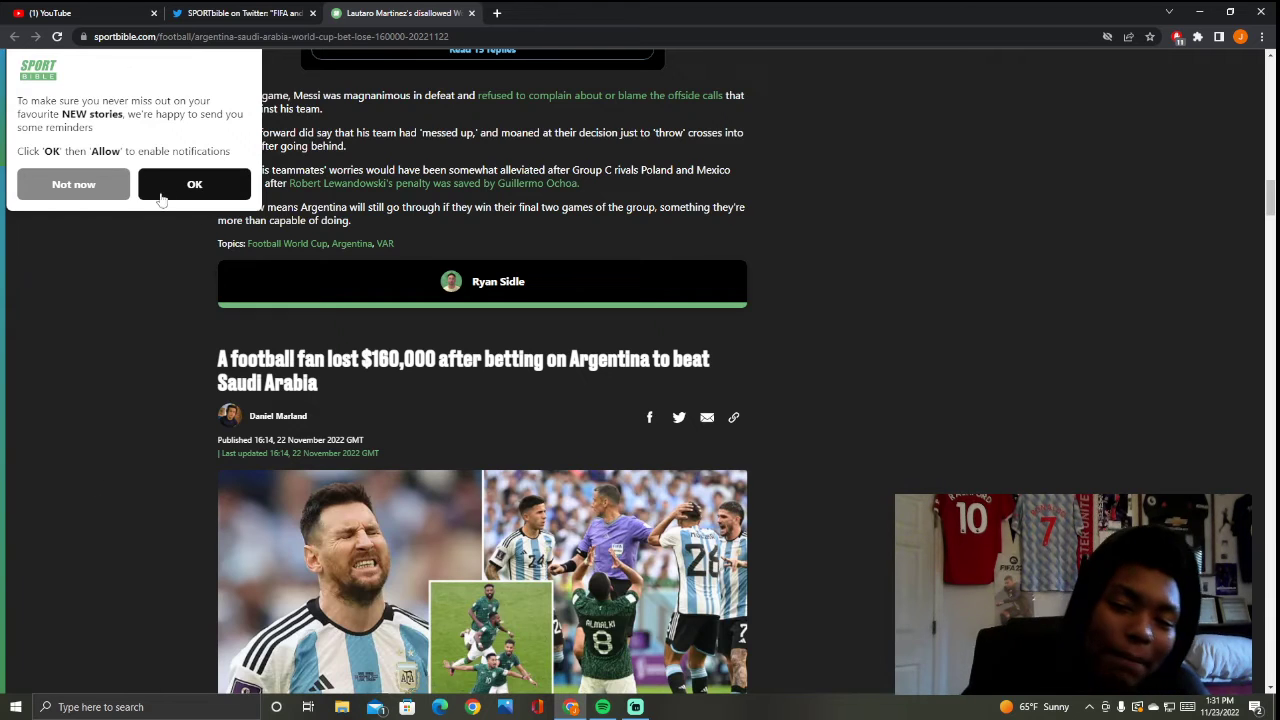
# Step: Read on through Scaloni's post-match comments and decline notification reminders with 'Not now'
pyautogui.scroll(-3)
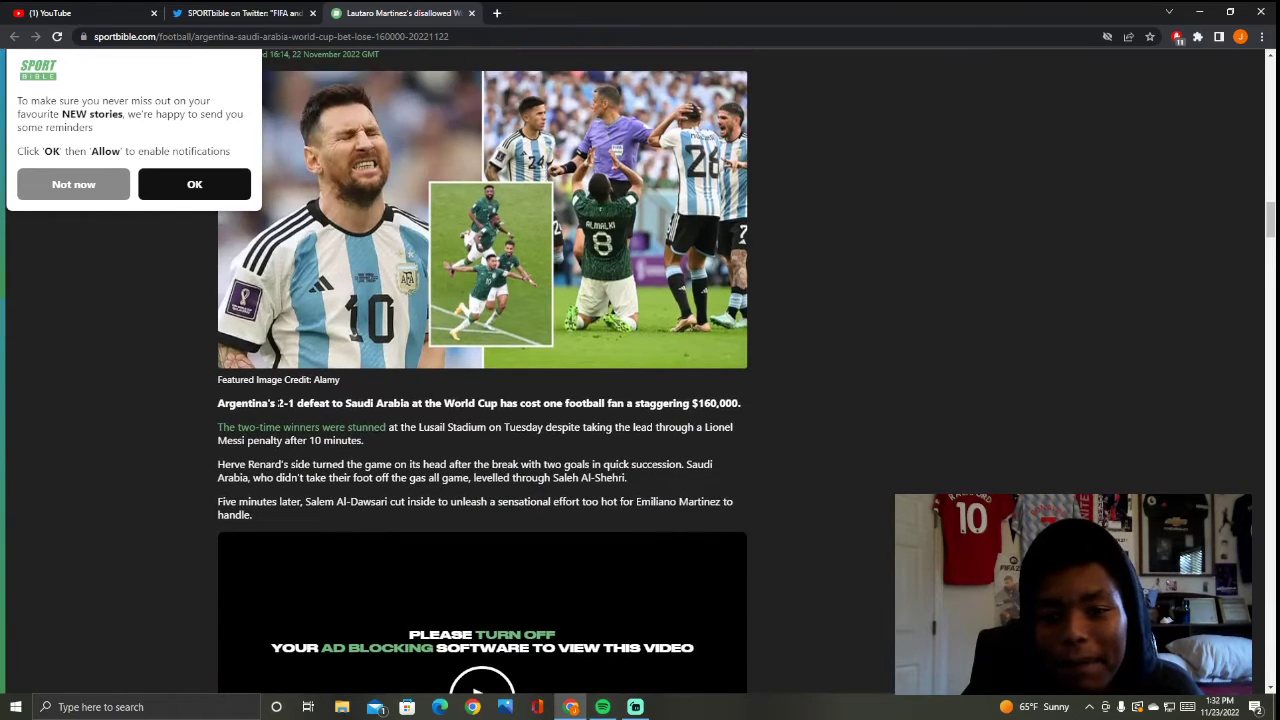
pyautogui.moveTo(696, 420)
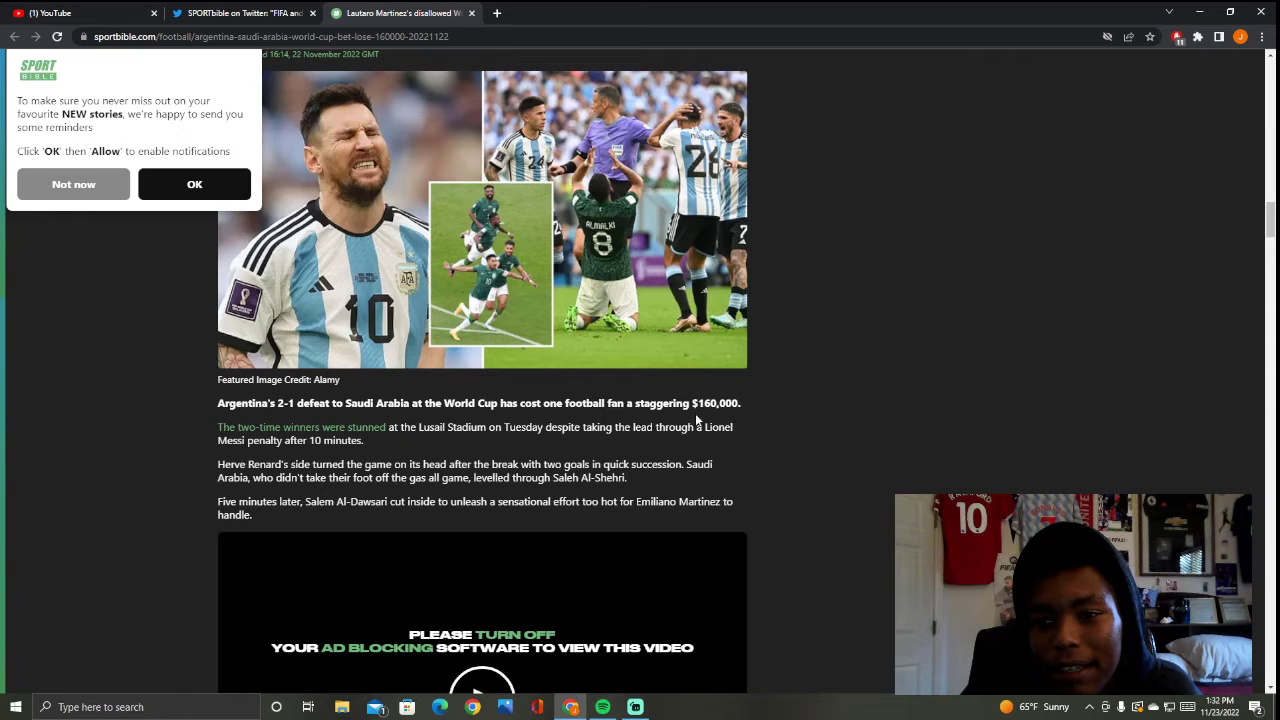
pyautogui.moveTo(618, 458)
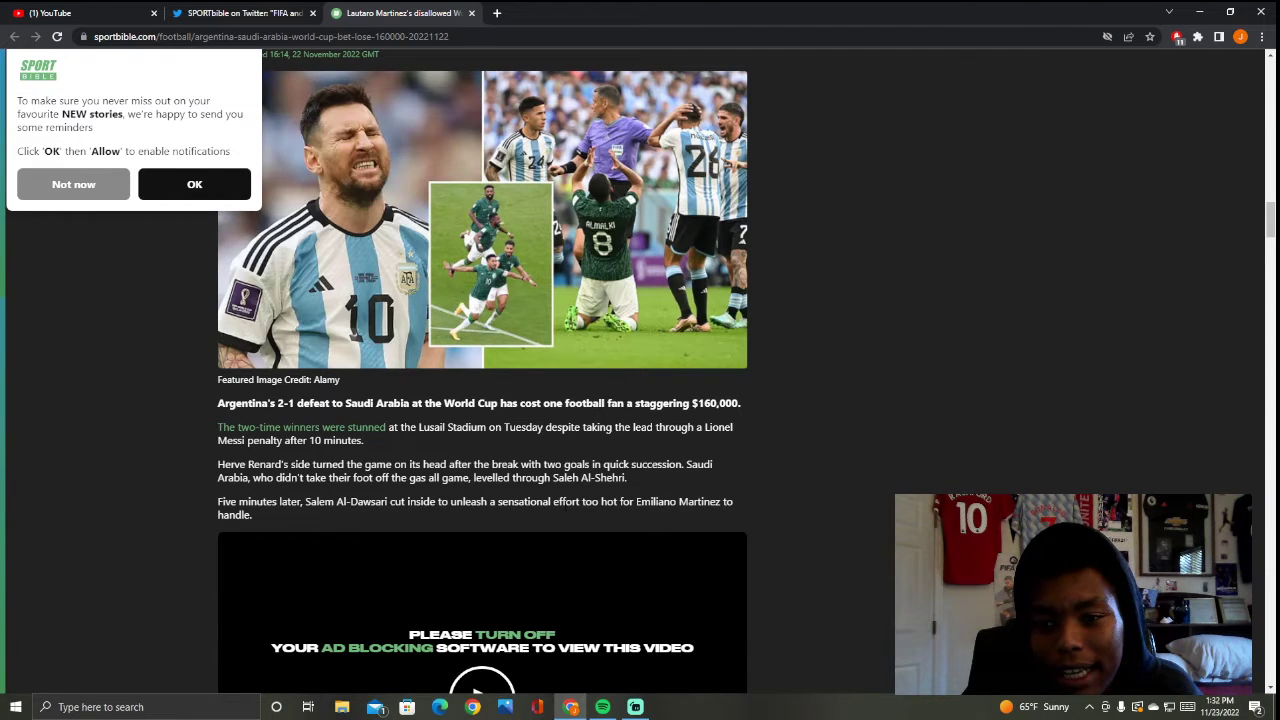
pyautogui.scroll(-3)
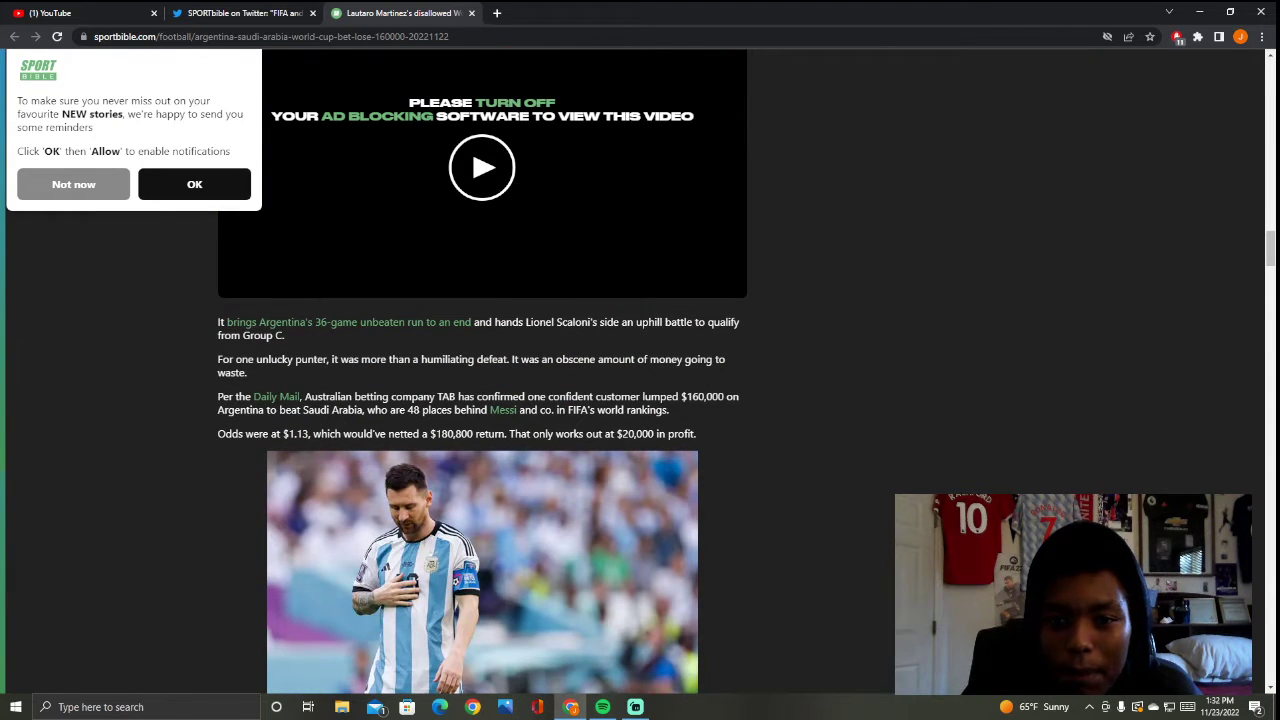
pyautogui.moveTo(452, 448)
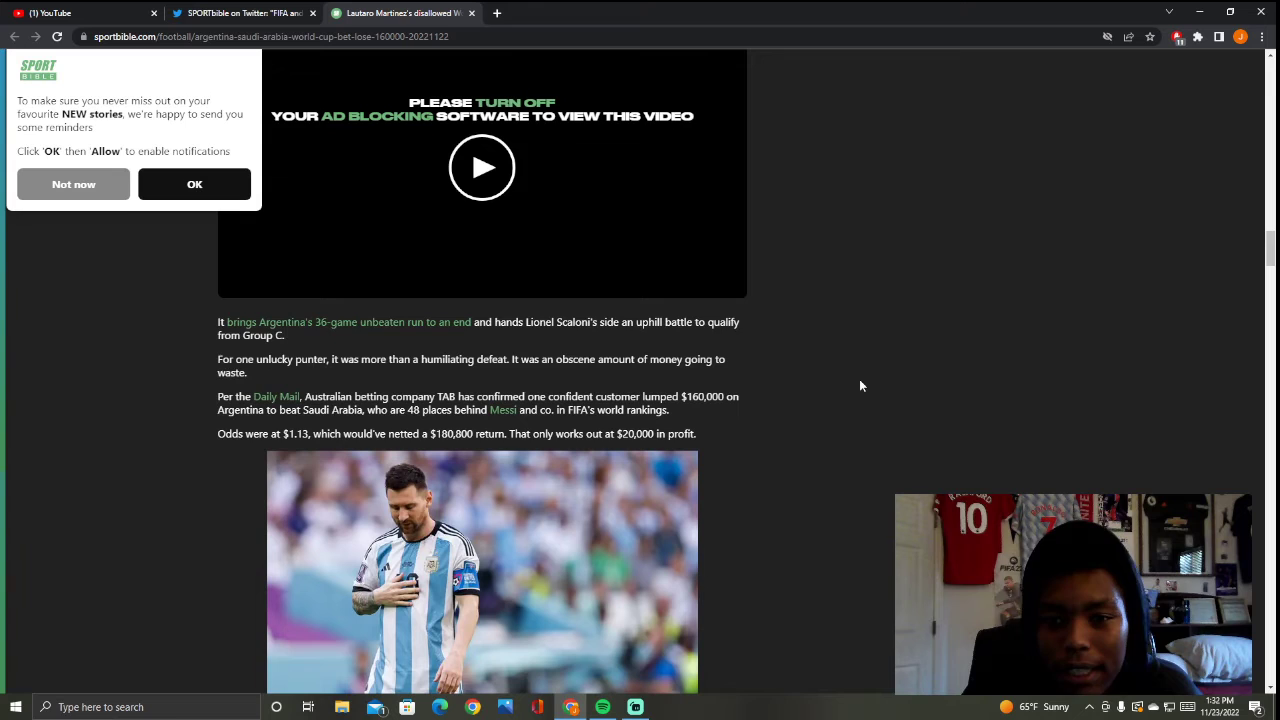
pyautogui.scroll(-3)
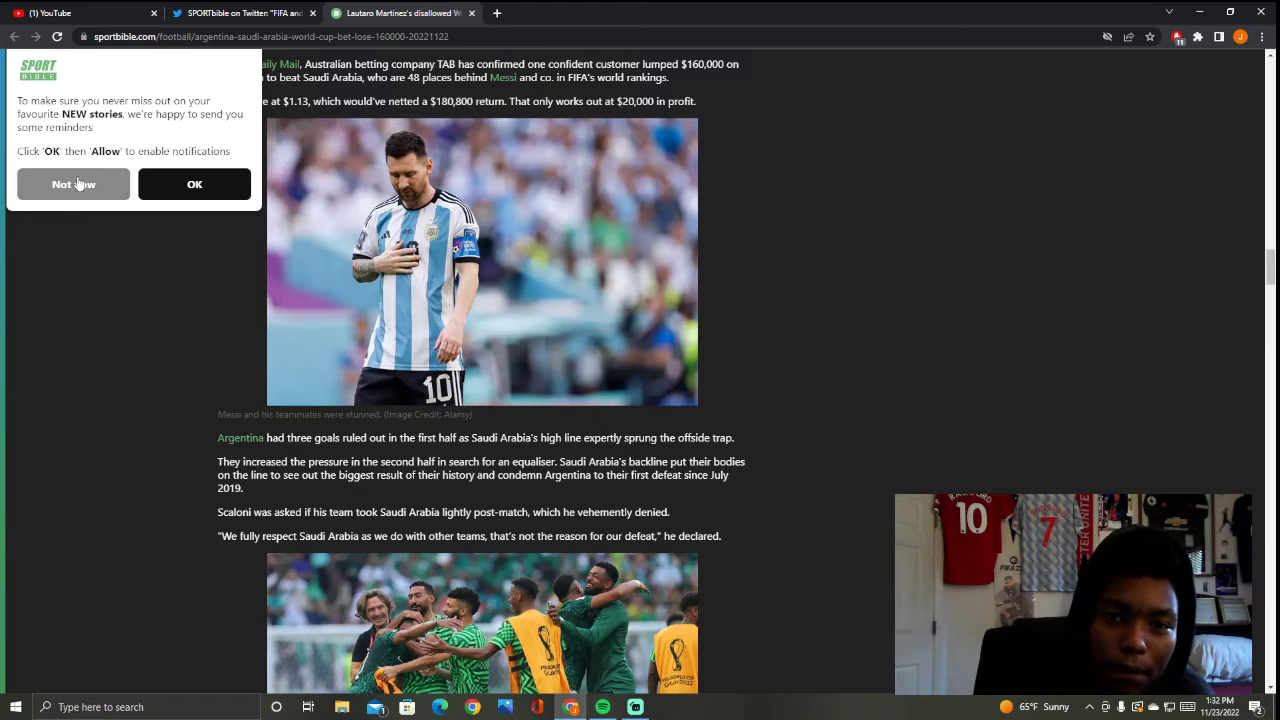
pyautogui.click(72, 184)
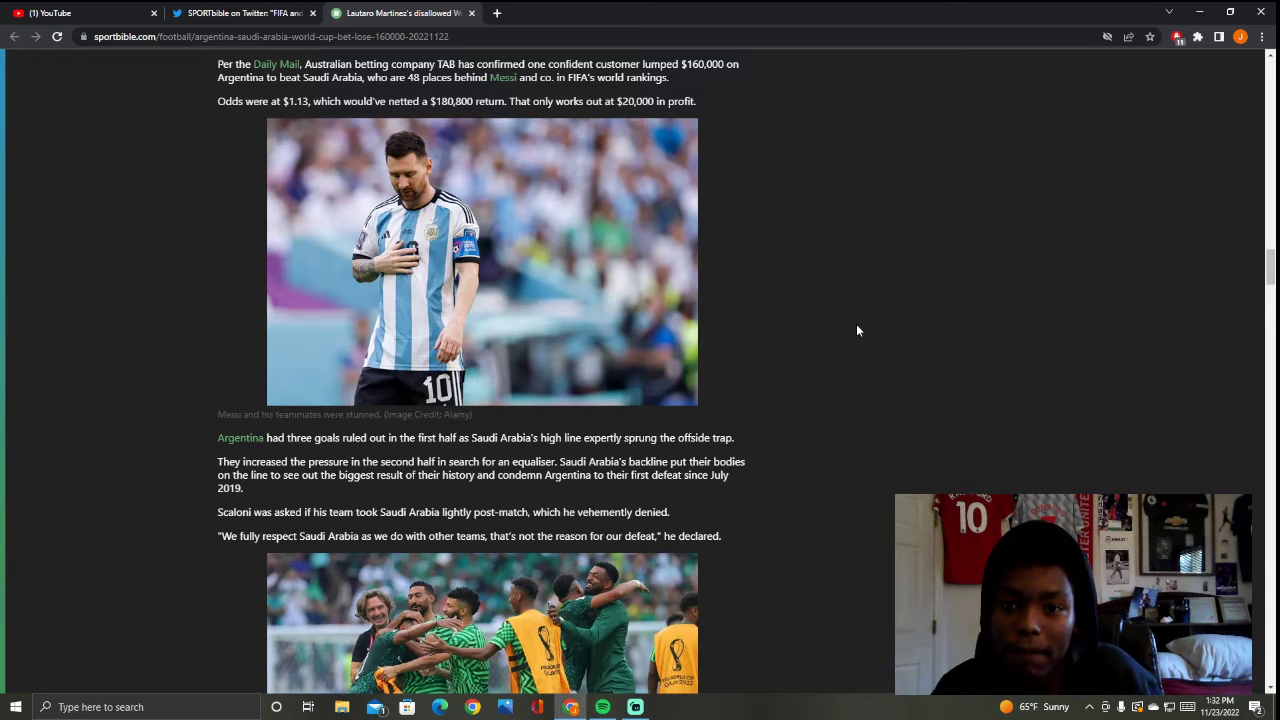
pyautogui.moveTo(986, 408)
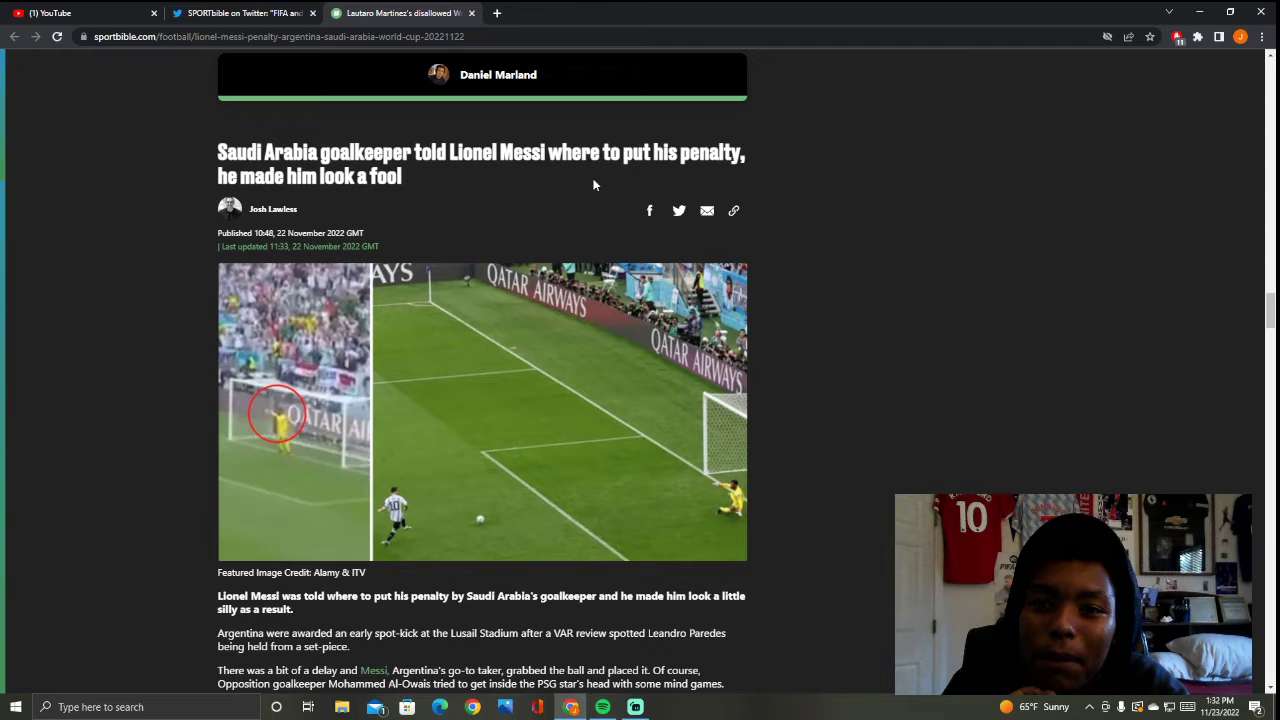
pyautogui.moveTo(700, 172)
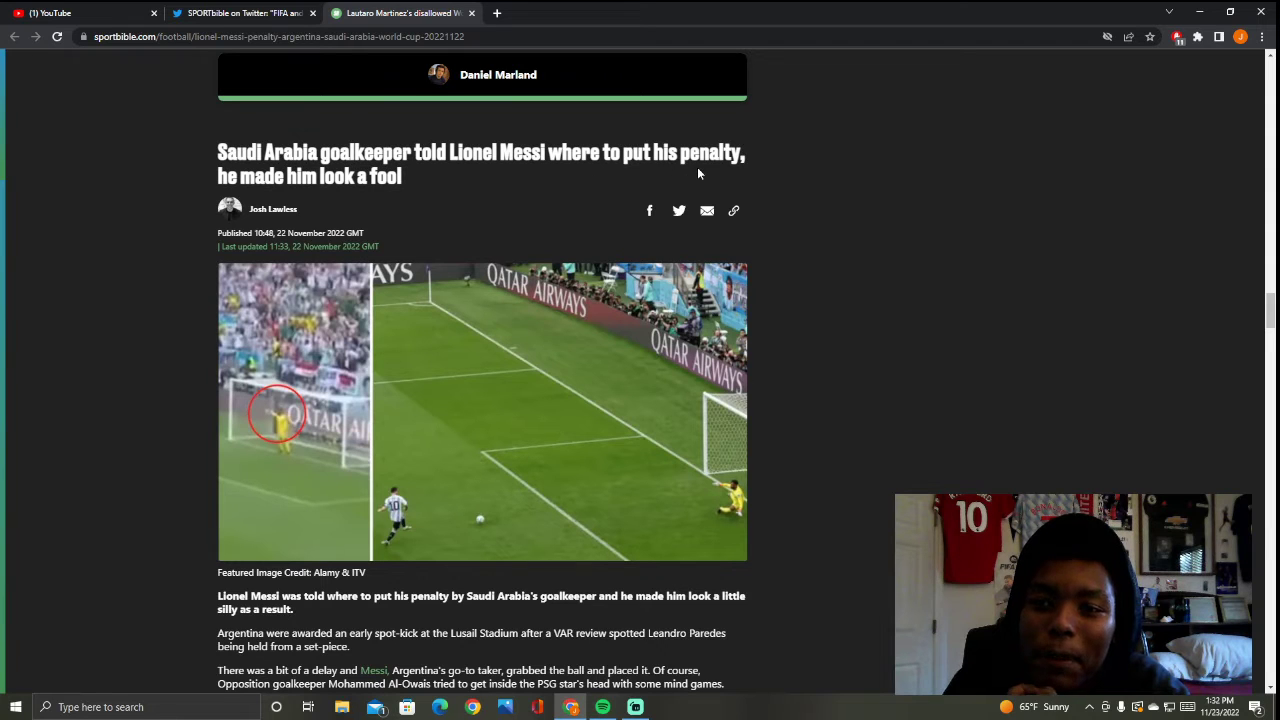
pyautogui.moveTo(320, 204)
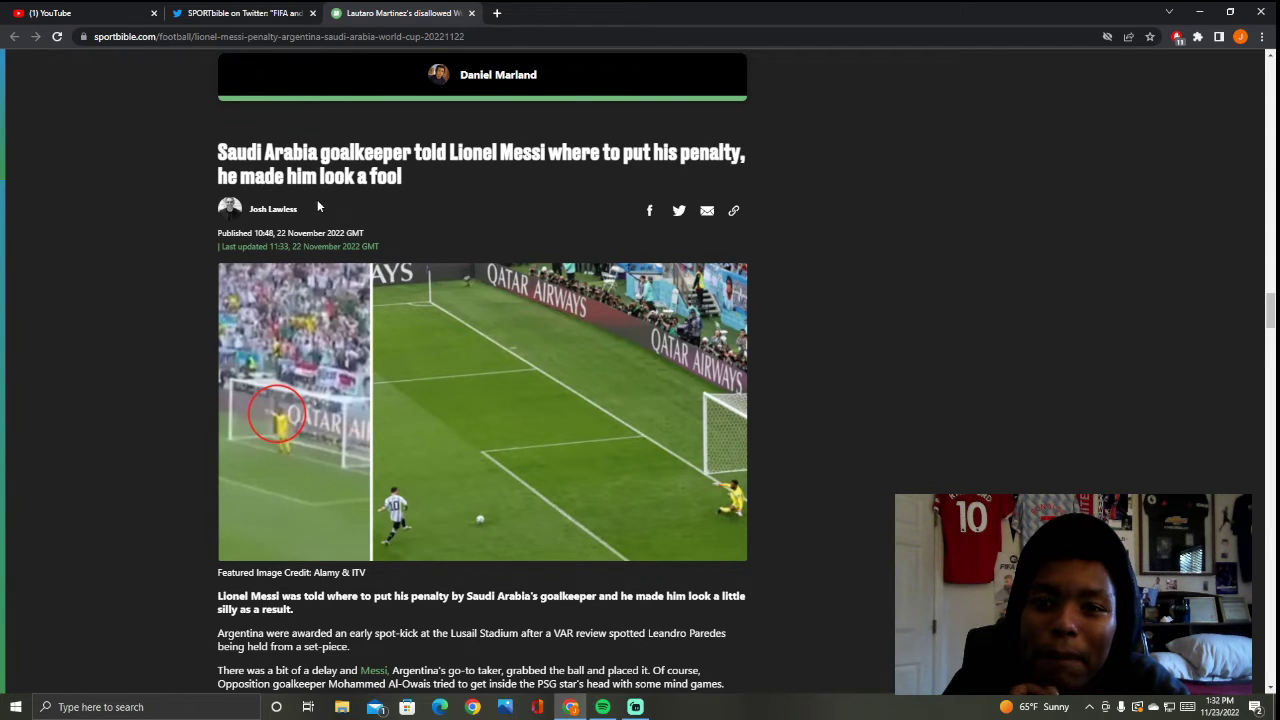
pyautogui.moveTo(278, 428)
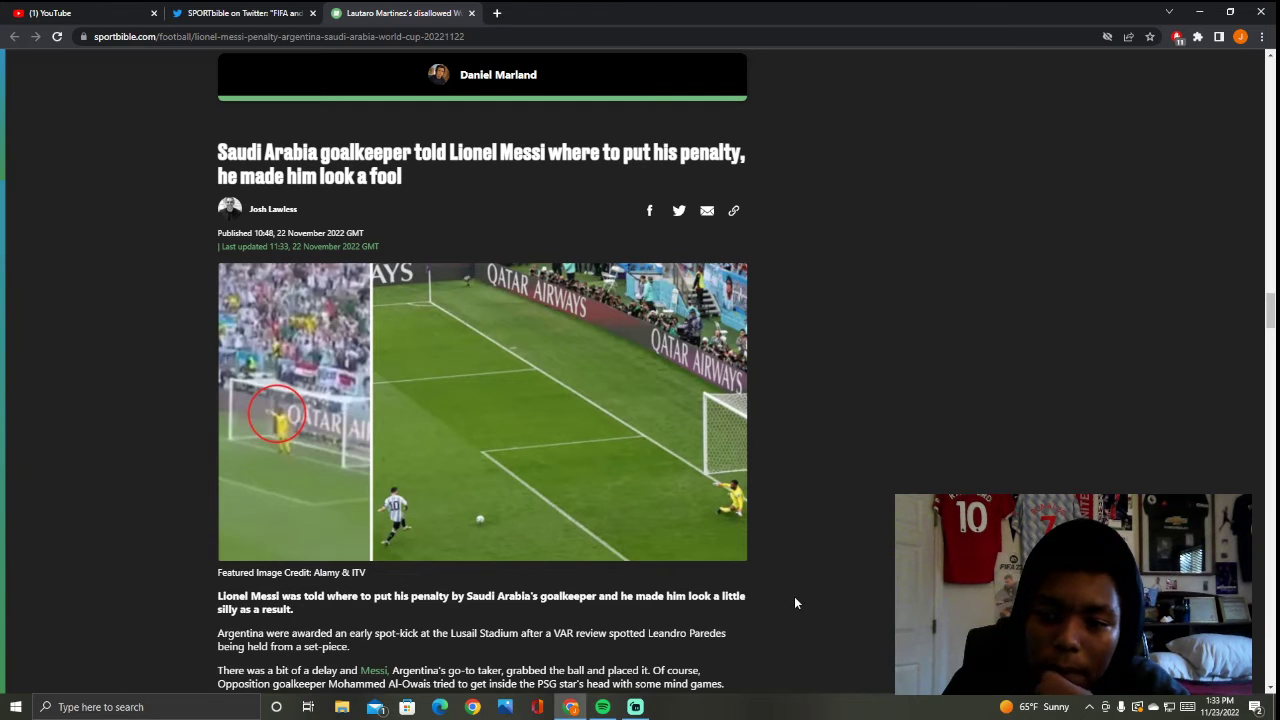
pyautogui.moveTo(268, 472)
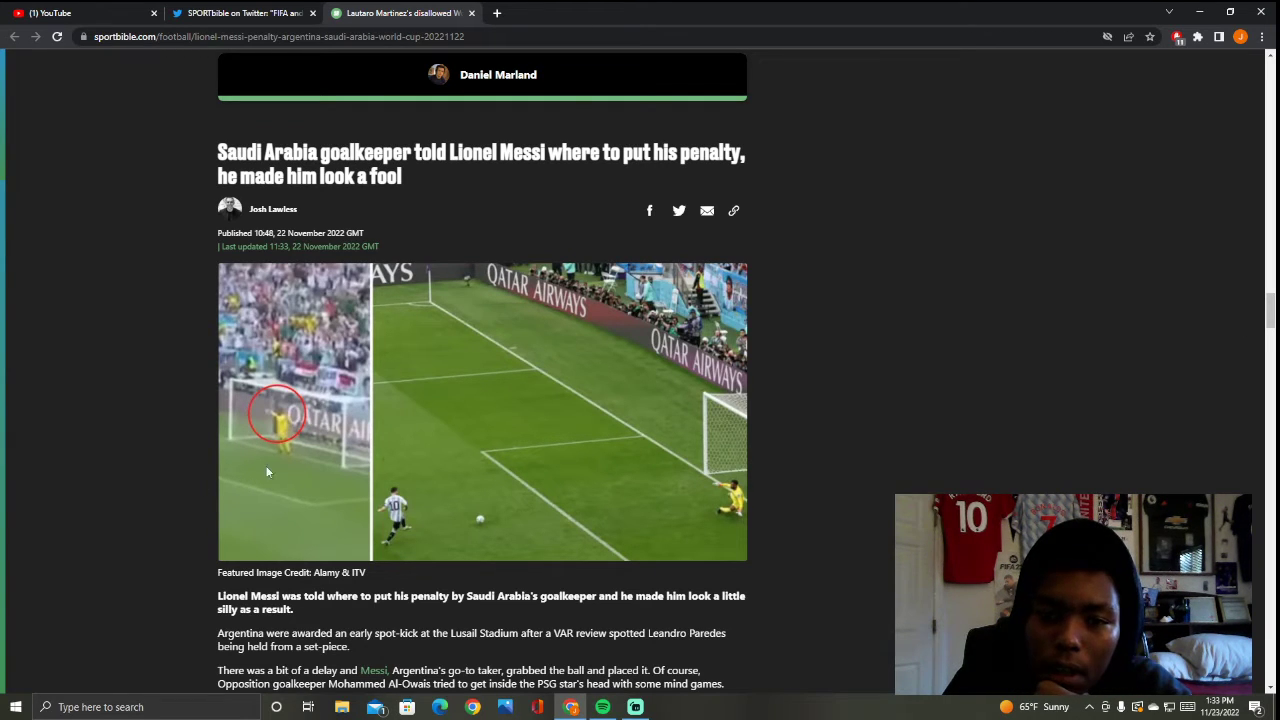
pyautogui.moveTo(316, 480)
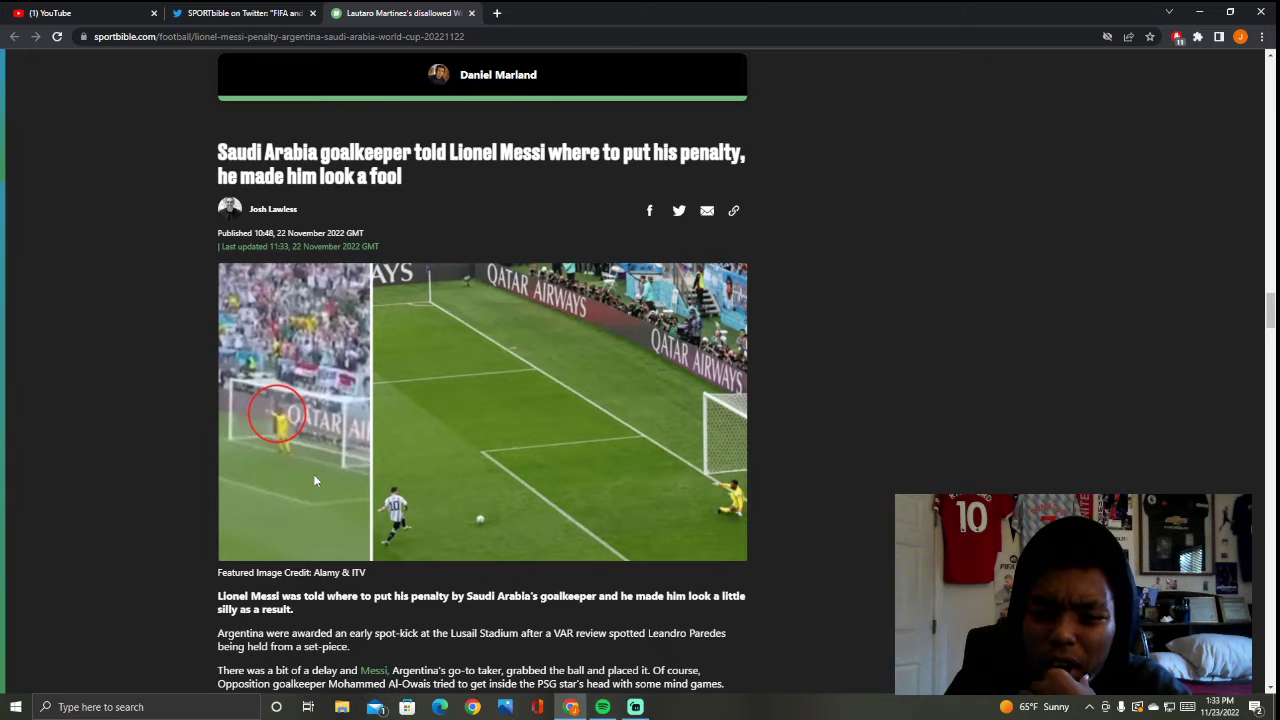
# Step: Read into the opening paragraphs of the Messi penalty article against Saudi Arabia
pyautogui.scroll(-3)
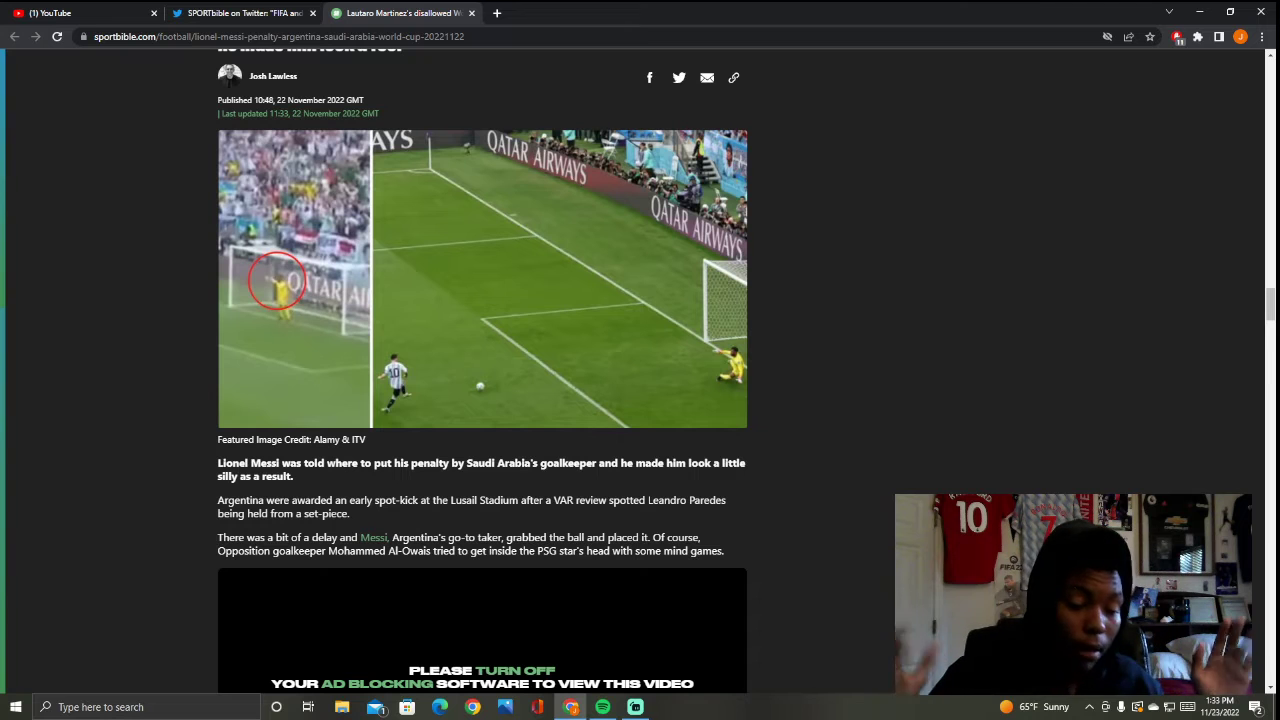
# Step: Skim past the match tweets and Ecuador VAR story, then return to SPORTbible's Twitter thread
pyautogui.scroll(-3)
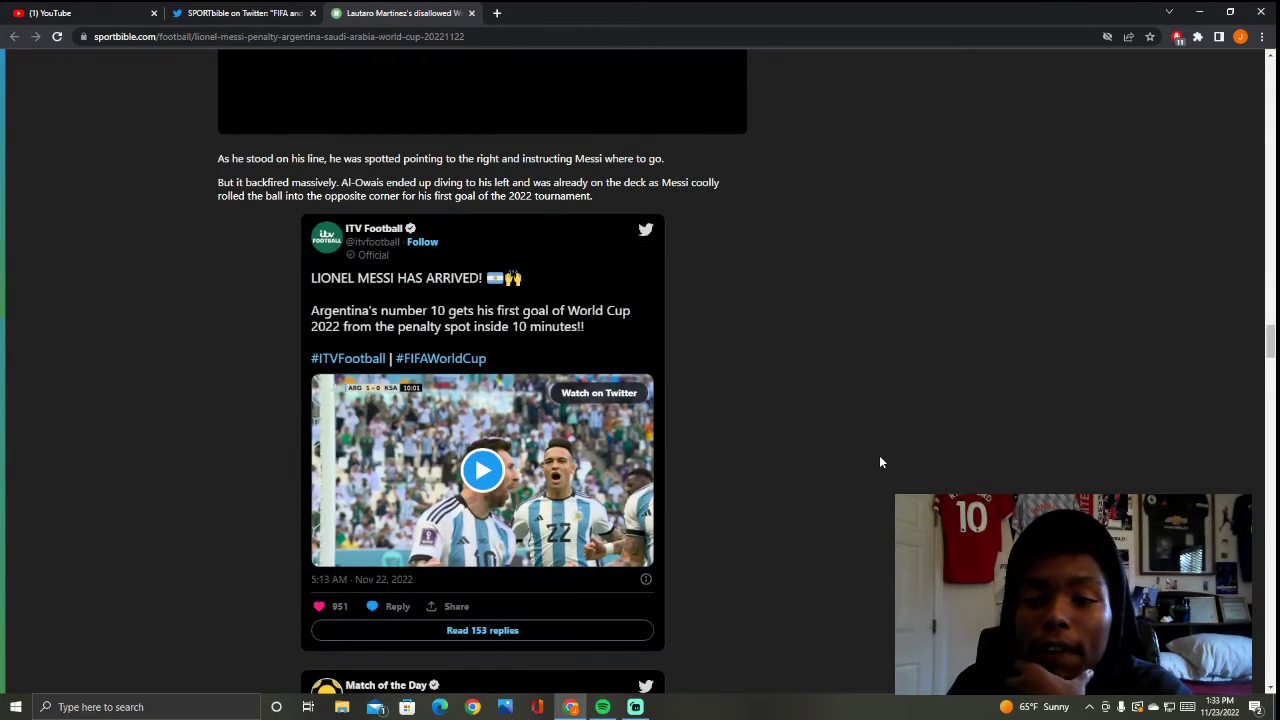
pyautogui.scroll(-3)
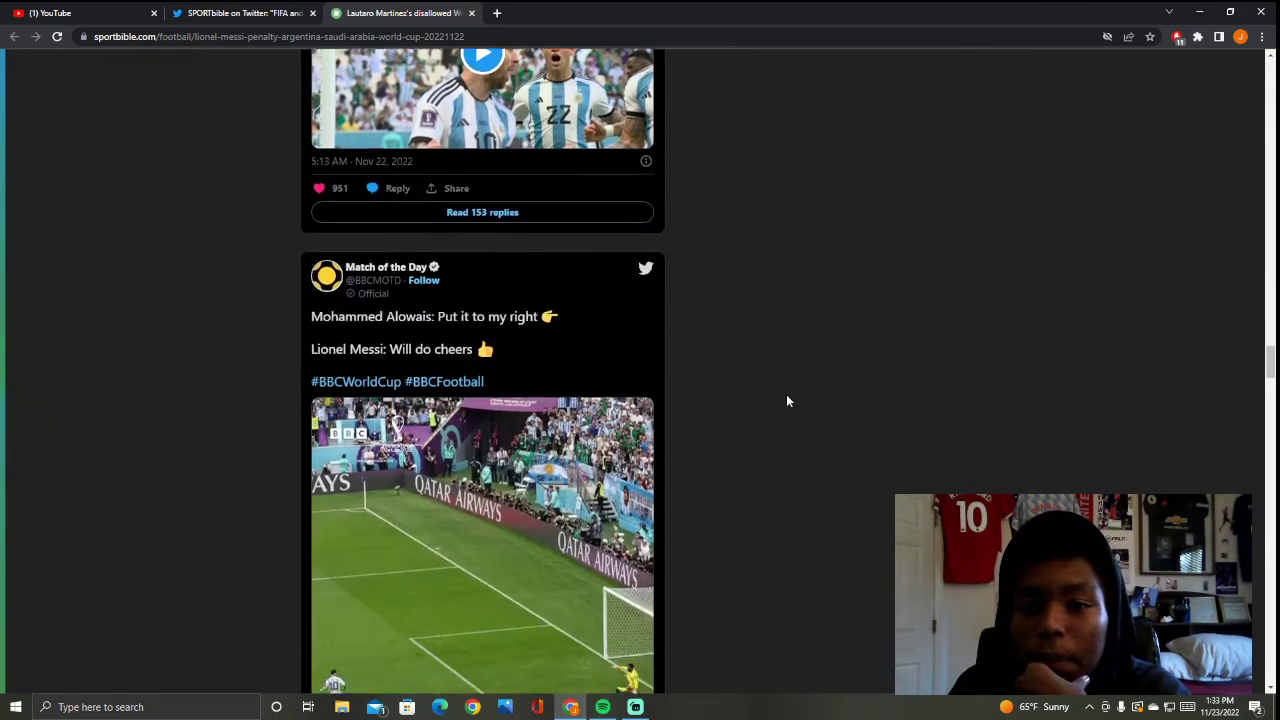
pyautogui.scroll(-3)
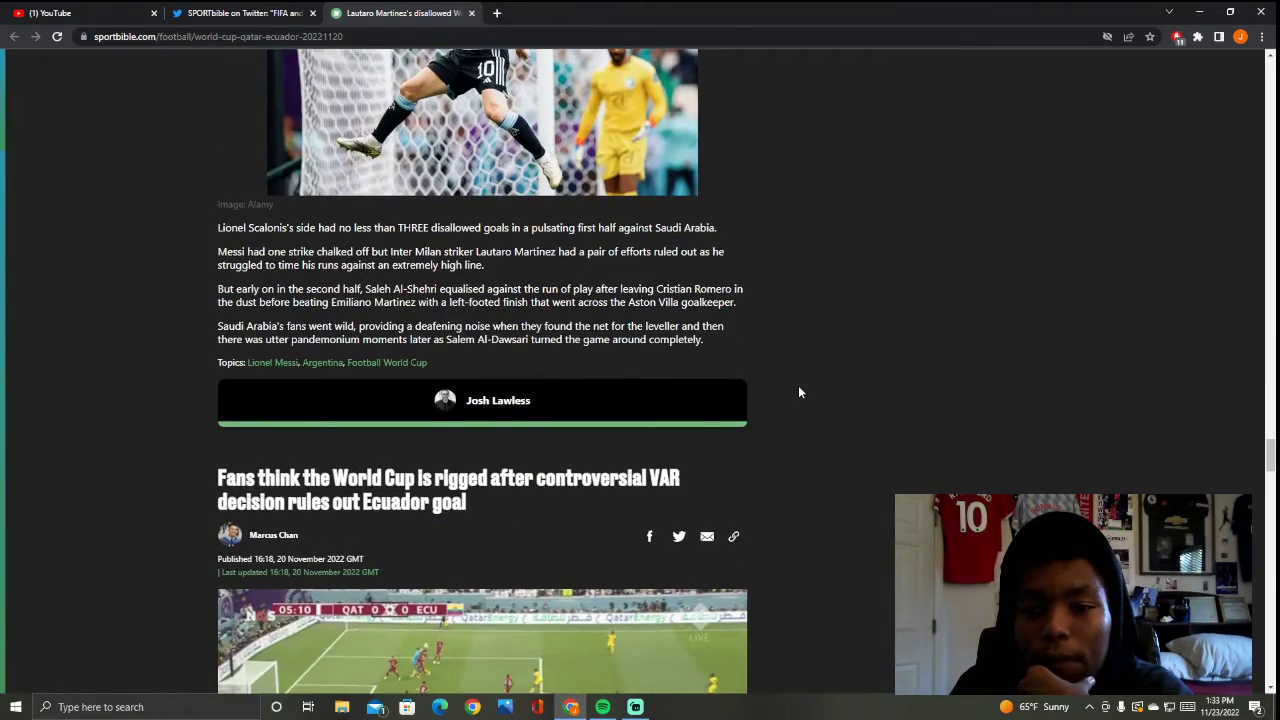
pyautogui.click(244, 12)
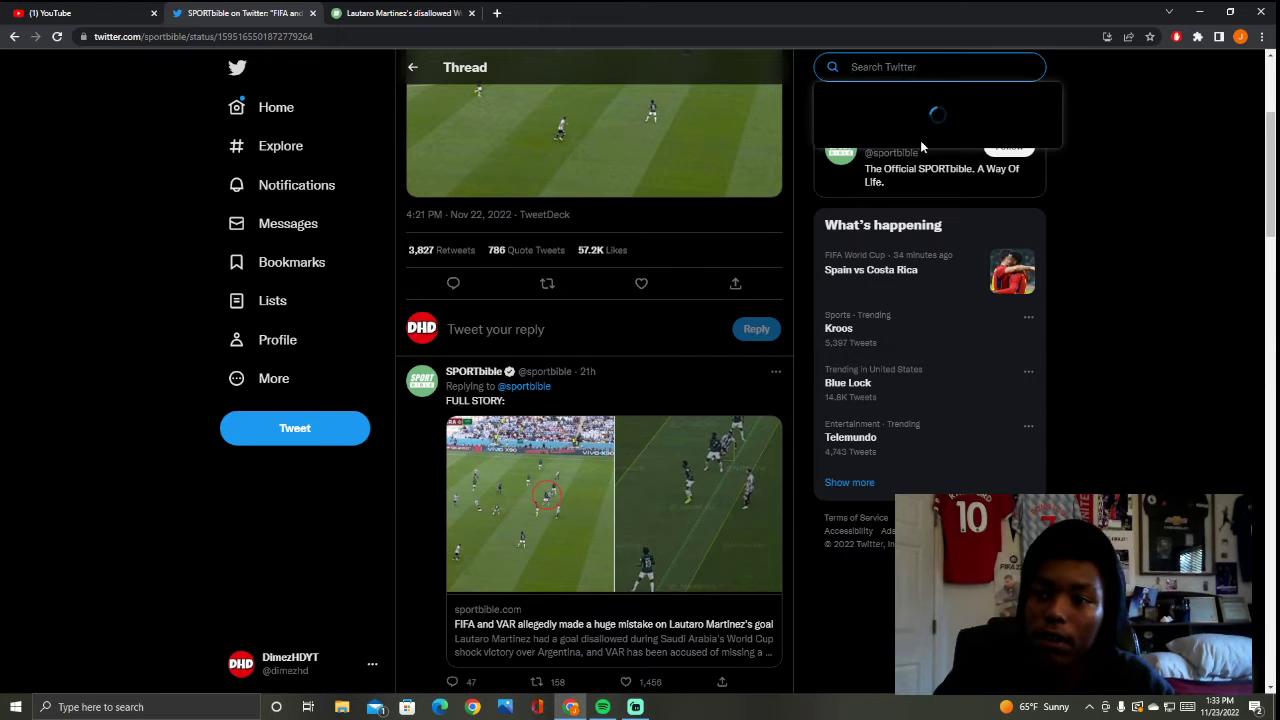
# Step: Search Twitter for 'Japan' and choose the 'japan germany' suggestion
pyautogui.click(930, 66)
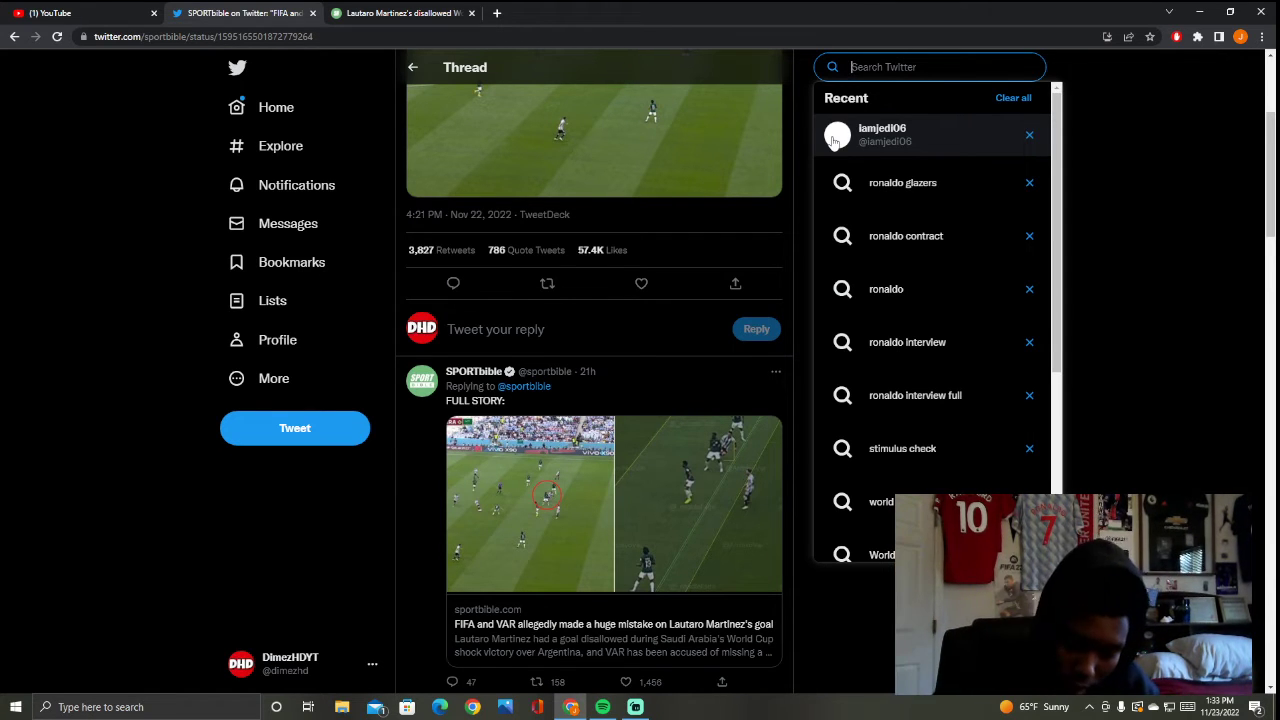
pyautogui.write('Japan')
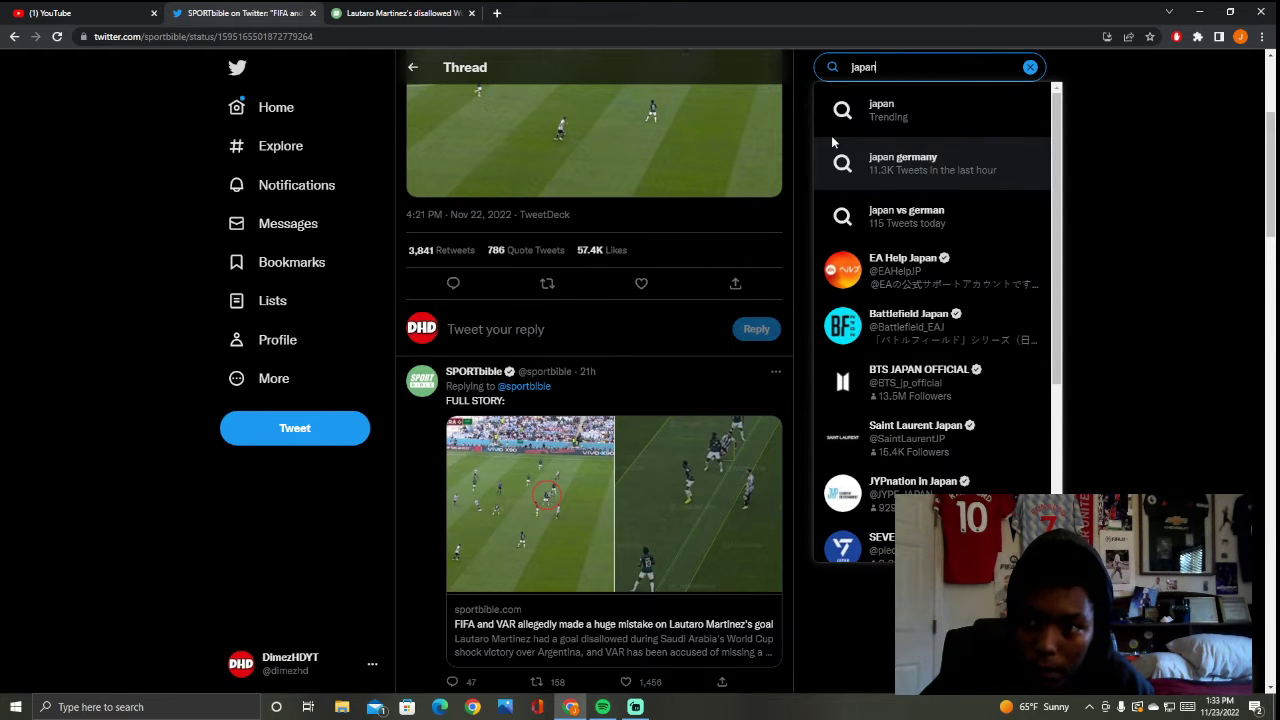
pyautogui.click(902, 164)
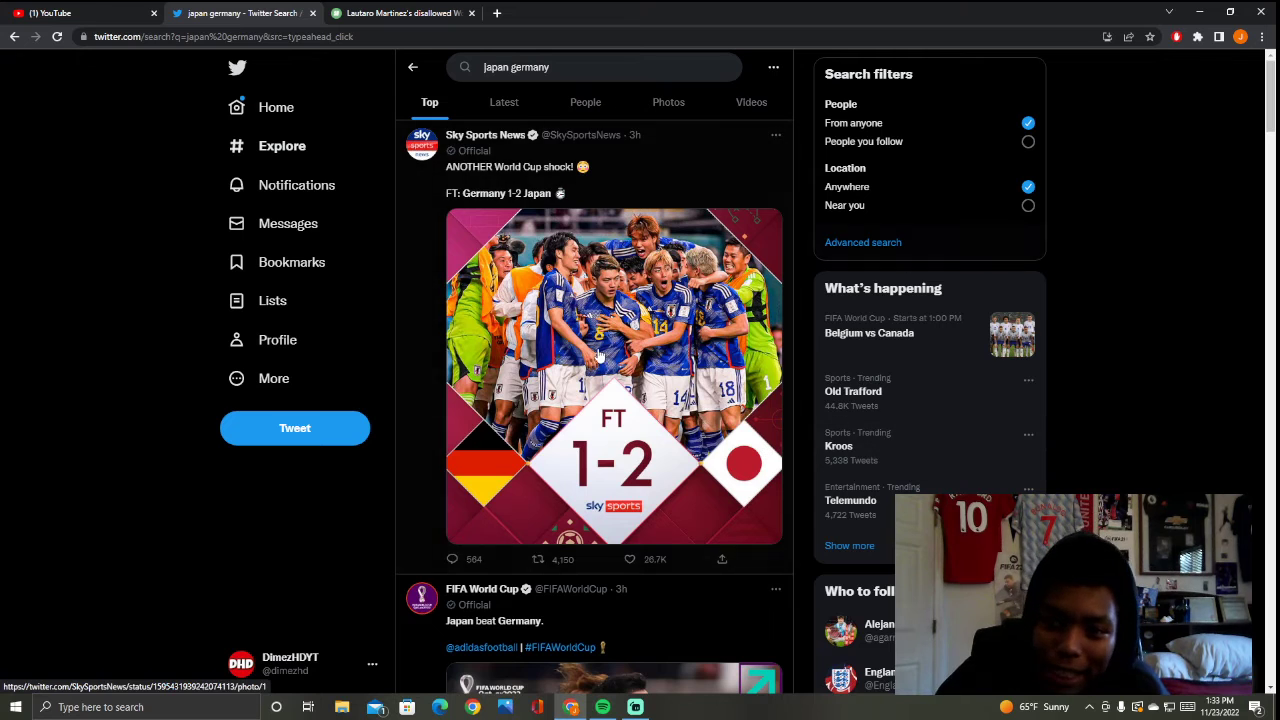
# Step: Scroll the japan germany Top results past the FIFA World Cup and Complex Sports tweets
pyautogui.scroll(-3)
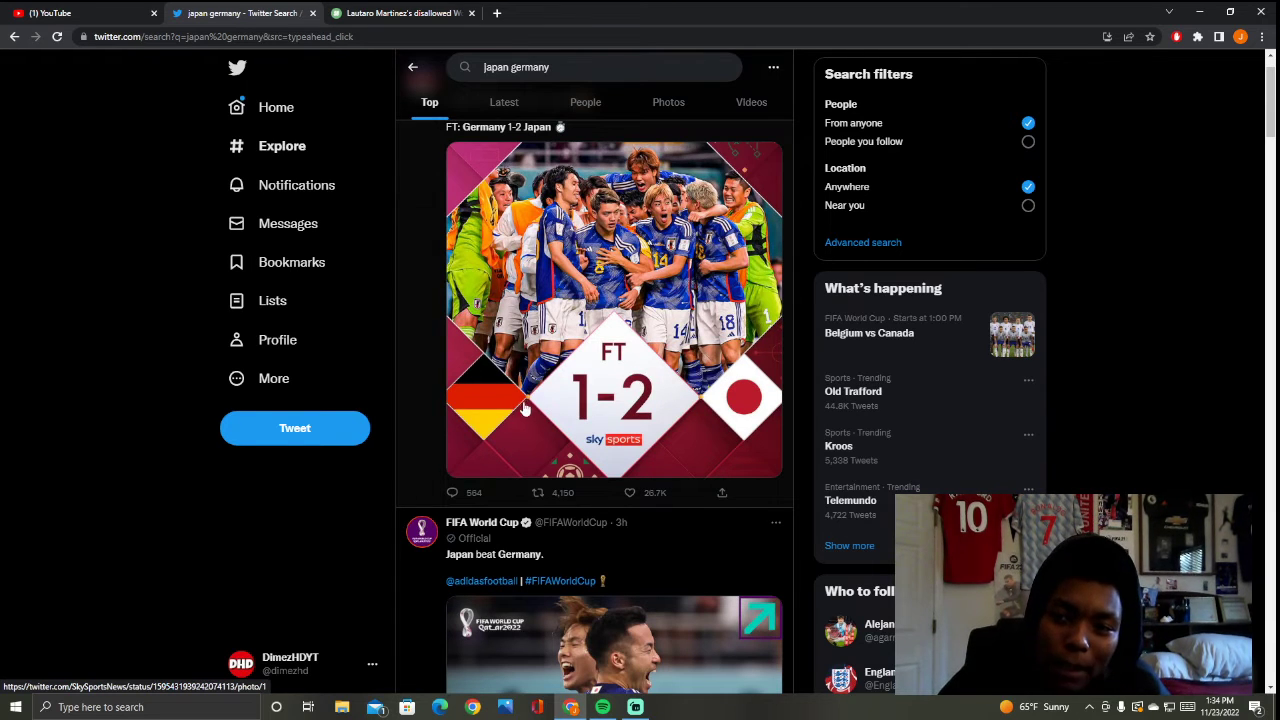
pyautogui.moveTo(692, 404)
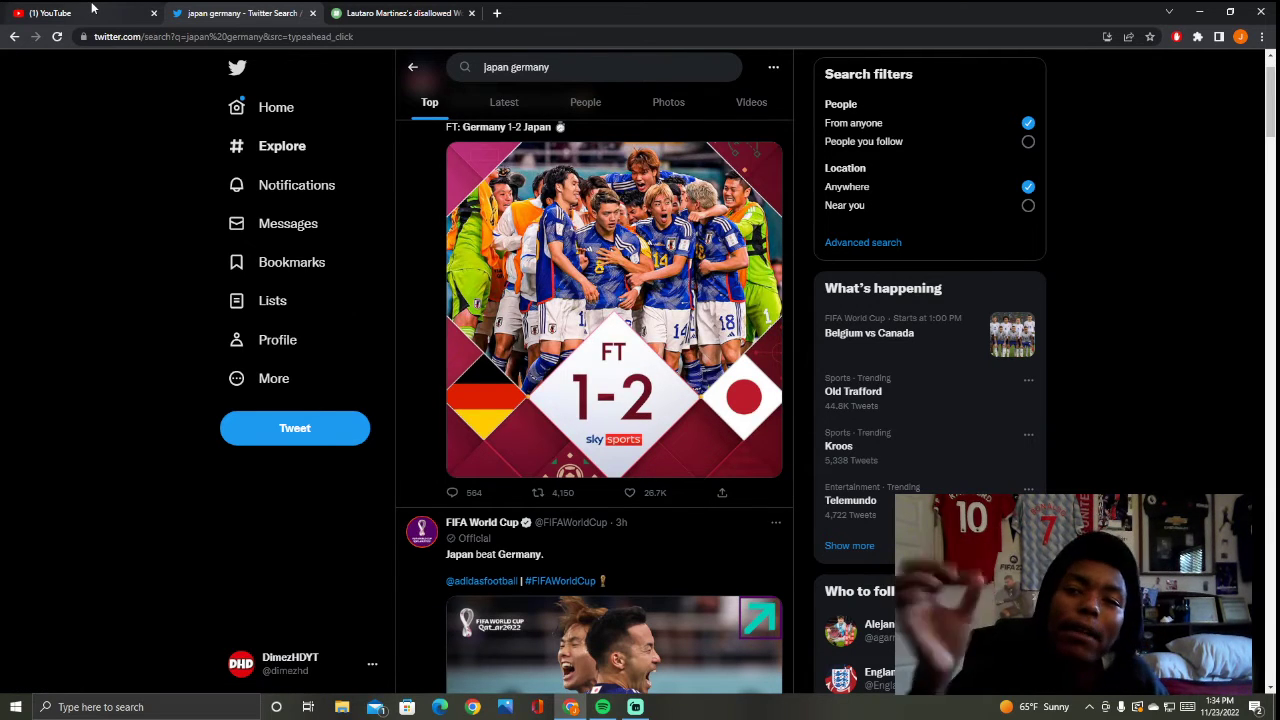
pyautogui.scroll(-3)
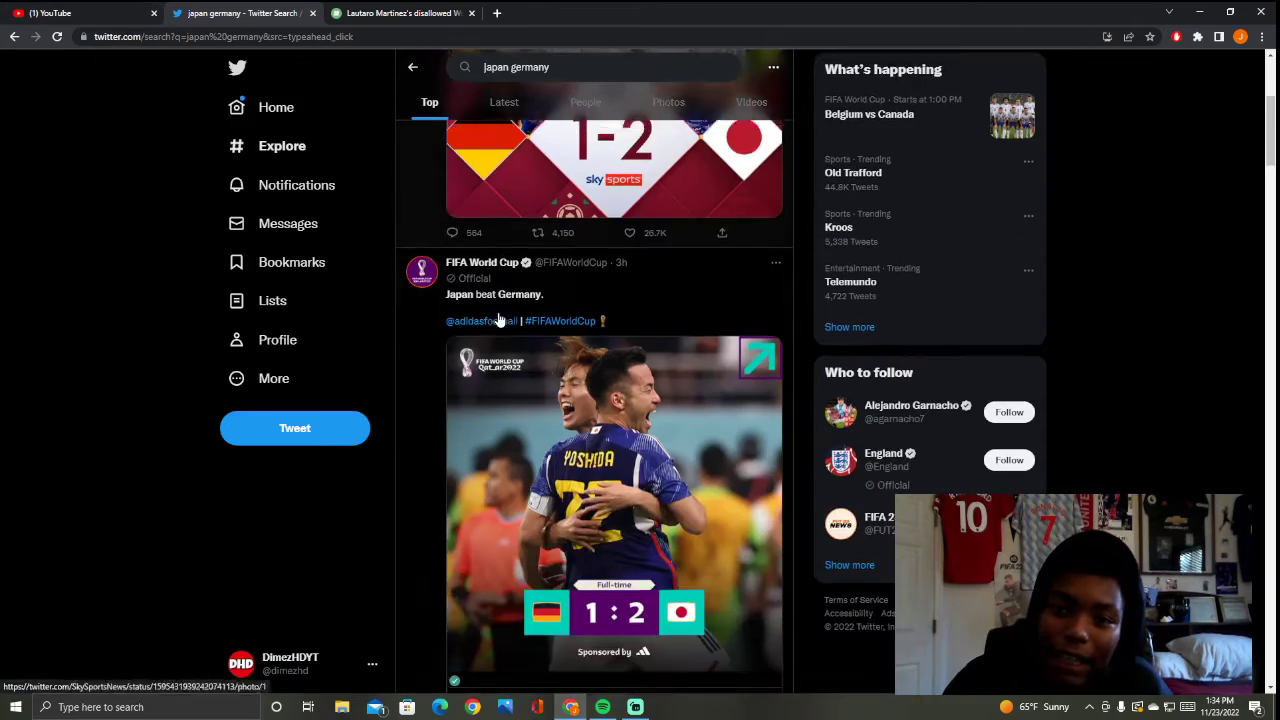
pyautogui.scroll(-3)
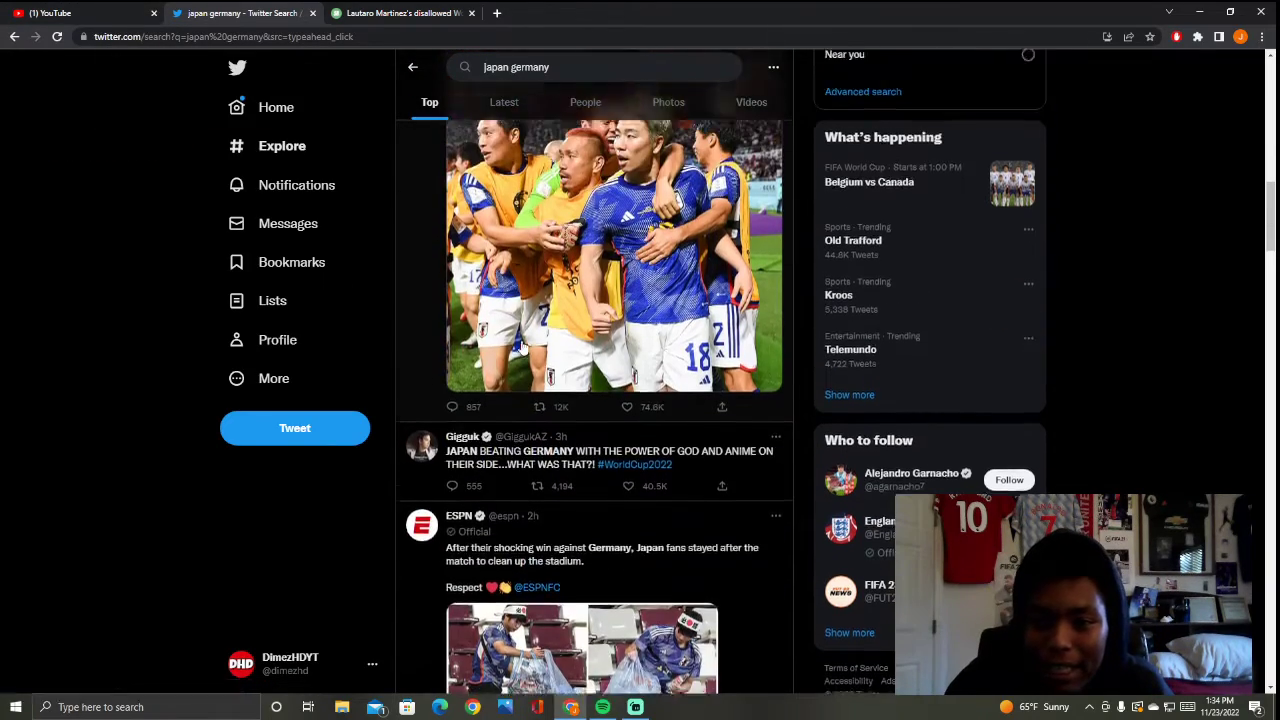
pyautogui.scroll(-3)
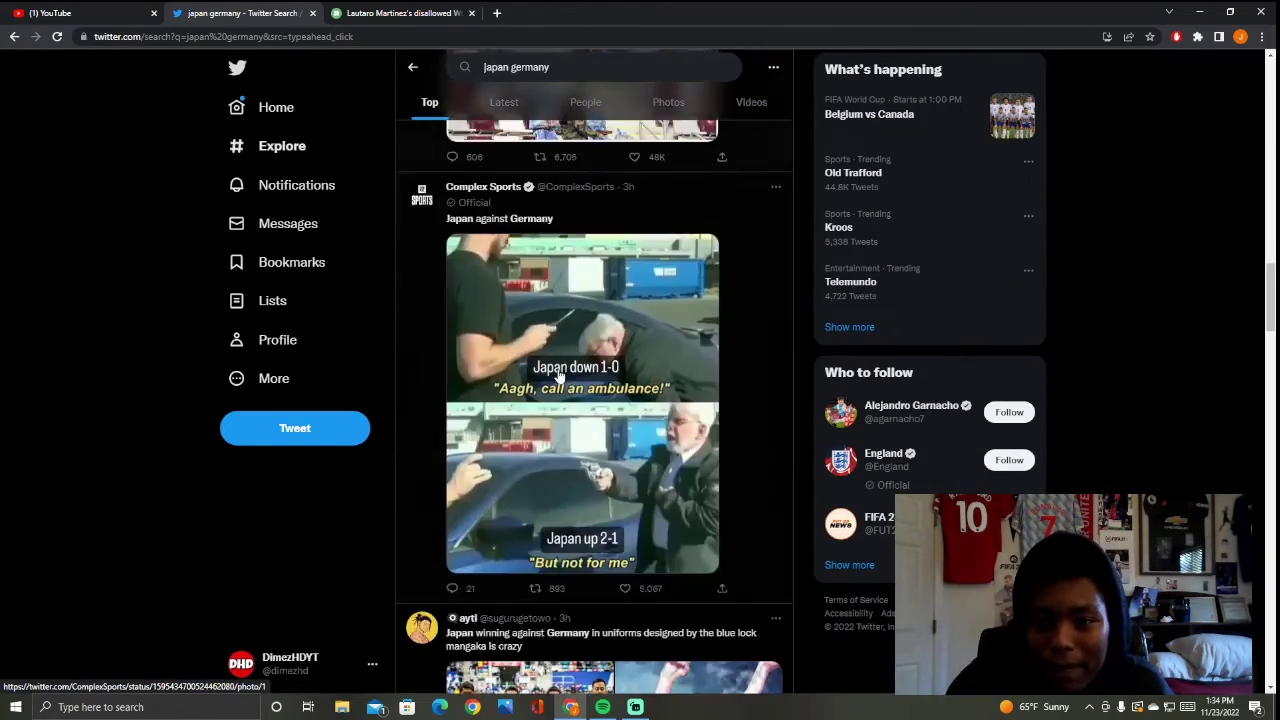
pyautogui.scroll(-3)
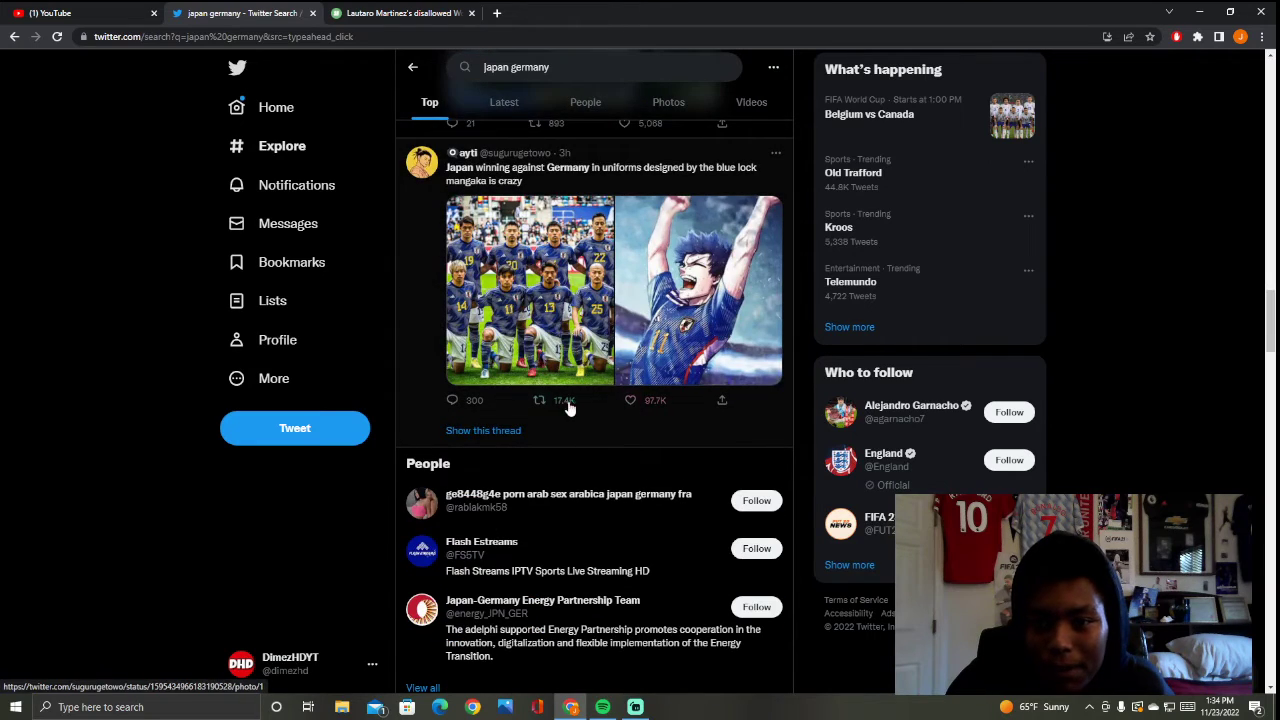
pyautogui.scroll(-3)
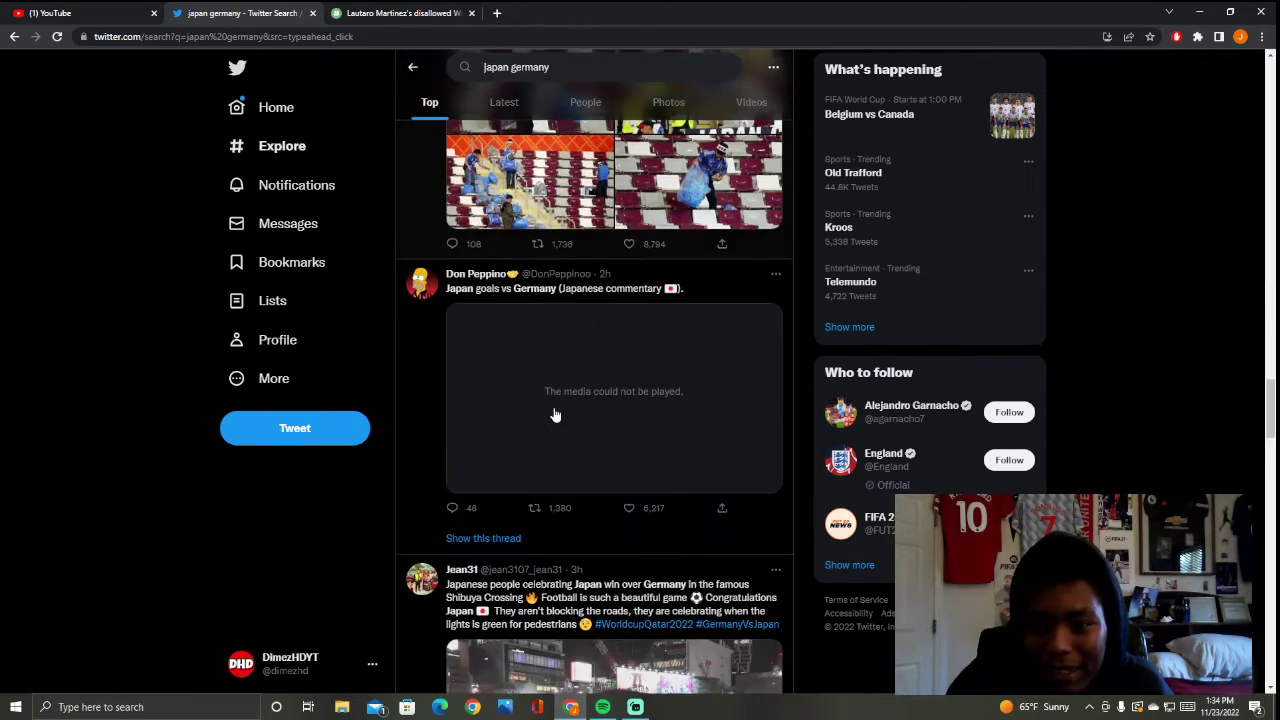
pyautogui.scroll(-3)
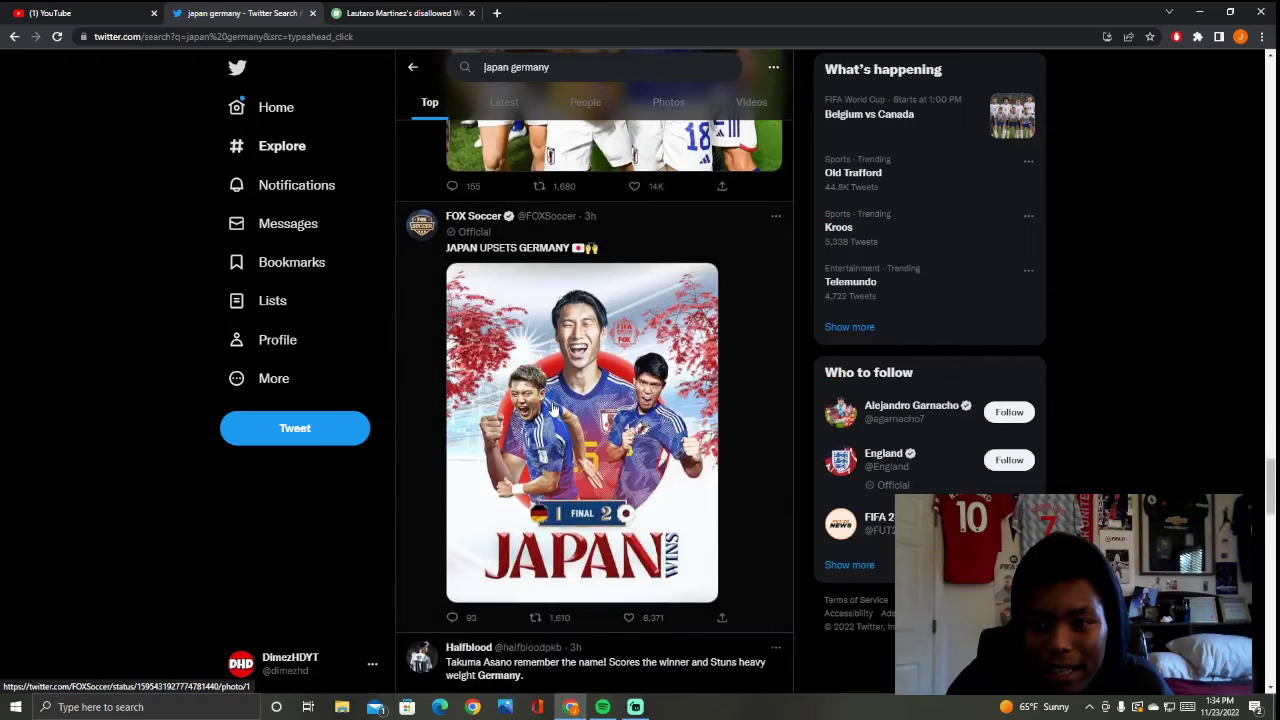
# Step: Continue down past FOX Soccer's Japan upset post to AFC AJAX's lead-goal tweet
pyautogui.scroll(-3)
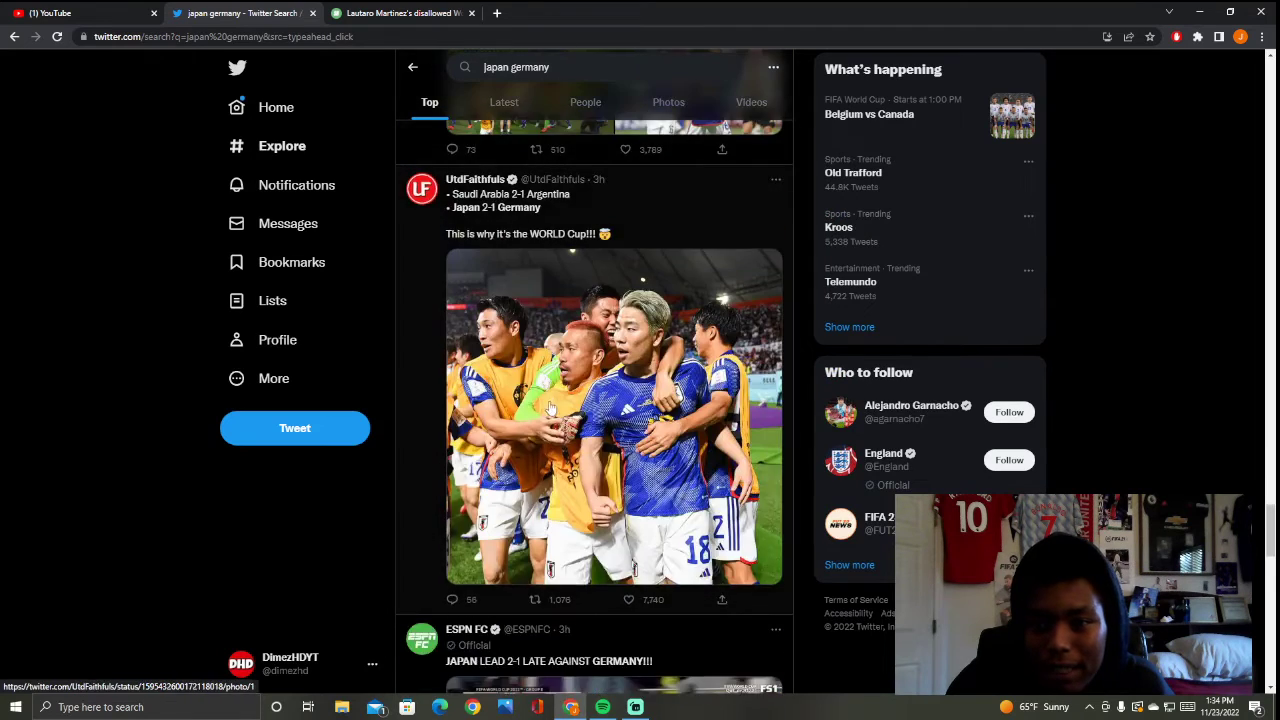
pyautogui.scroll(-3)
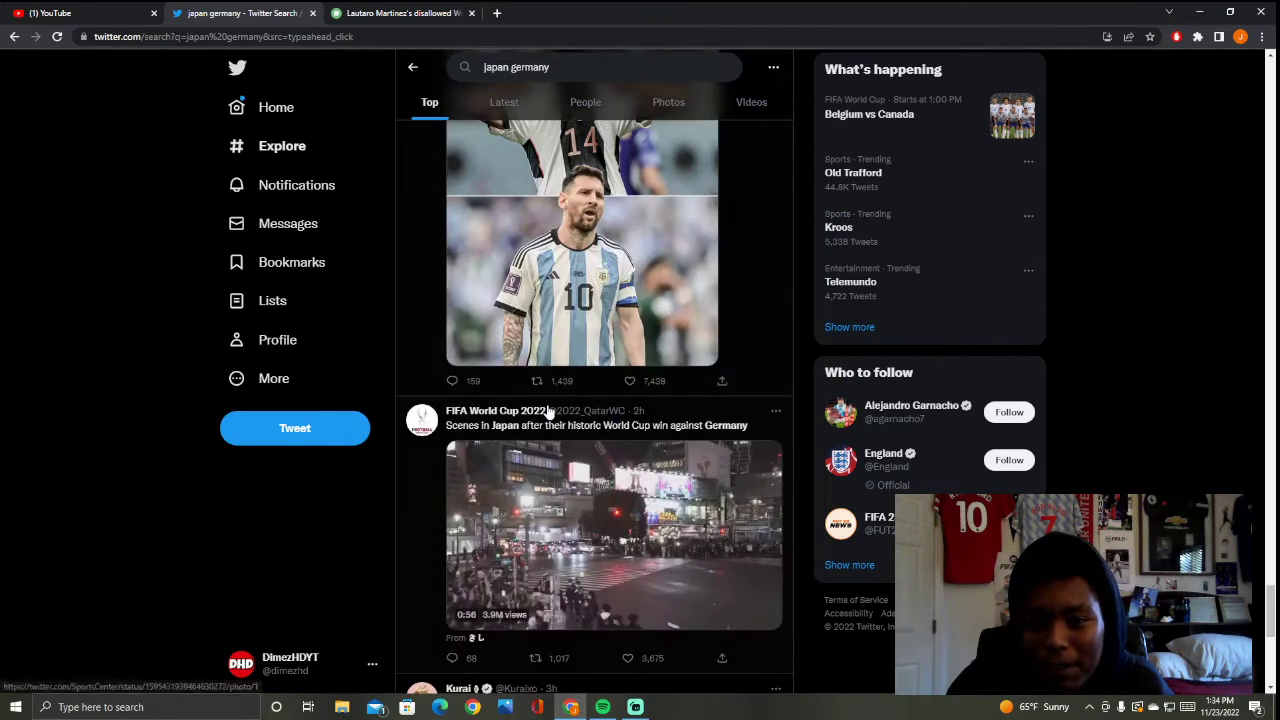
pyautogui.scroll(-3)
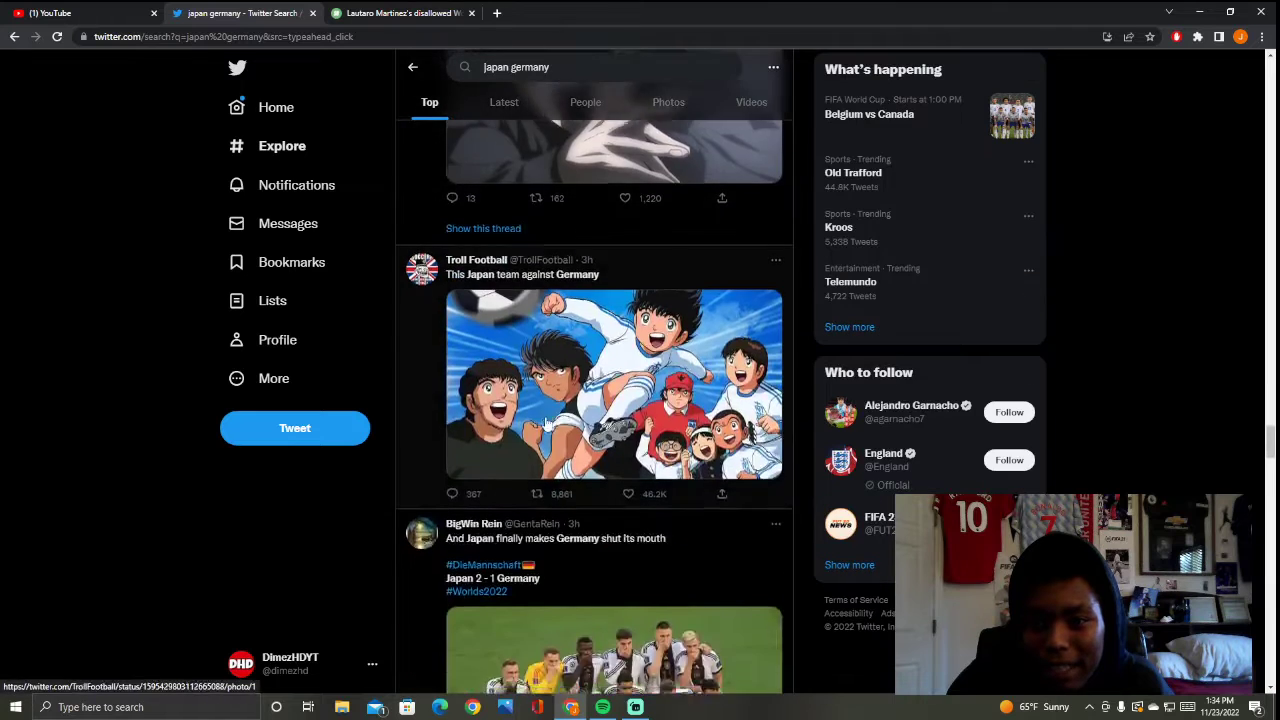
pyautogui.scroll(-3)
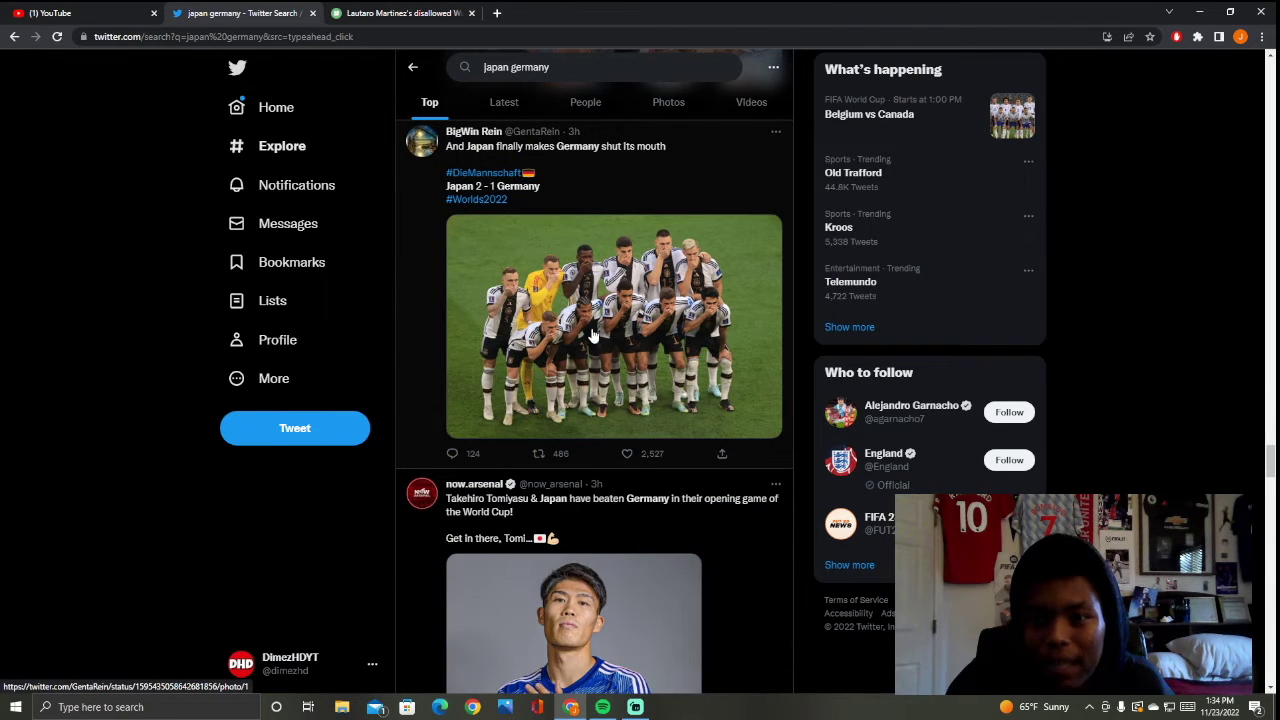
pyautogui.scroll(-3)
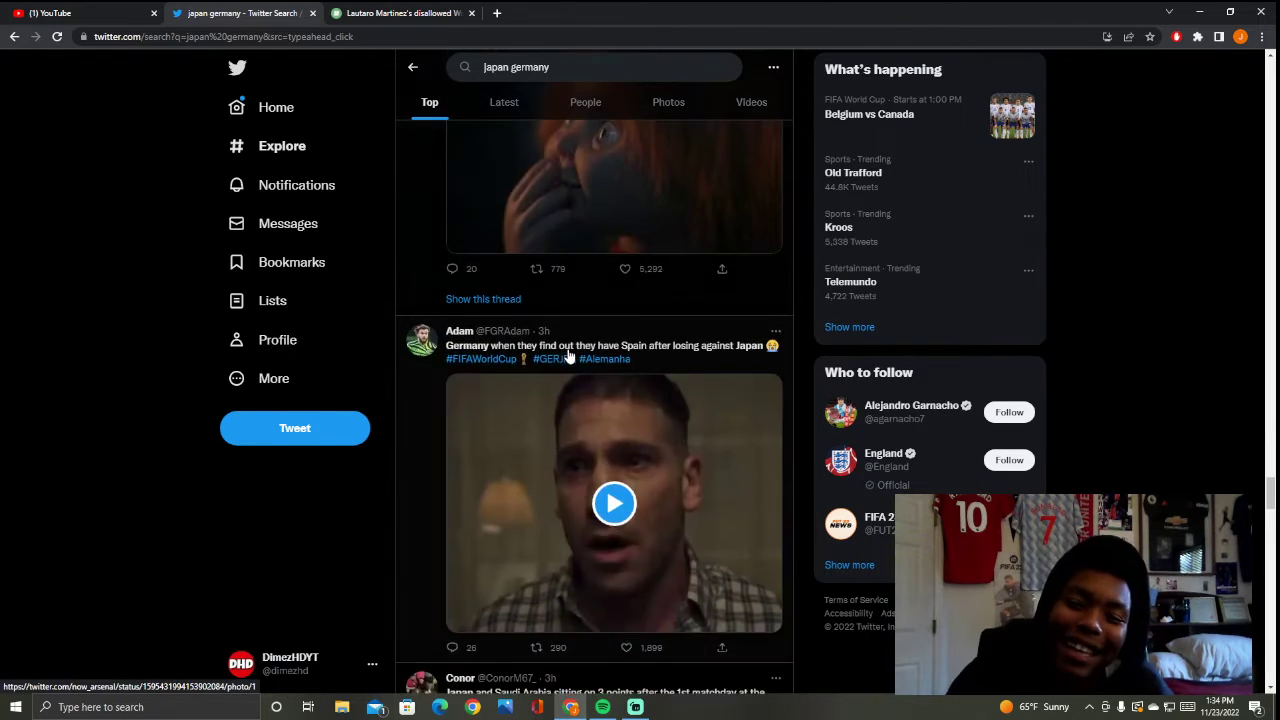
pyautogui.scroll(-3)
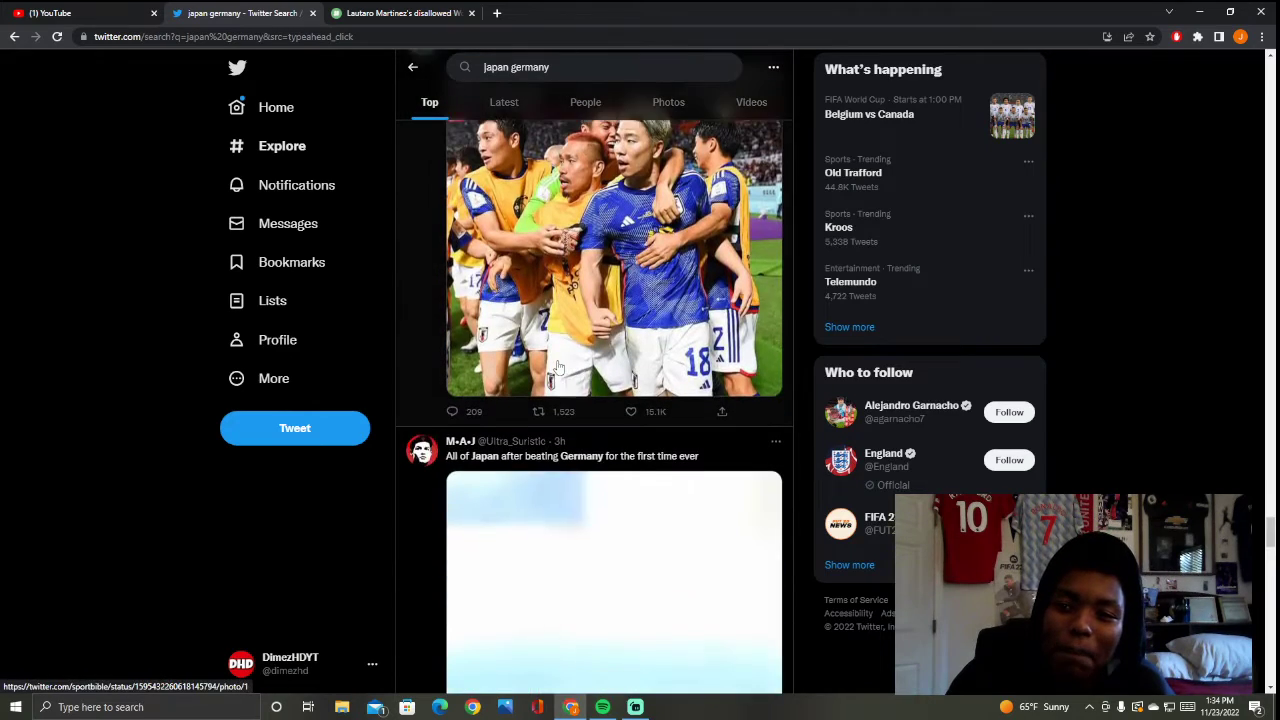
pyautogui.scroll(-3)
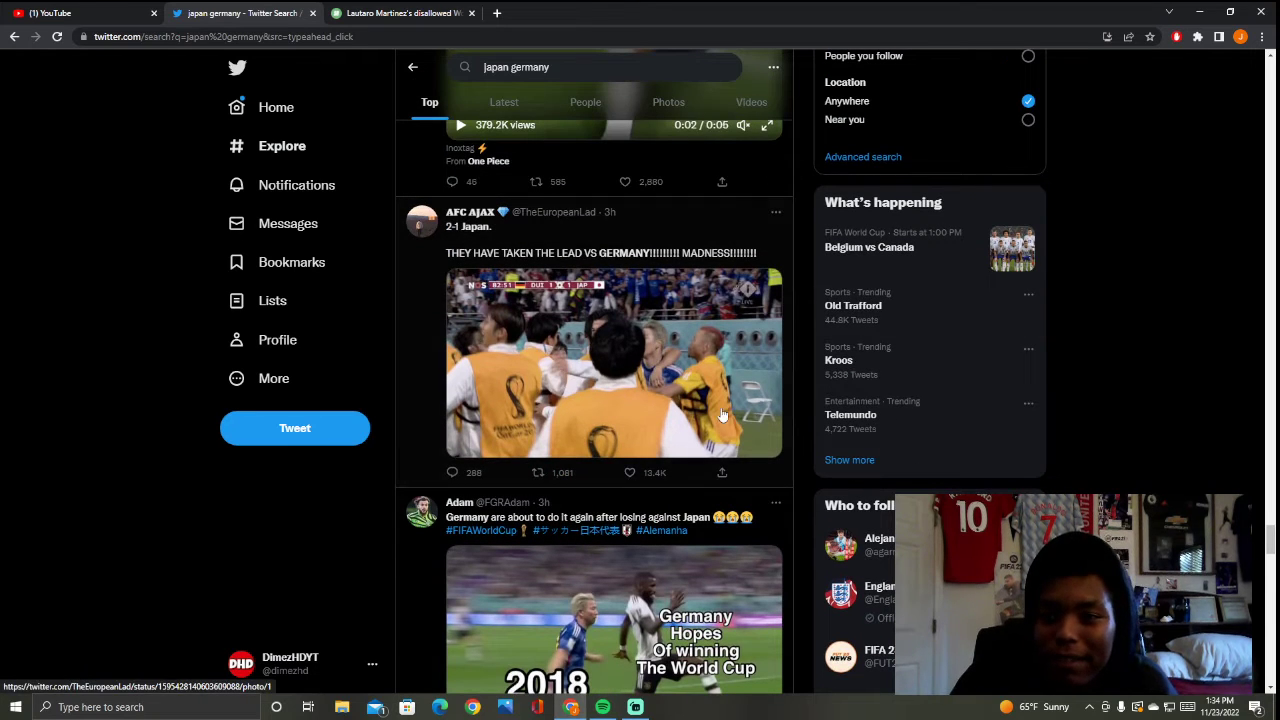
pyautogui.moveTo(652, 404)
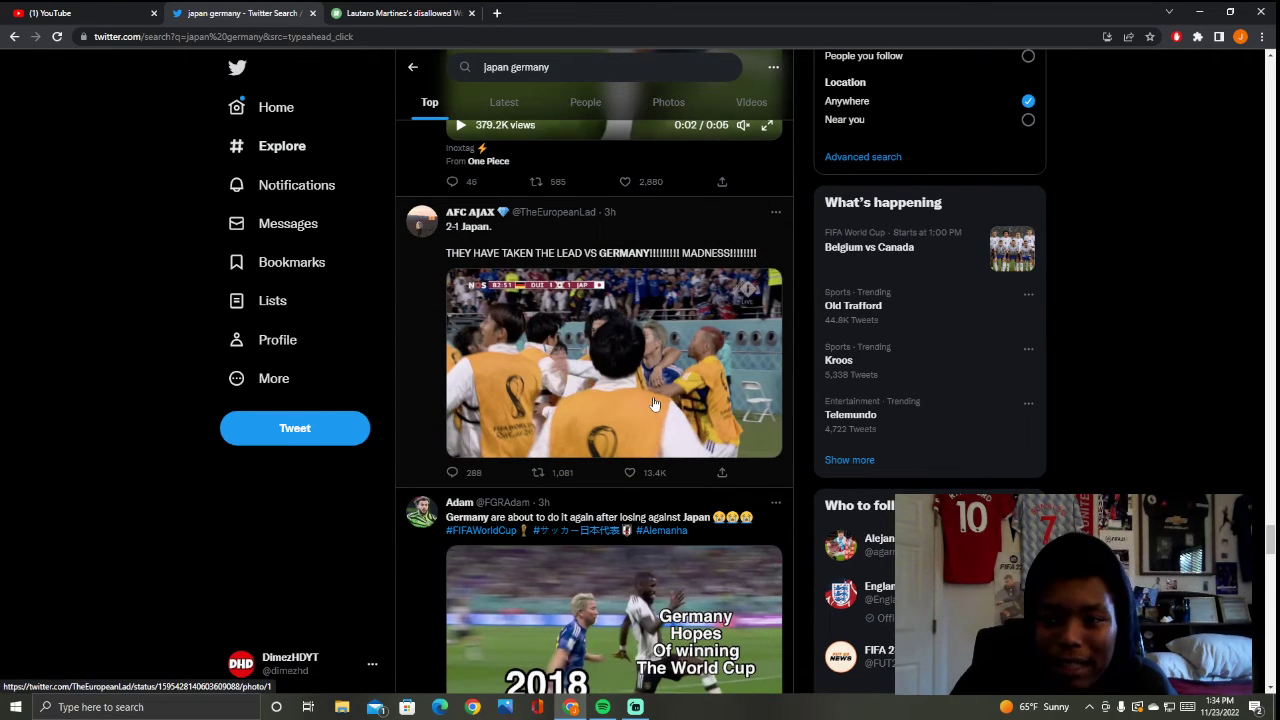
# Step: Scroll past FootballFunnys and The Coaches' Voice to Bleacher Report's two-upsets post
pyautogui.scroll(-3)
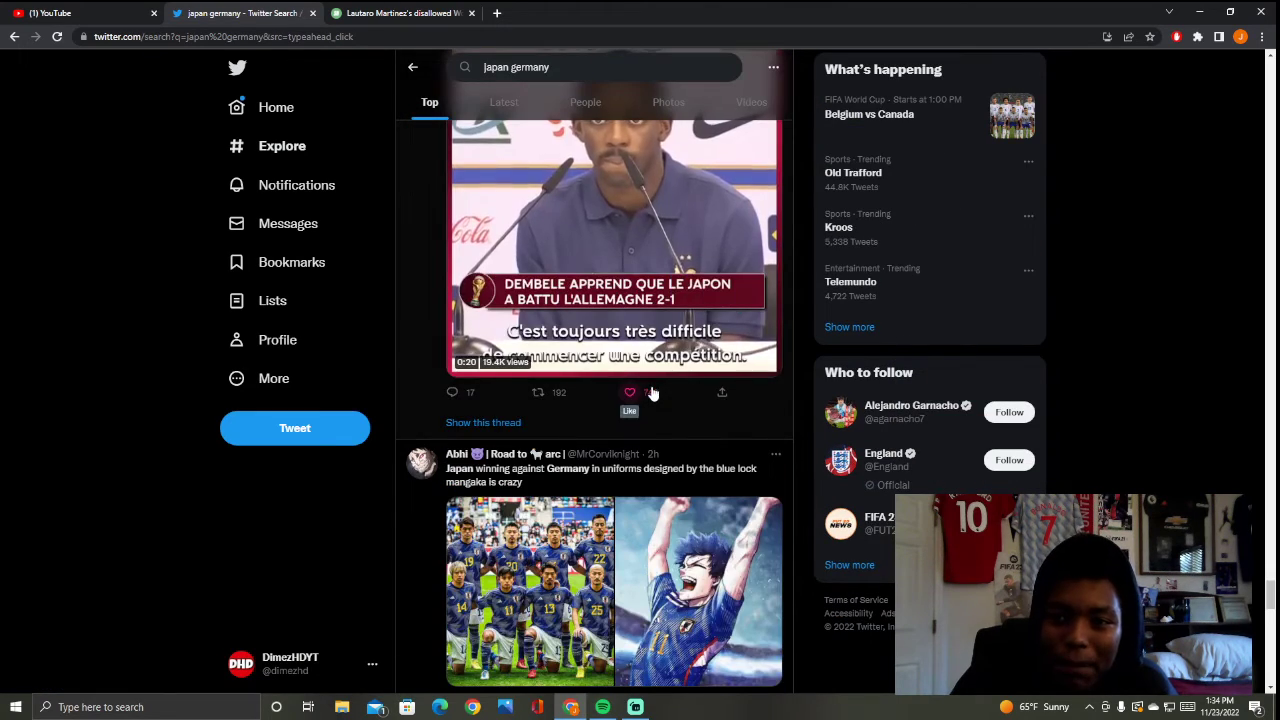
pyautogui.scroll(-3)
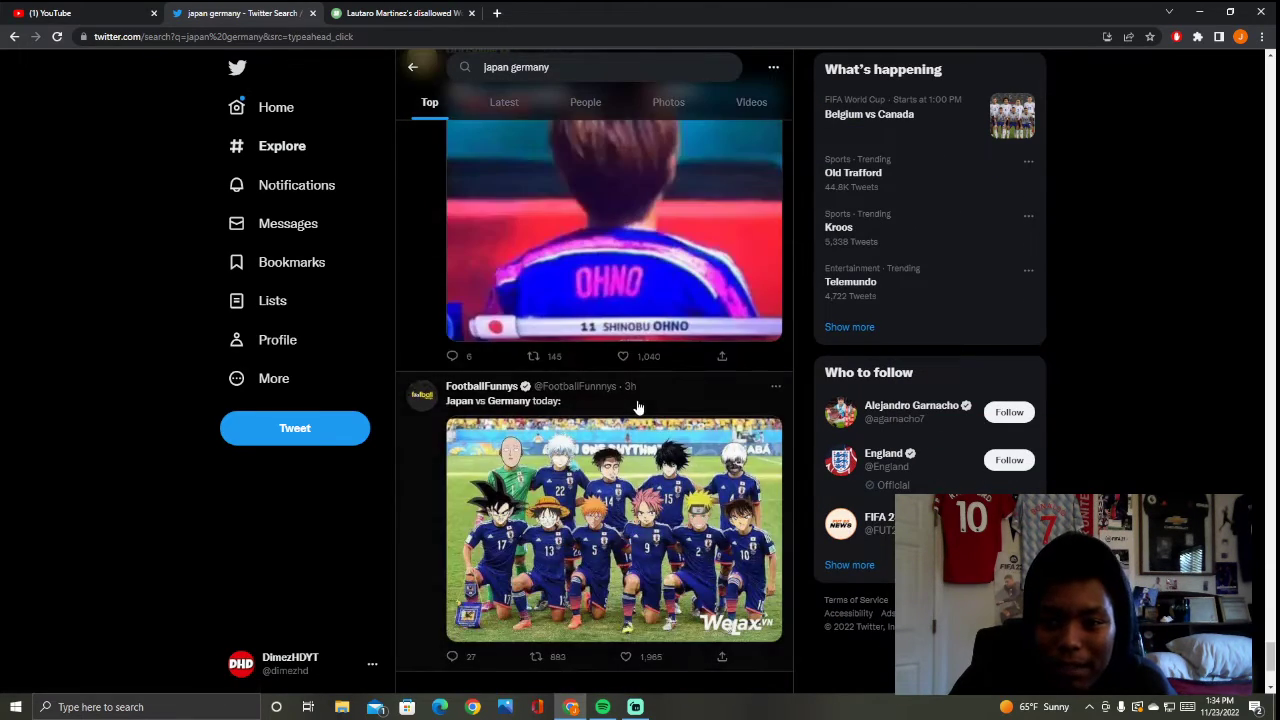
pyautogui.scroll(-3)
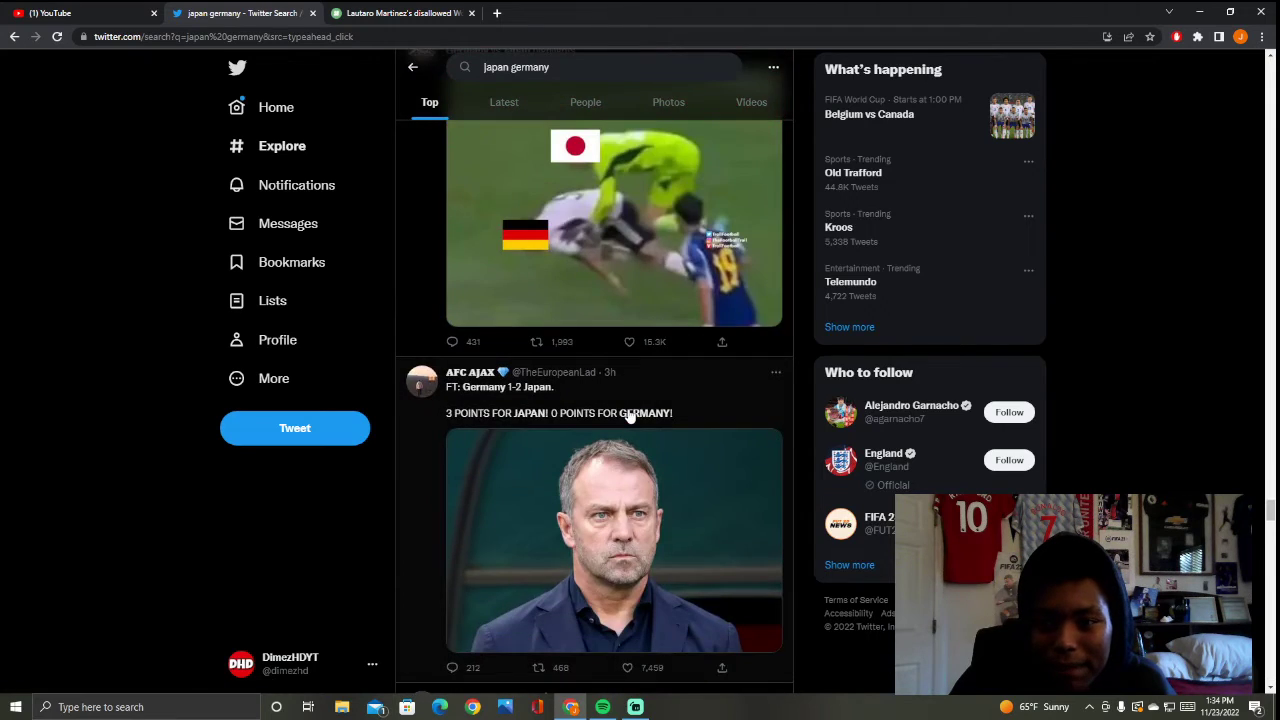
pyautogui.scroll(-3)
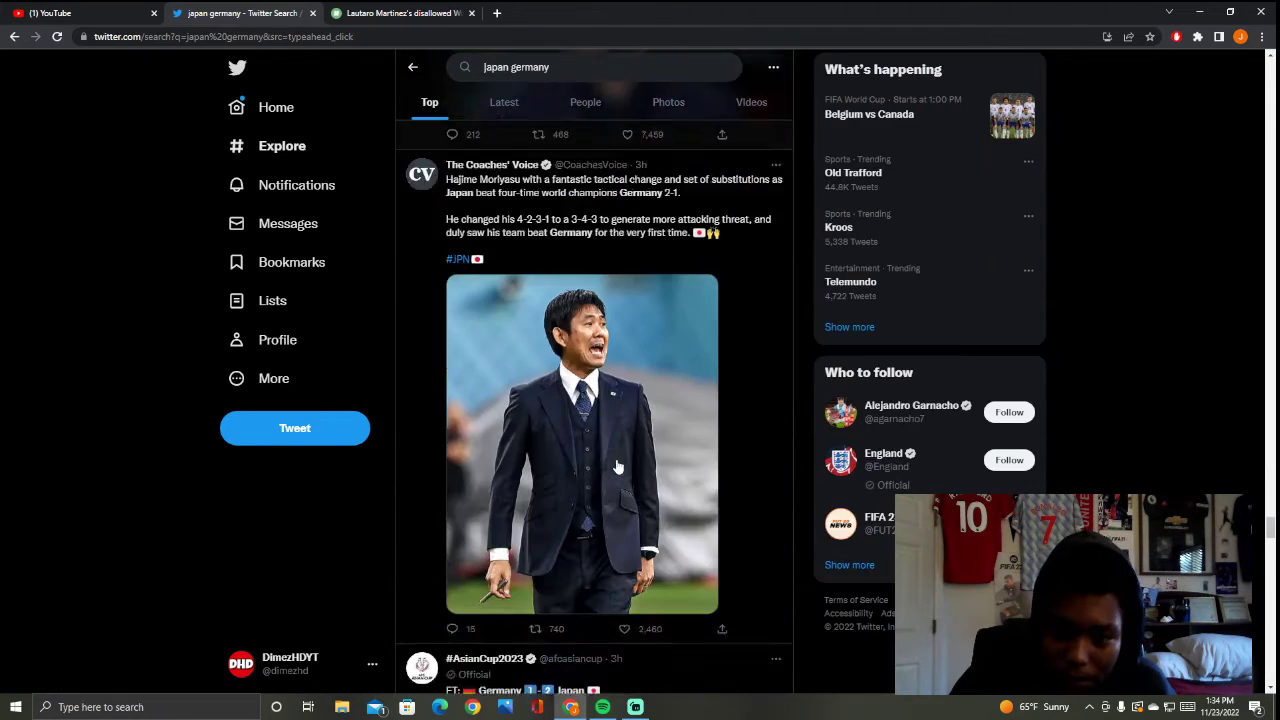
pyautogui.scroll(-3)
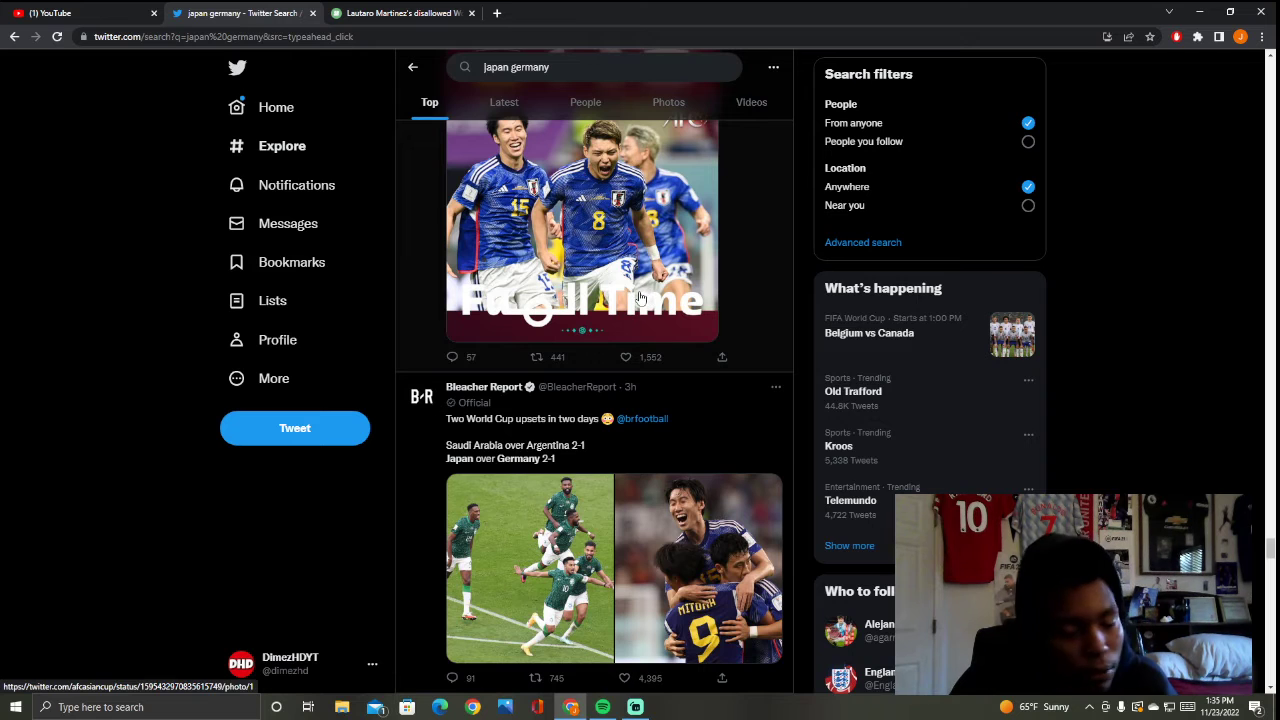
# Step: View the Japan 2–1 Germany score and Group E standings graphic, then reach Thierry Nyann's post
pyautogui.scroll(-3)
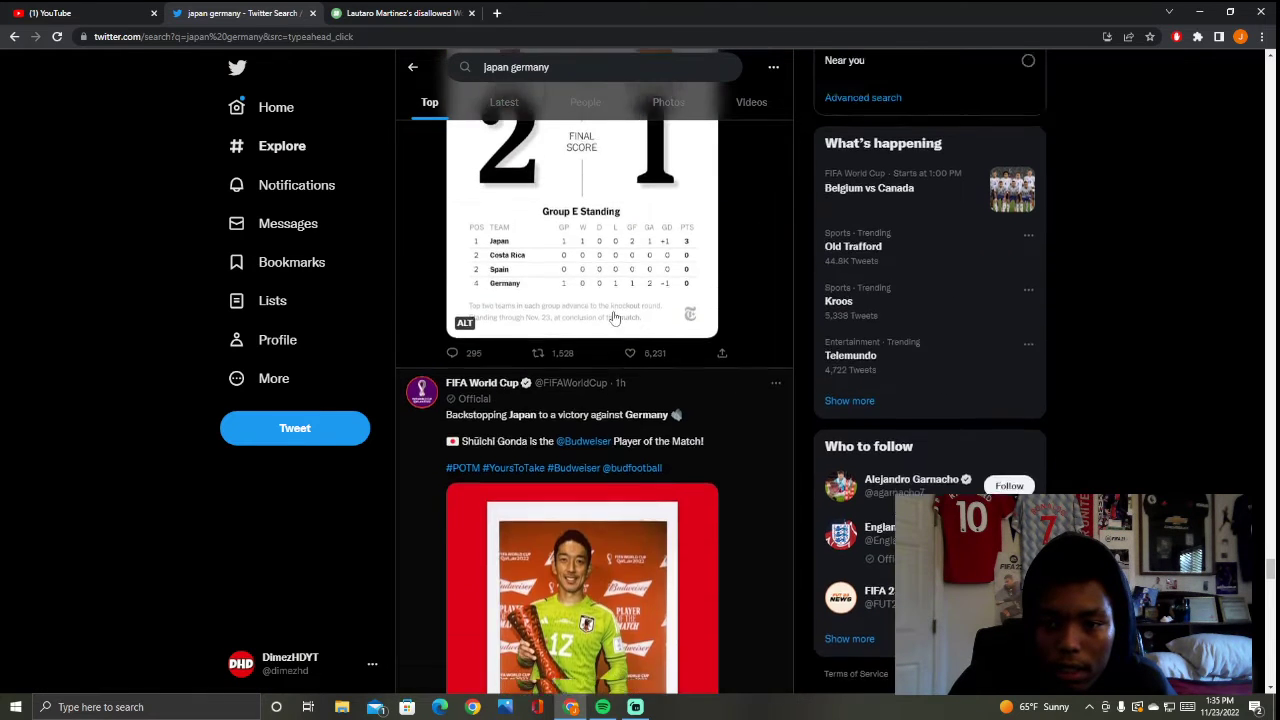
pyautogui.scroll(-3)
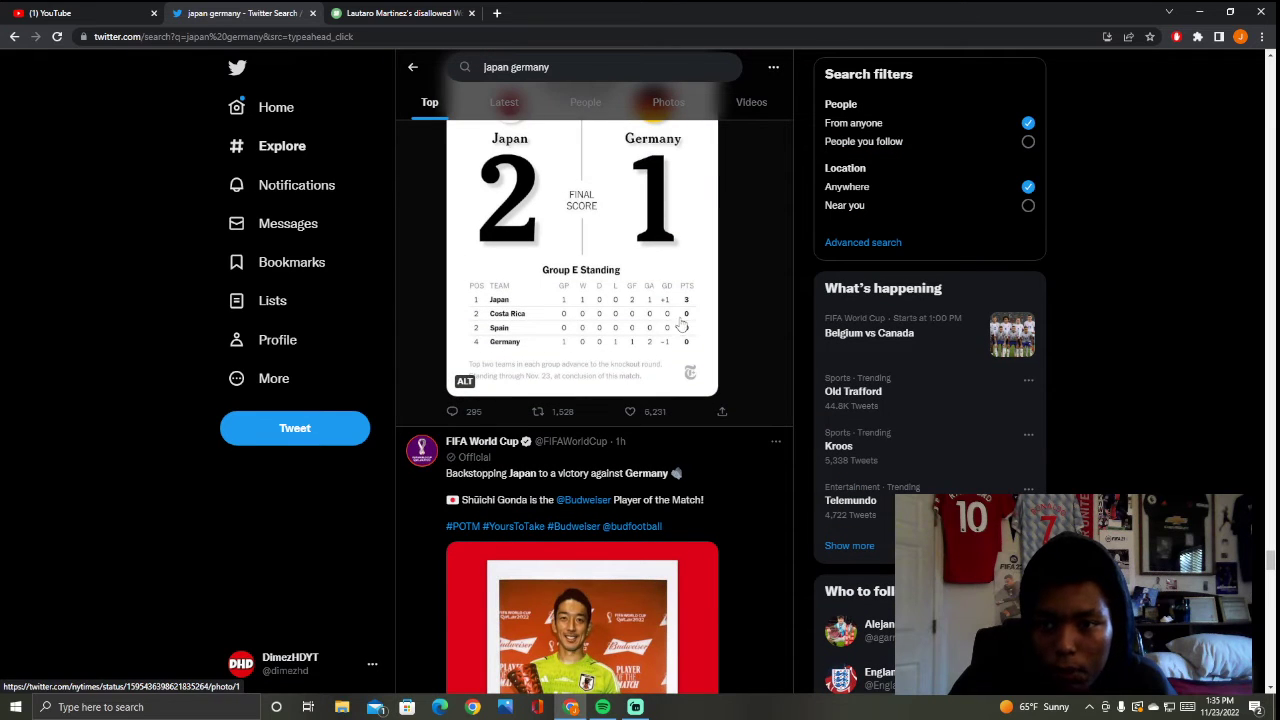
pyautogui.moveTo(712, 352)
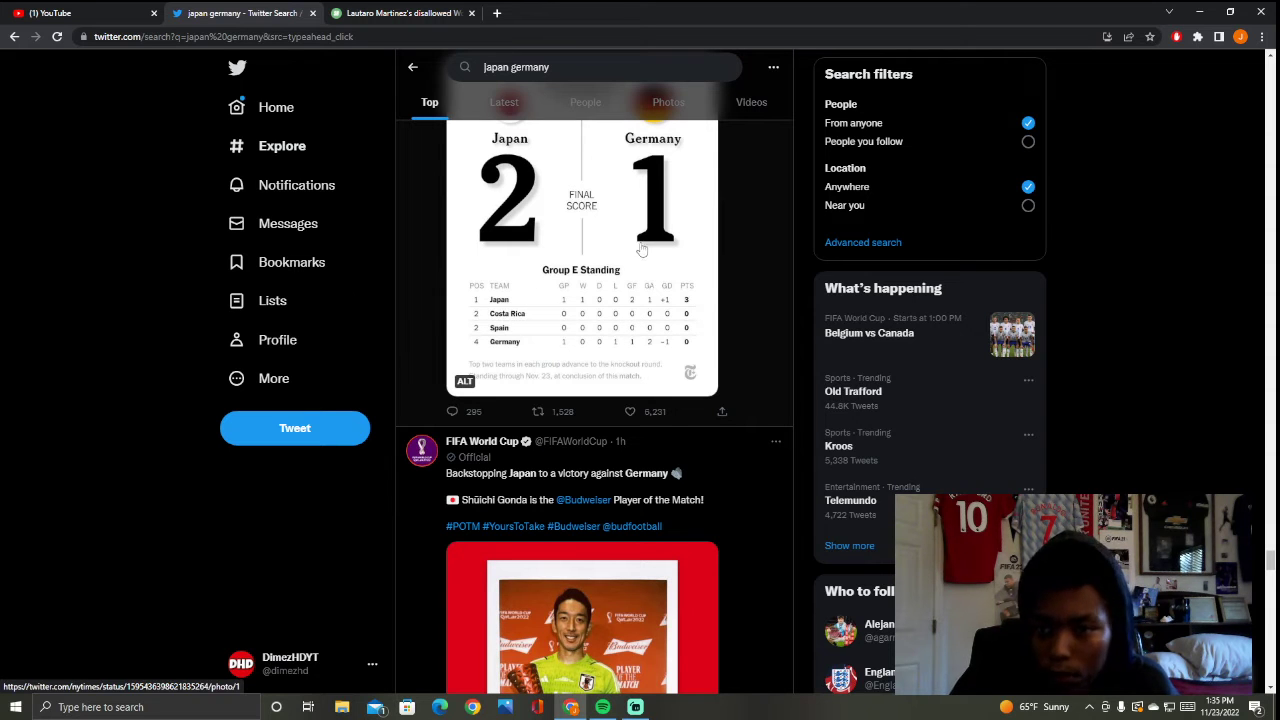
pyautogui.scroll(-3)
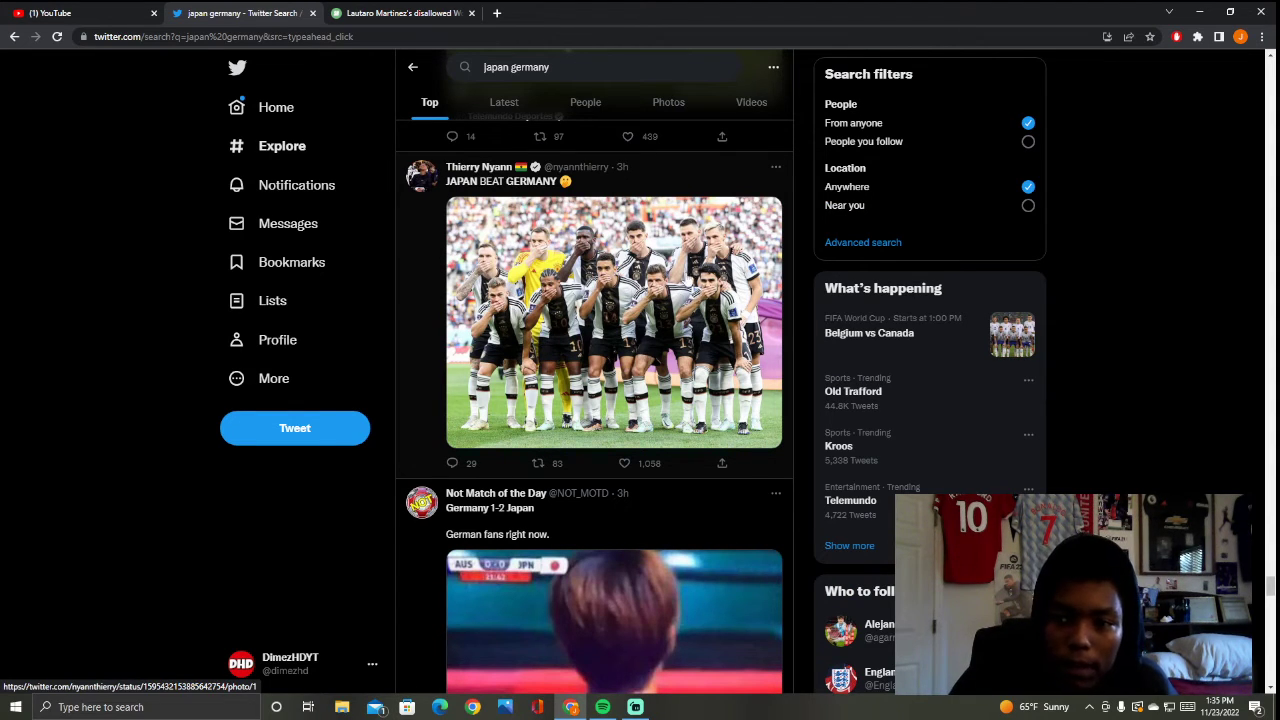
# Step: Scroll past AnimeTV's Blue Lock illustration to CBS Sports Golazo's surprised-Pikachu post
pyautogui.scroll(-3)
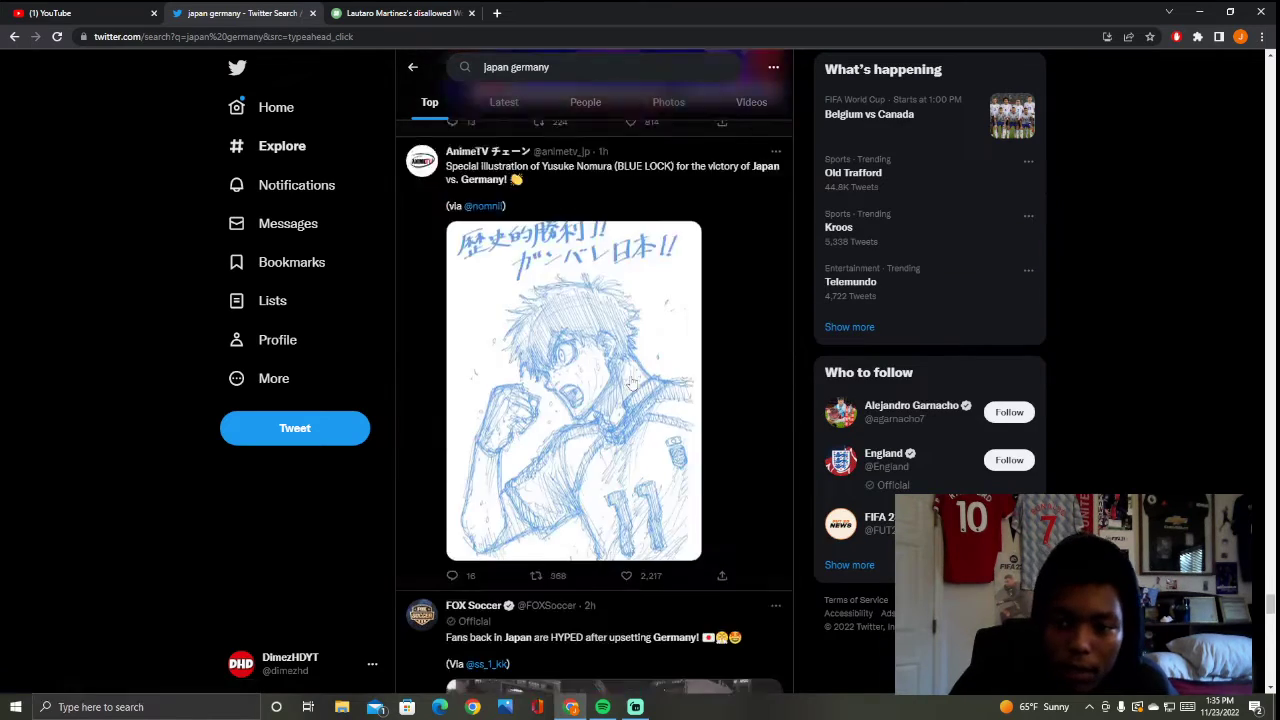
pyautogui.scroll(-3)
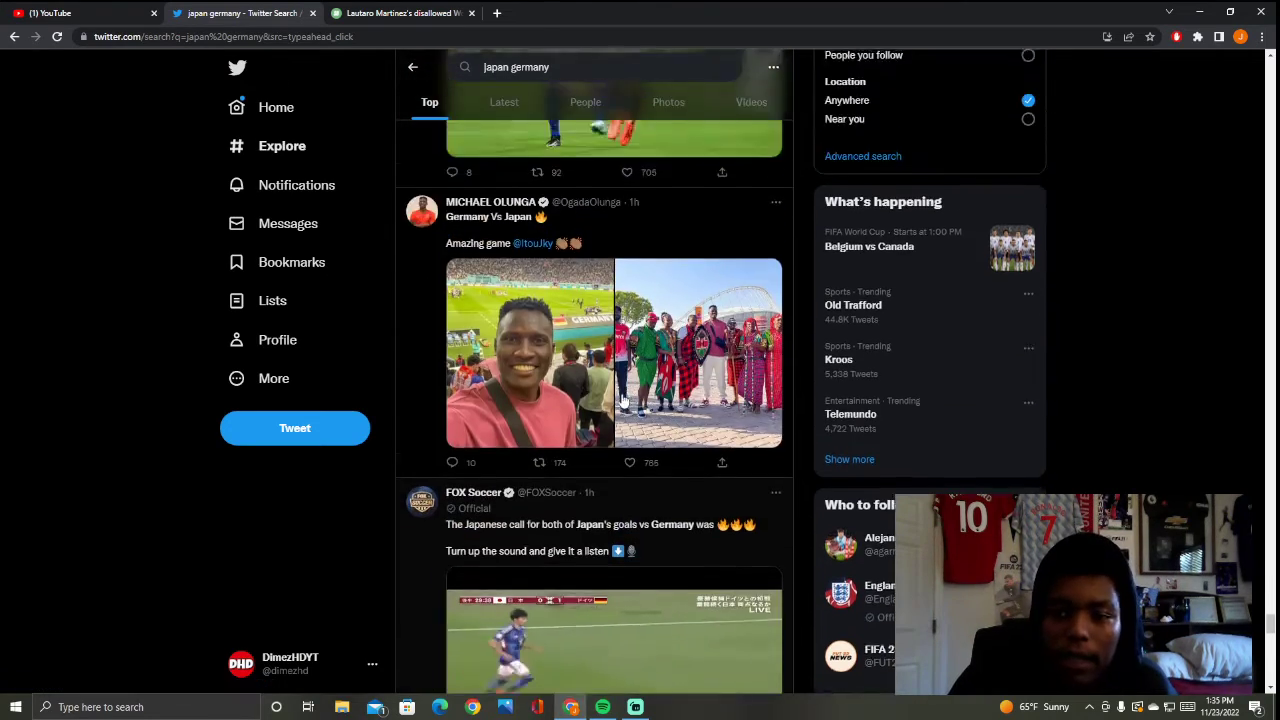
pyautogui.scroll(-3)
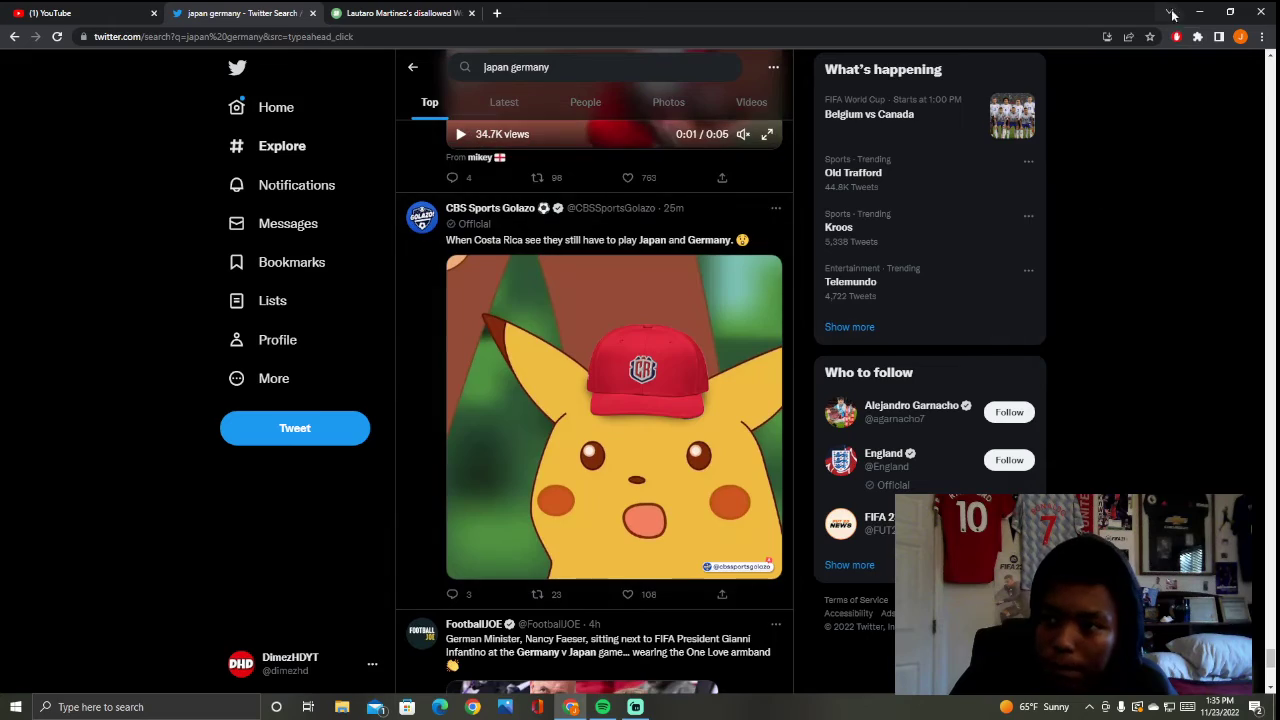